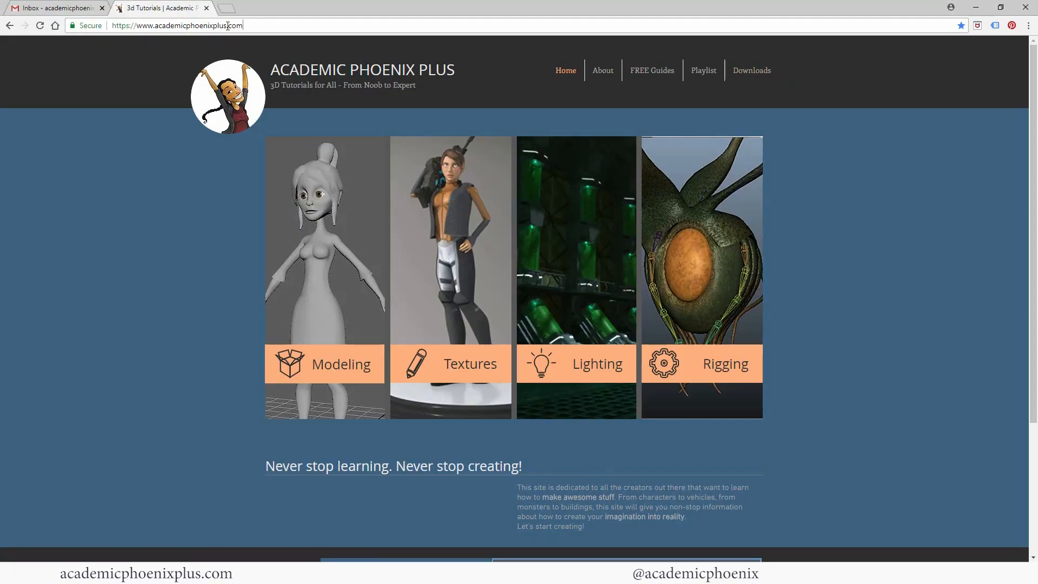
mouse_move(752, 70)
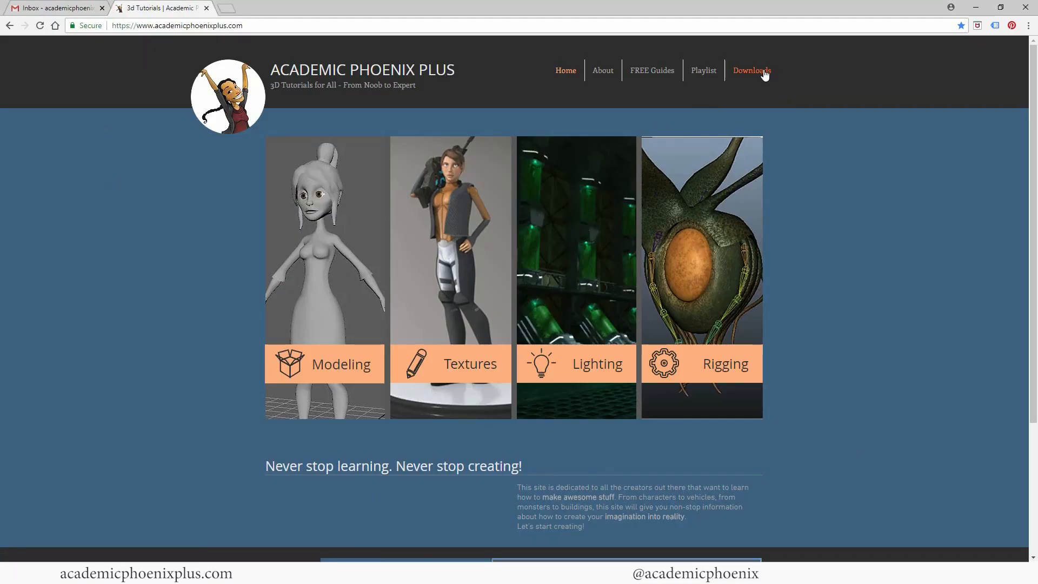
- Go to the Downloads page and scroll to the free 3D models including the Leather Book
left_click(752, 71)
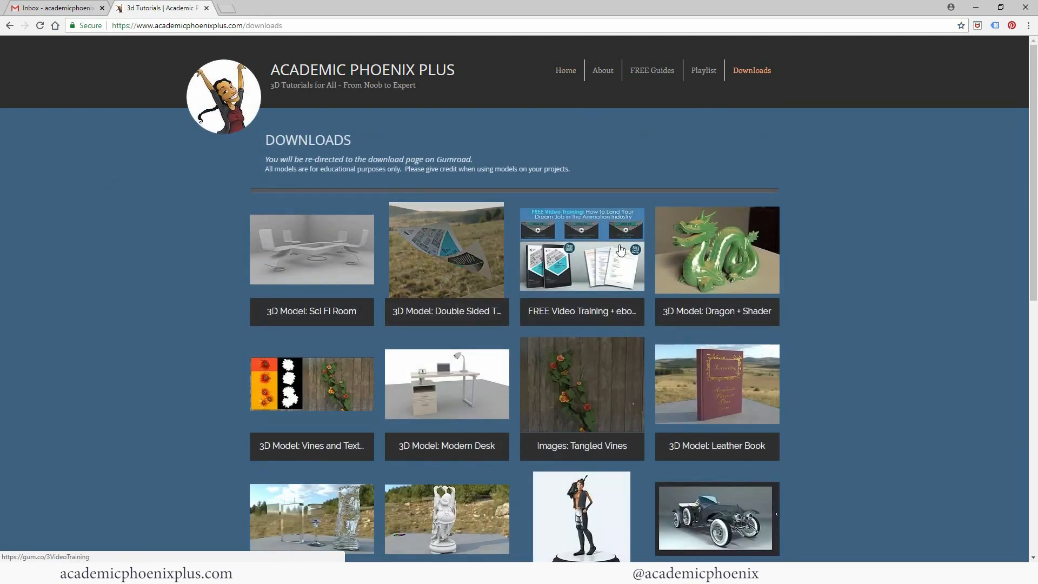
scroll("down", 3)
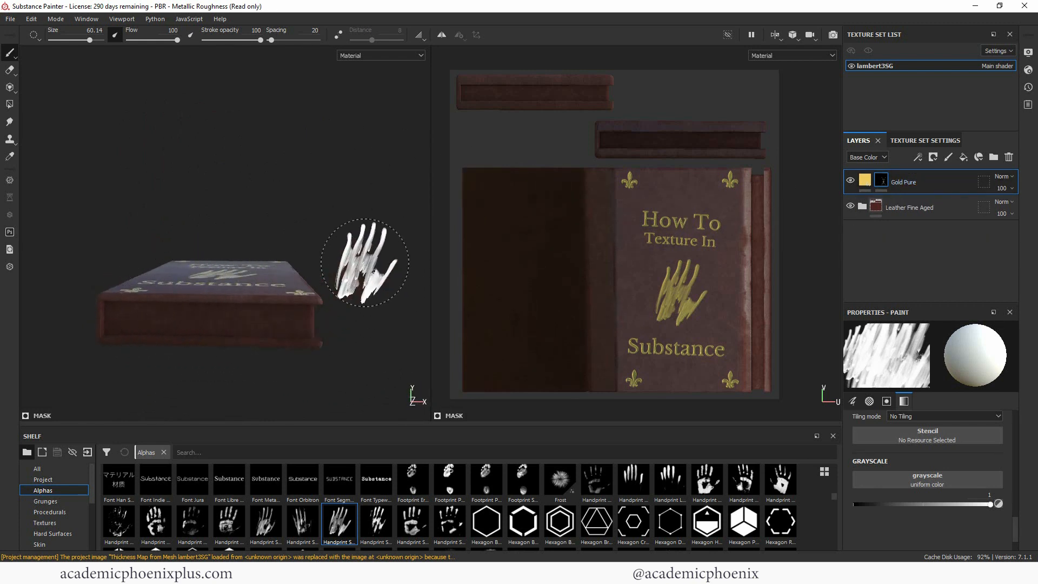
mouse_move(616, 384)
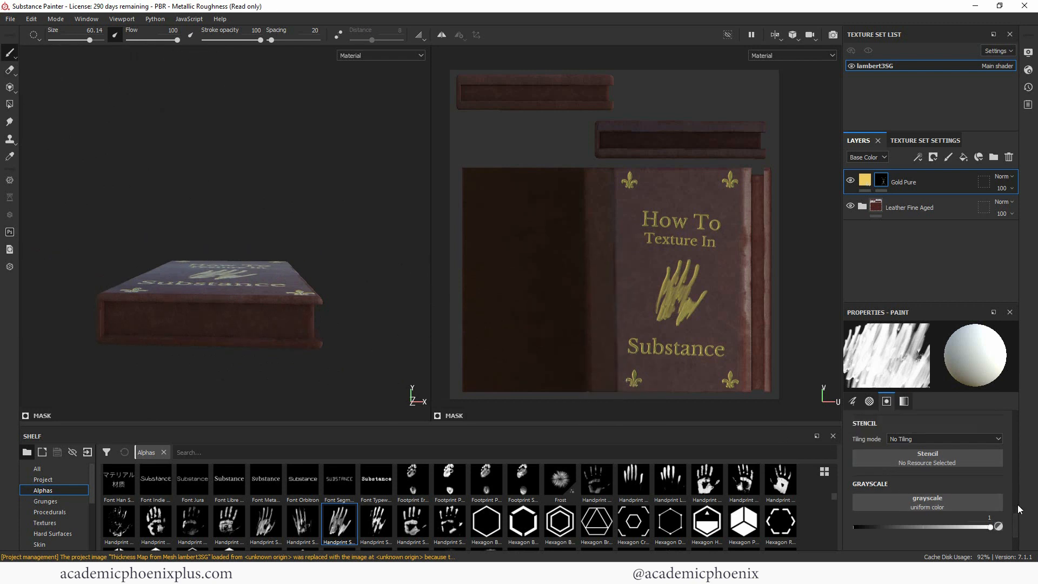
- Remove the handprint alpha so the brush reverts to a soft round tip, then begin a shelf search
left_click(869, 401)
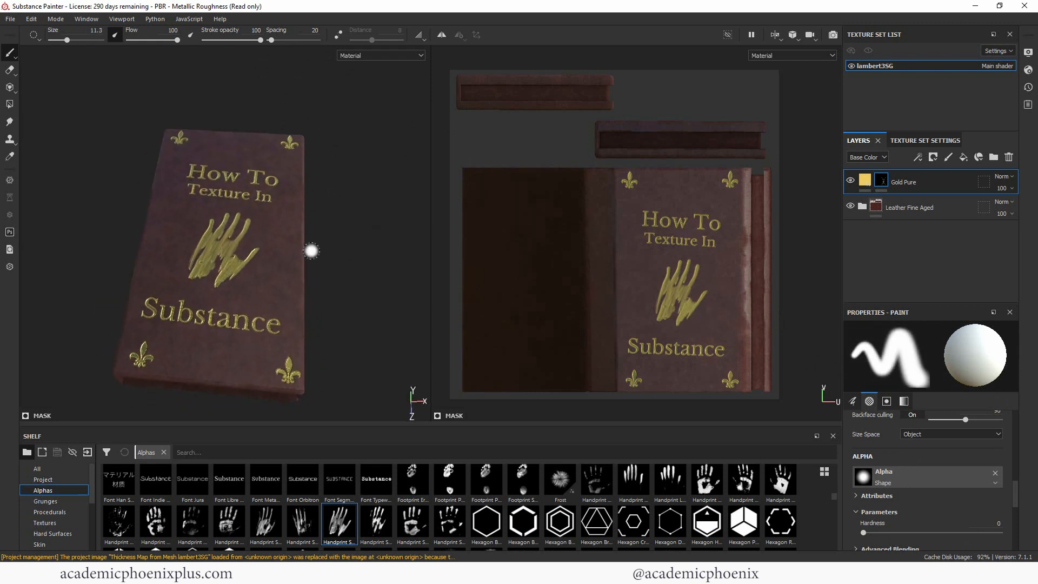
mouse_move(338, 339)
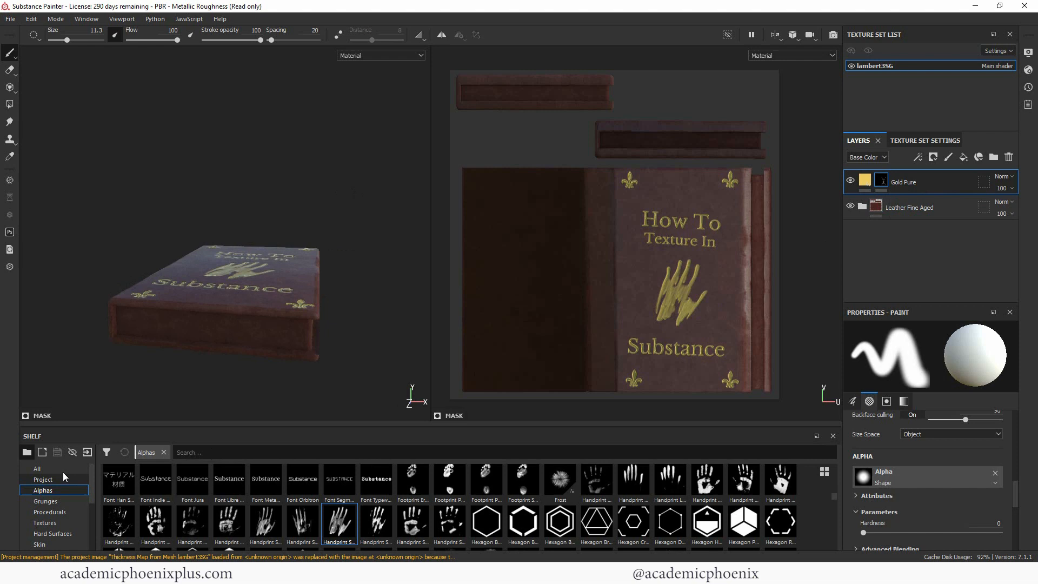
type("wo")
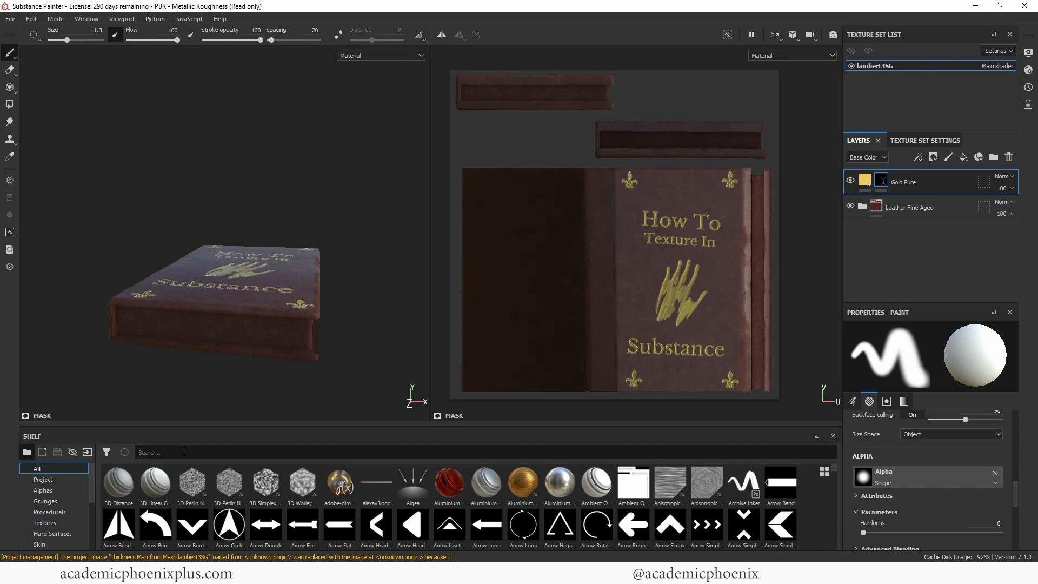
- Search the shelf for 'wood' and add Wood Rough as a fill layer over the book
type("wood")
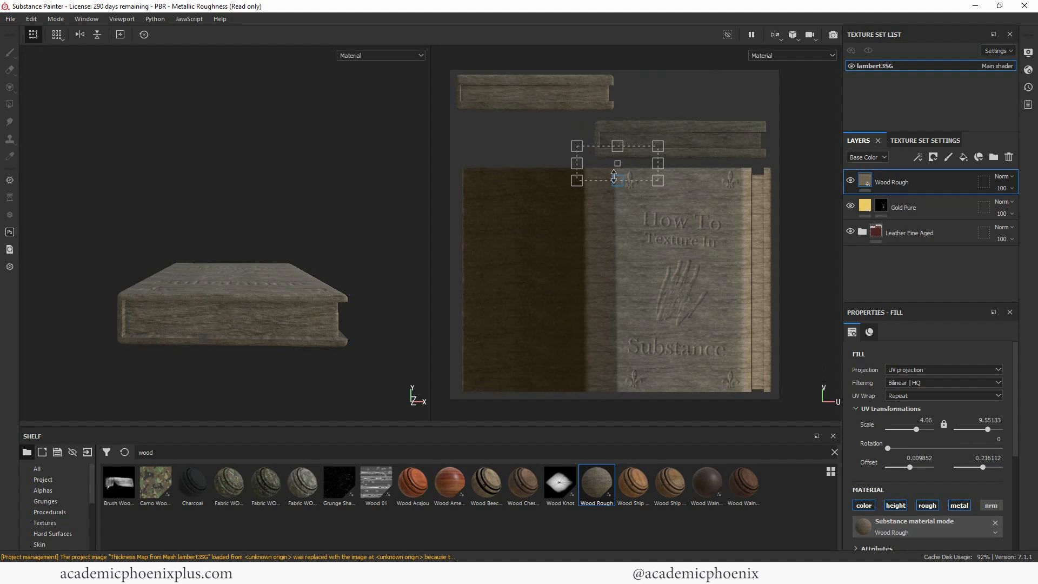
- Unlock and stretch the Wood Rough UV scale, then lighten its Color to a pale cream
left_click(944, 424)
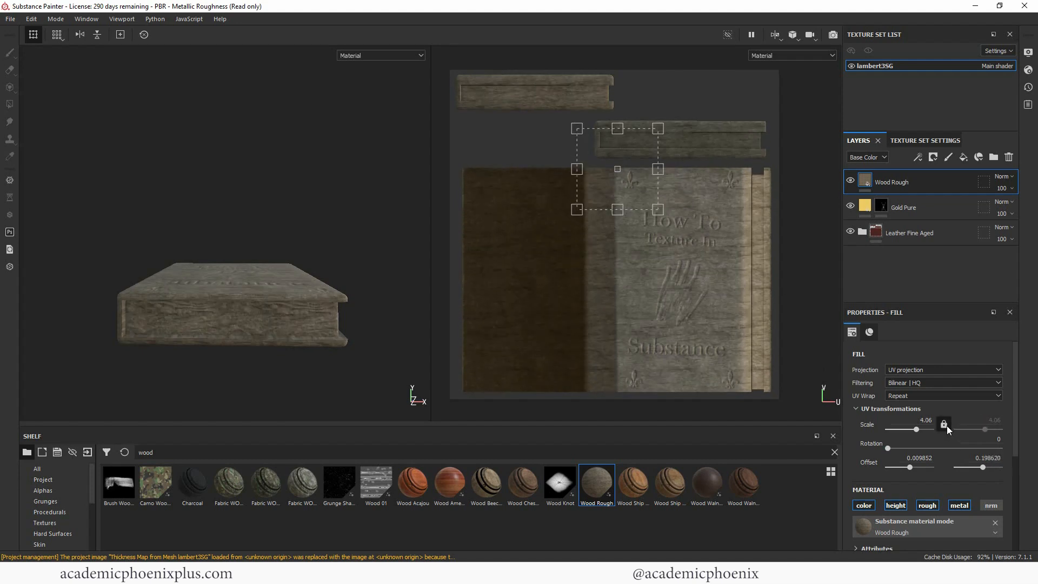
left_click(944, 424)
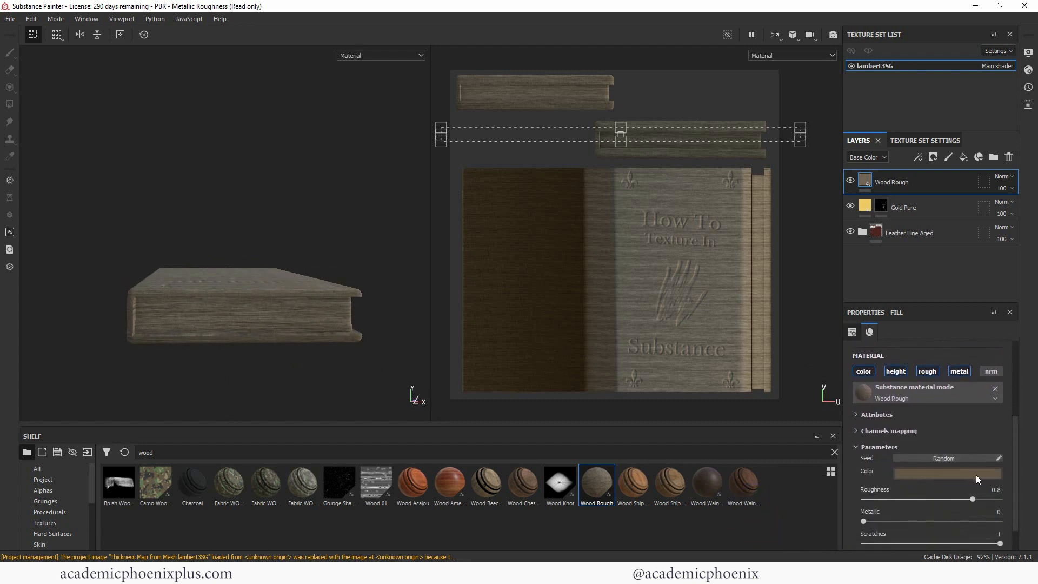
left_click(948, 471)
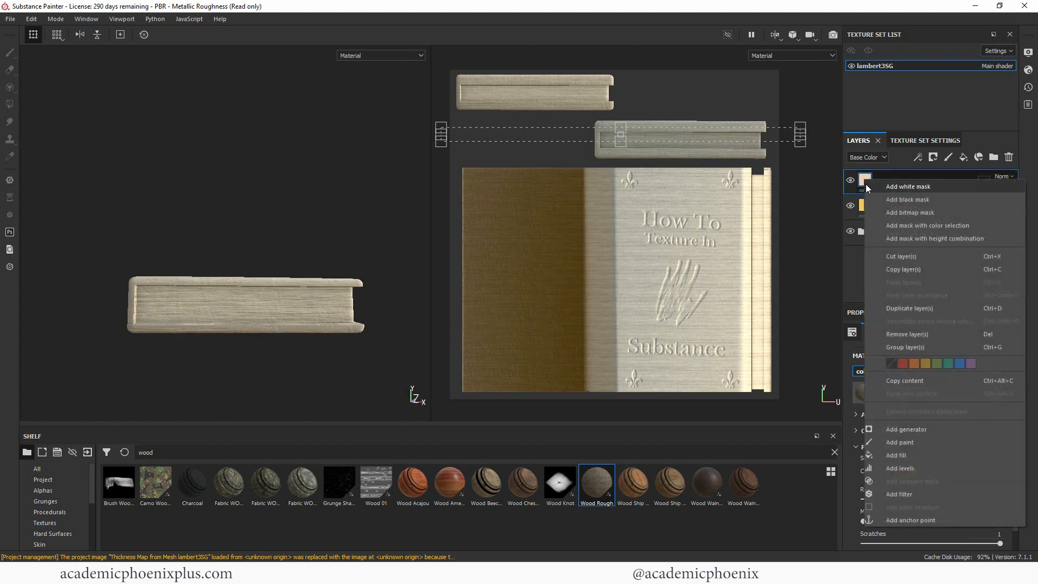
- Add a black mask to the Wood Rough layer and choose Polygon Fill for the page-edge faces
left_click(907, 186)
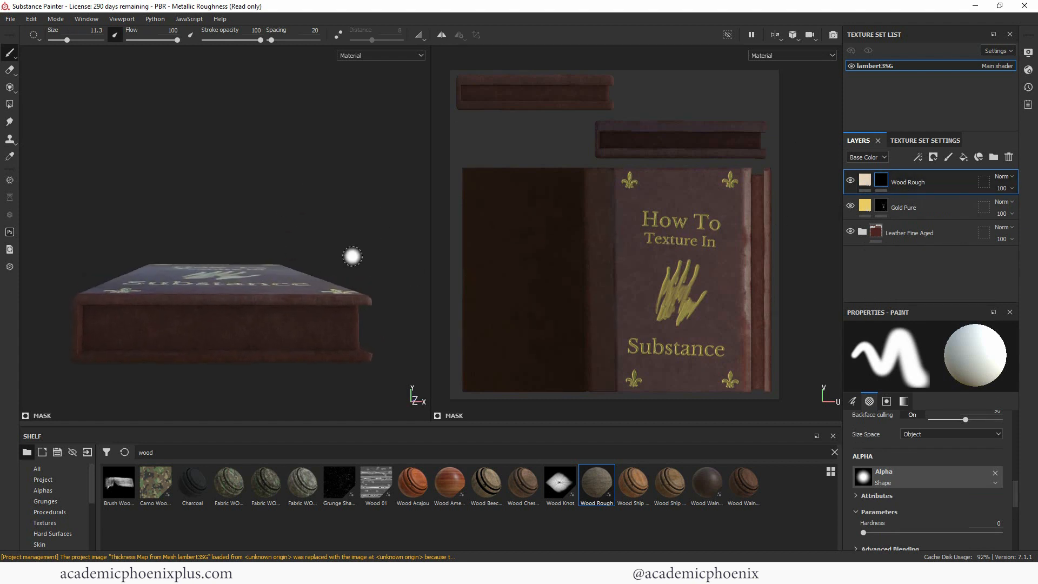
mouse_move(367, 294)
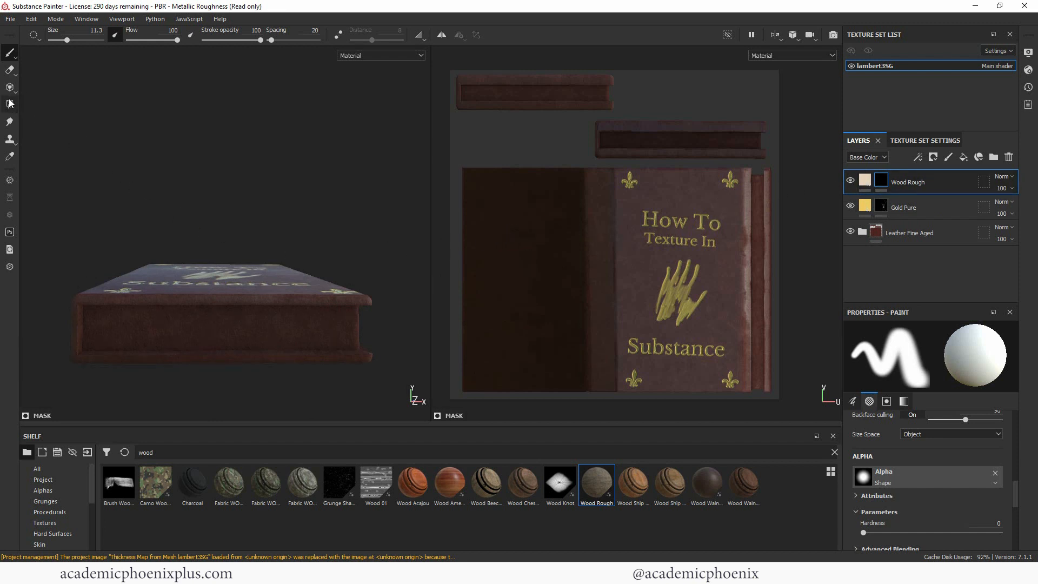
mouse_move(10, 107)
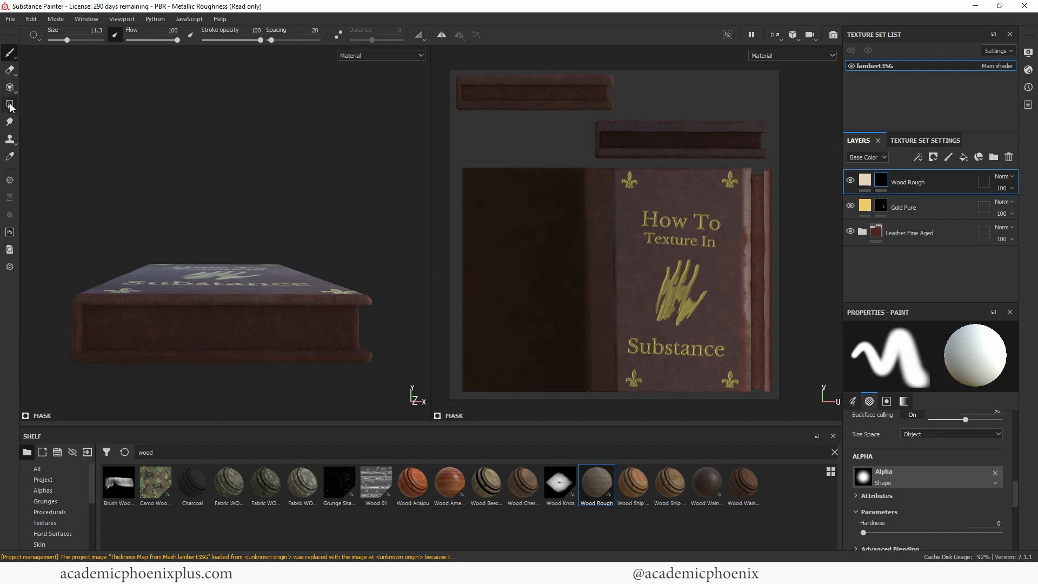
left_click(10, 106)
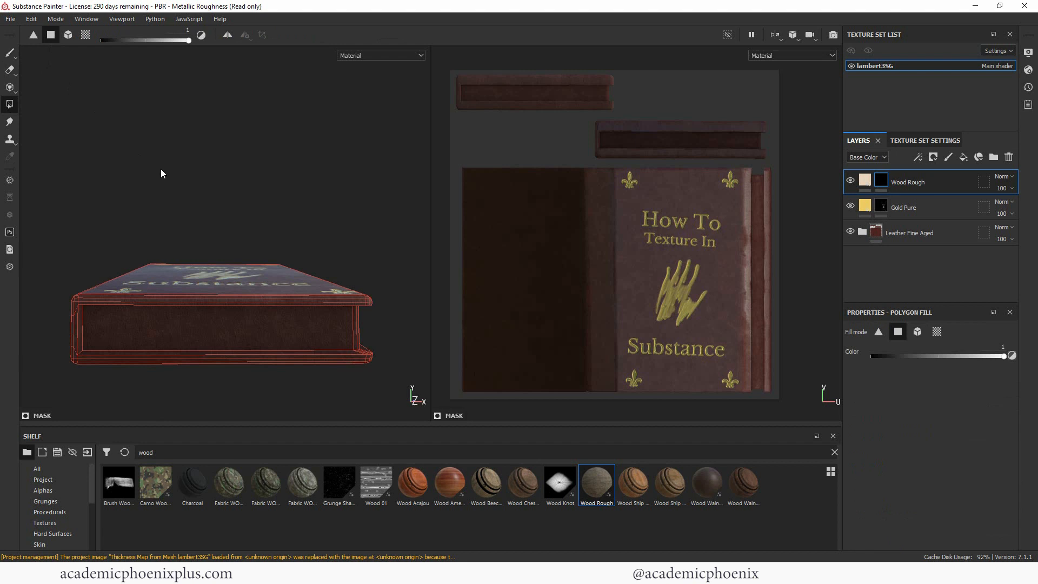
mouse_move(260, 333)
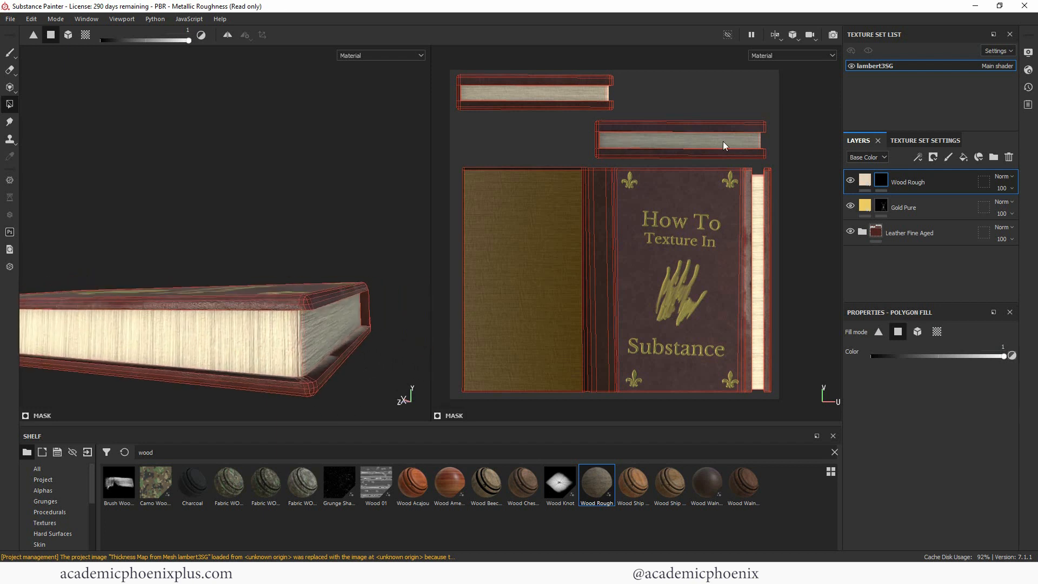
mouse_move(562, 161)
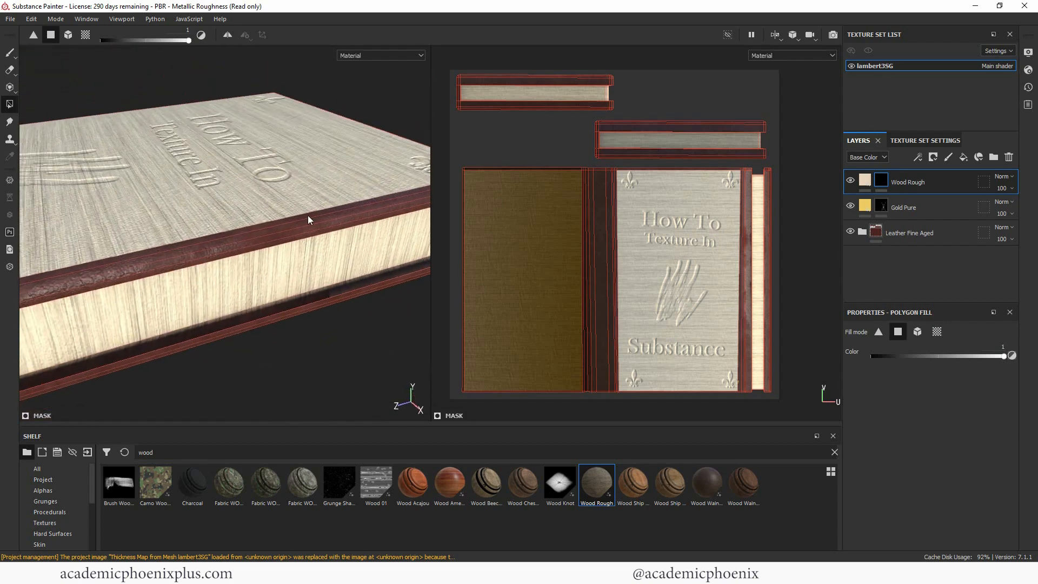
mouse_move(999, 392)
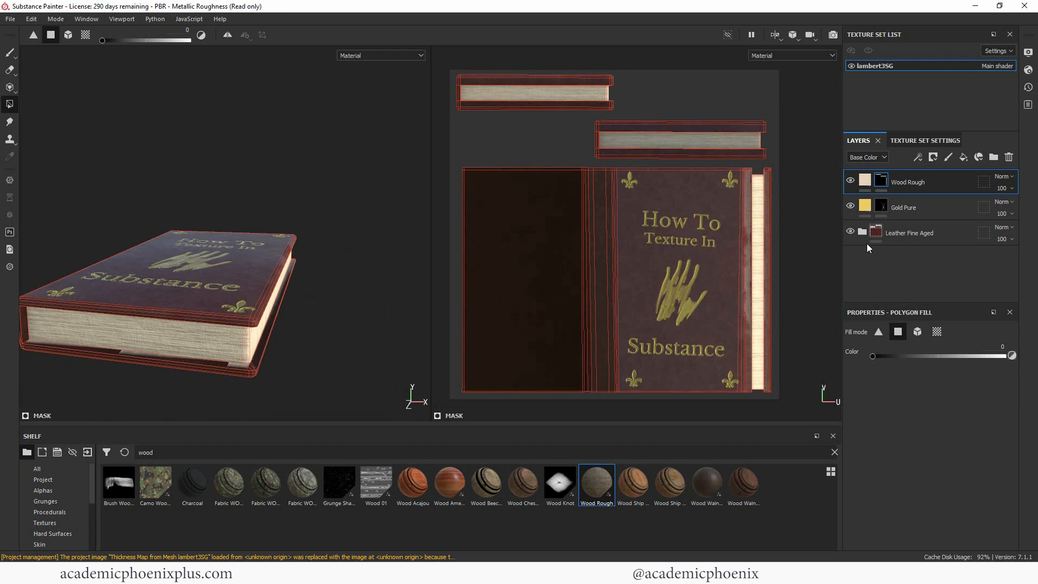
- Set the page fill's Color parameter to a warm dark brown for aged page edges
left_click(910, 182)
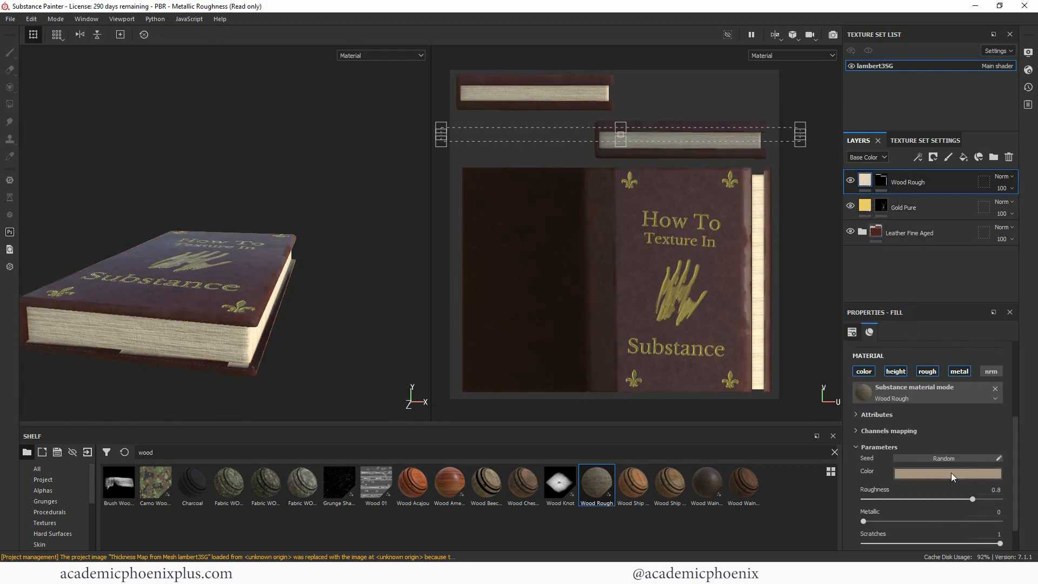
left_click(946, 474)
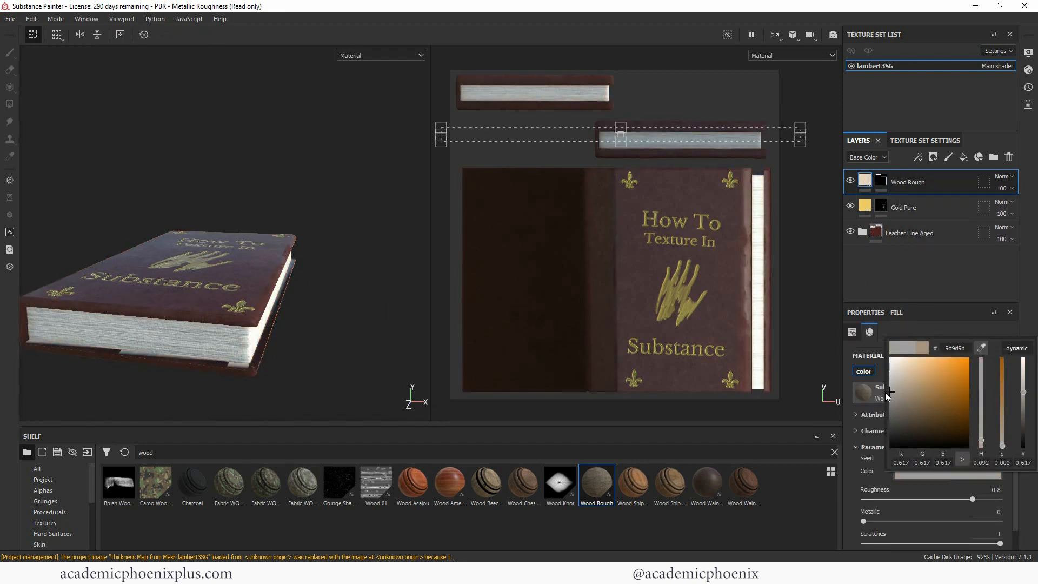
left_click(899, 405)
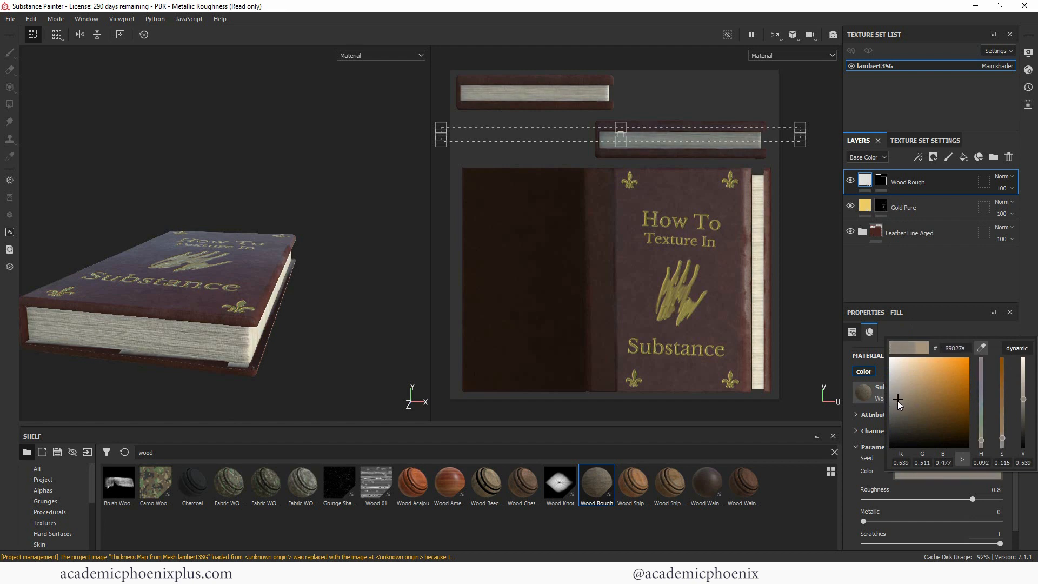
left_click(947, 425)
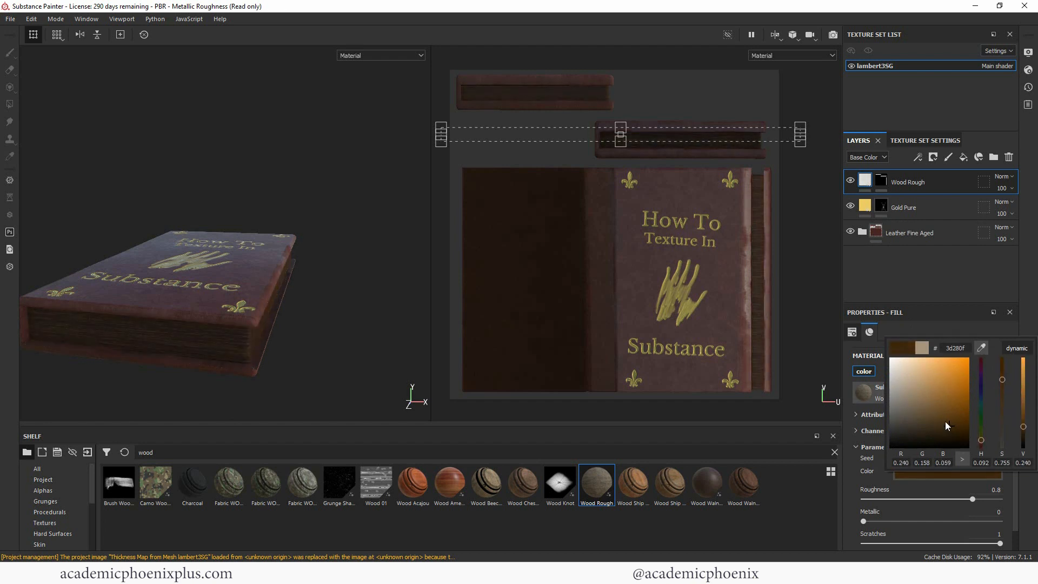
left_click(939, 406)
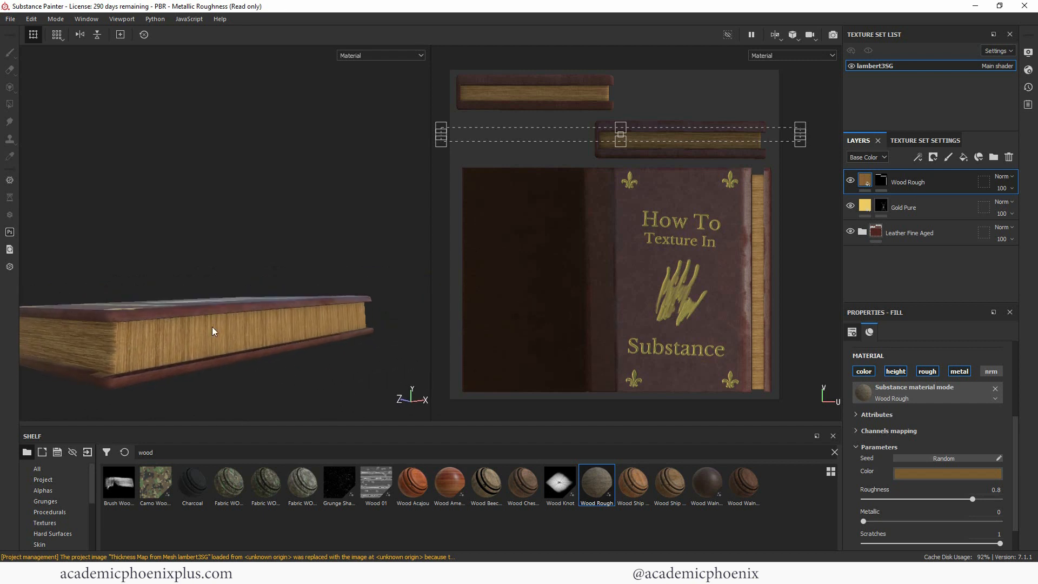
mouse_move(396, 202)
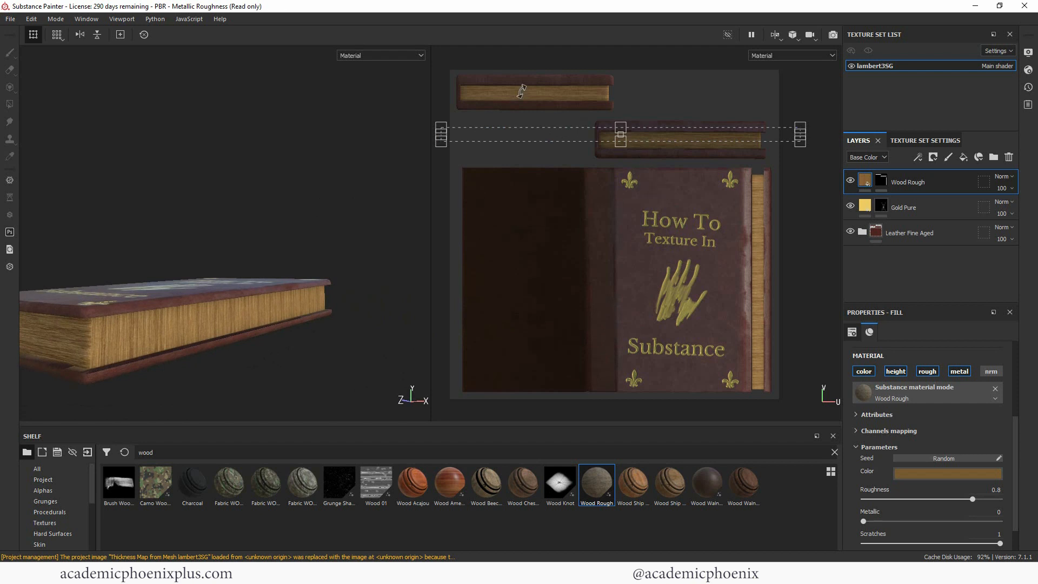
mouse_move(745, 204)
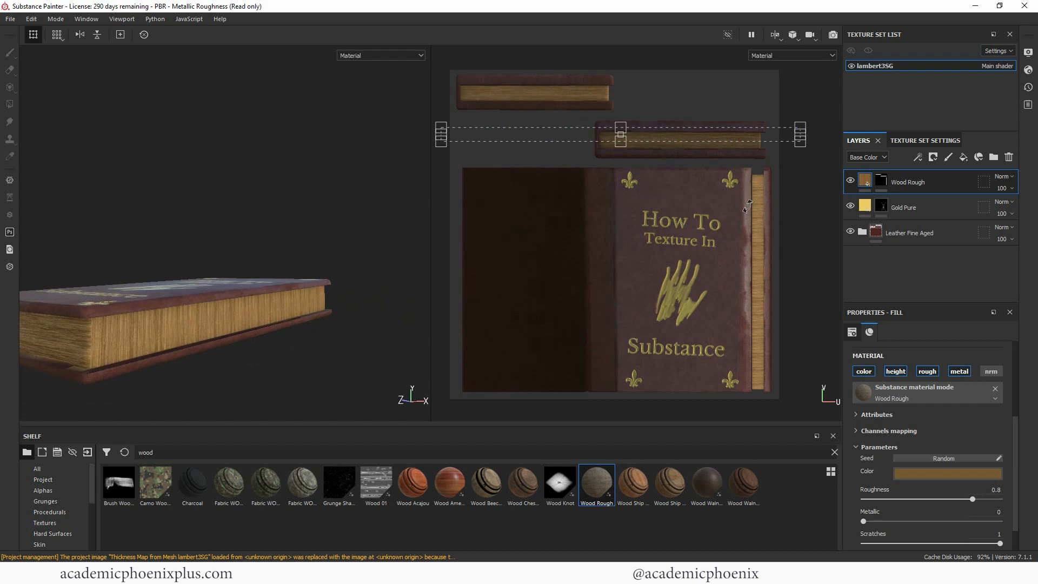
mouse_move(760, 225)
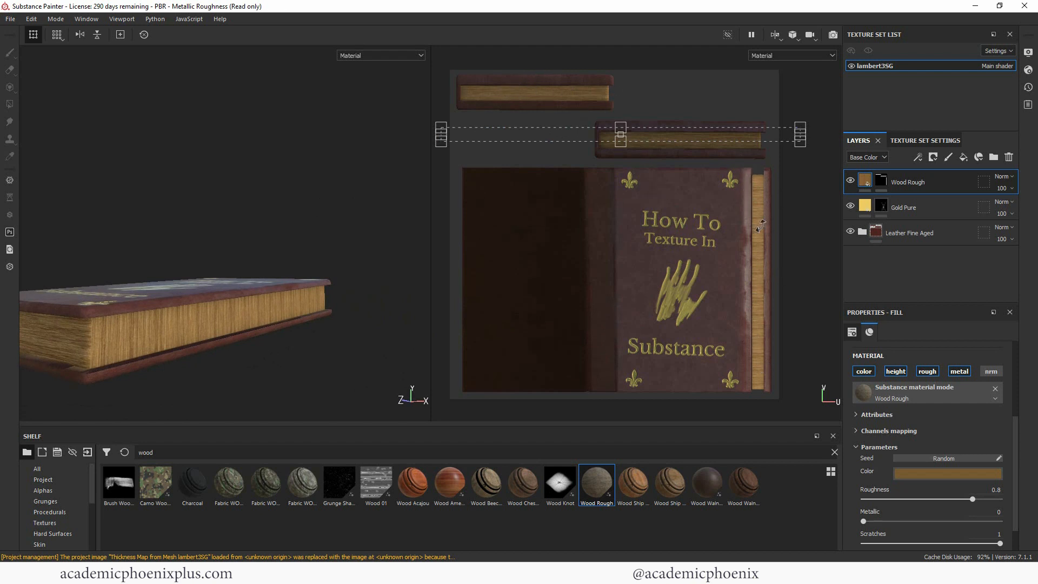
mouse_move(317, 296)
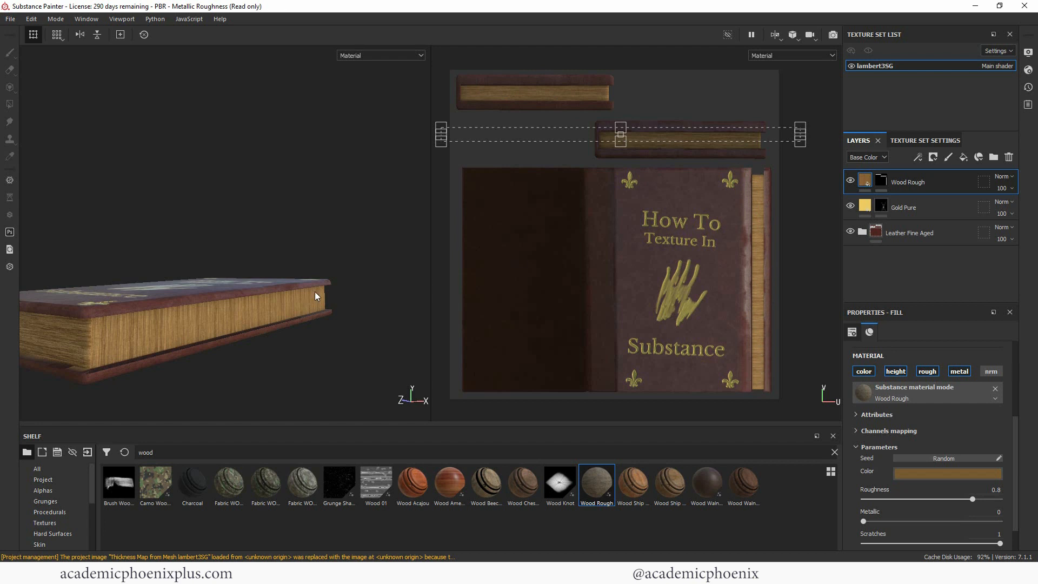
mouse_move(755, 225)
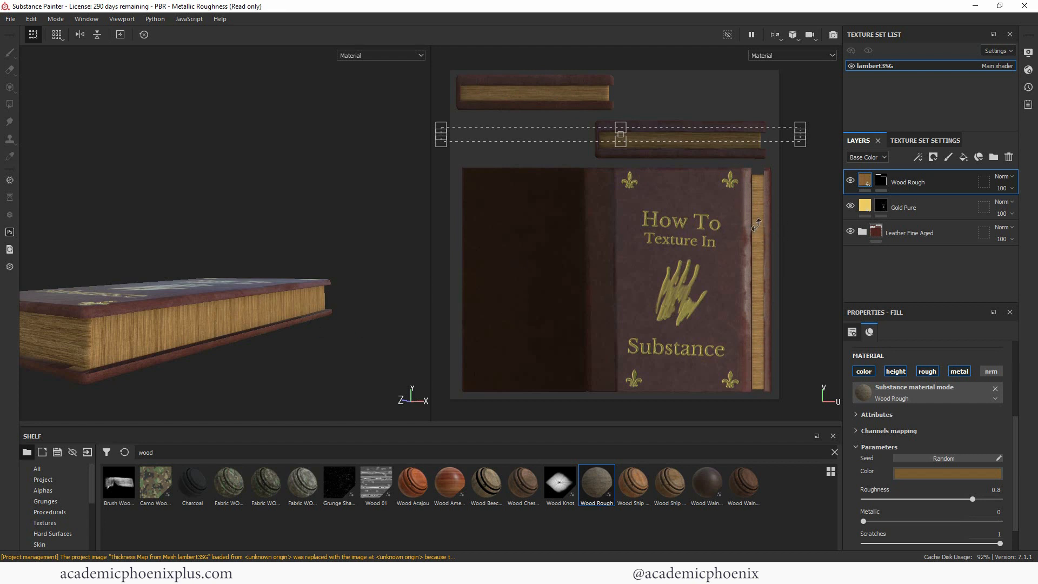
- Rename the Wood Rough layer to 'papertexture' and duplicate it
left_click(908, 182)
type("papertexture")
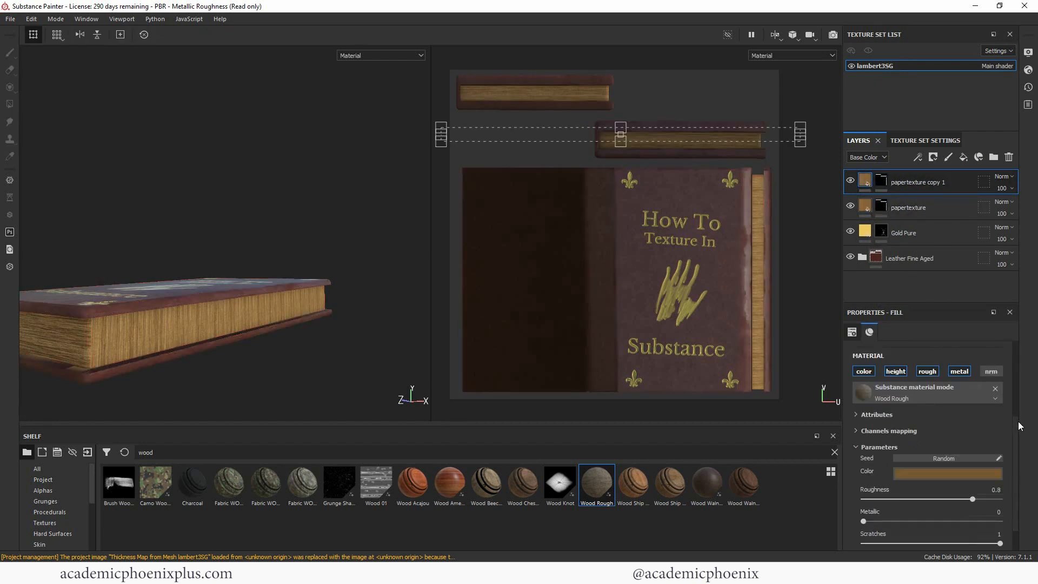
scroll("up", 3)
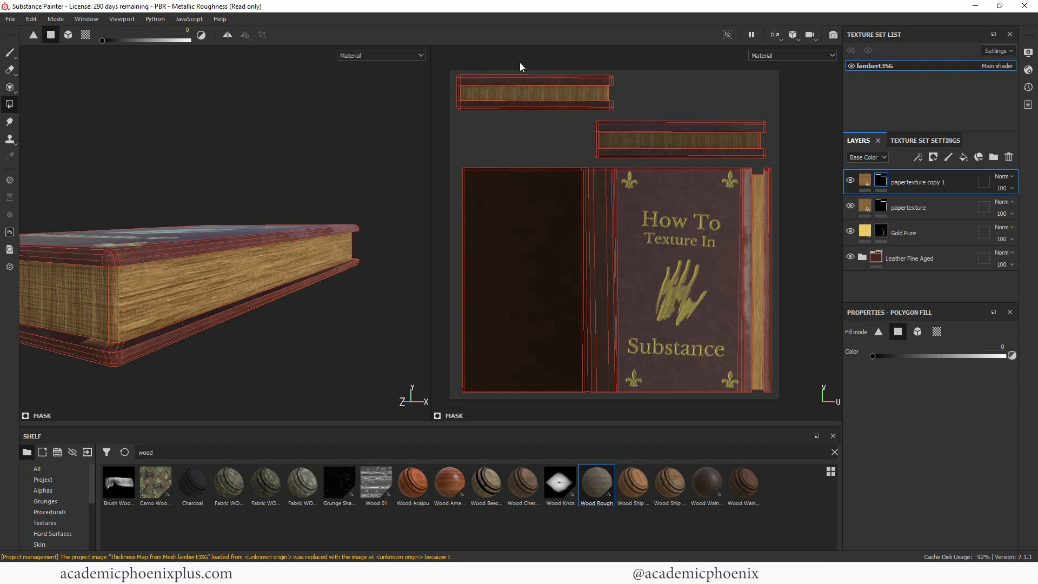
mouse_move(640, 137)
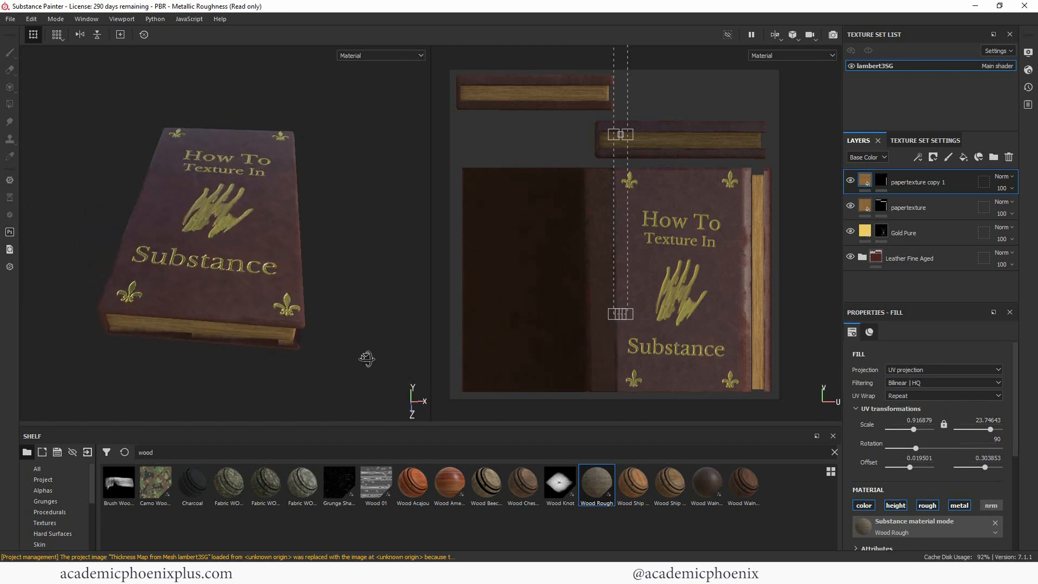
left_click_drag(225, 232, 198, 265)
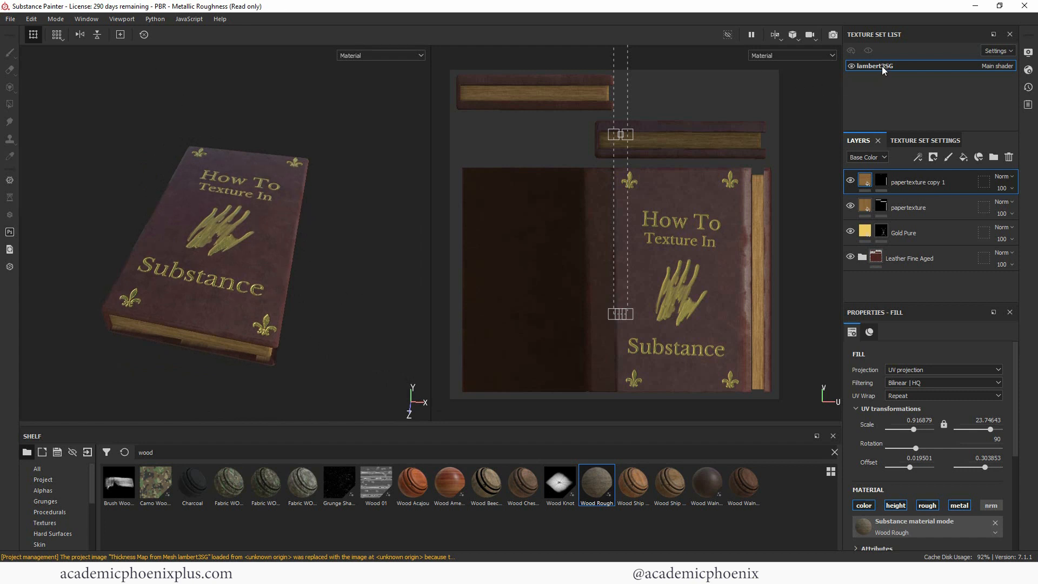
mouse_move(884, 73)
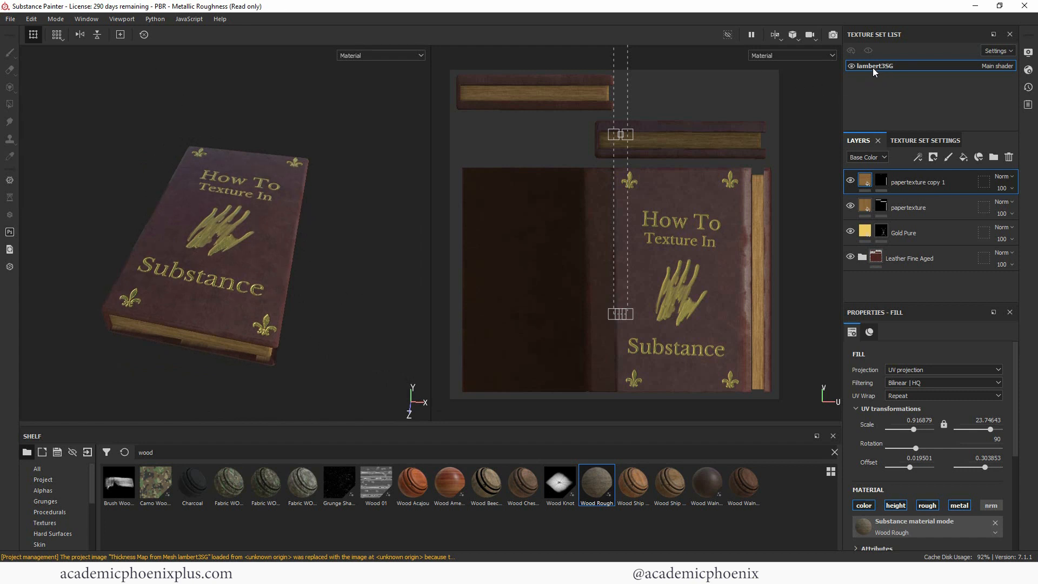
- Rename the texture set 'Texture' and set Export Textures output to a new sourceimages/Substance folder
double_click(875, 65)
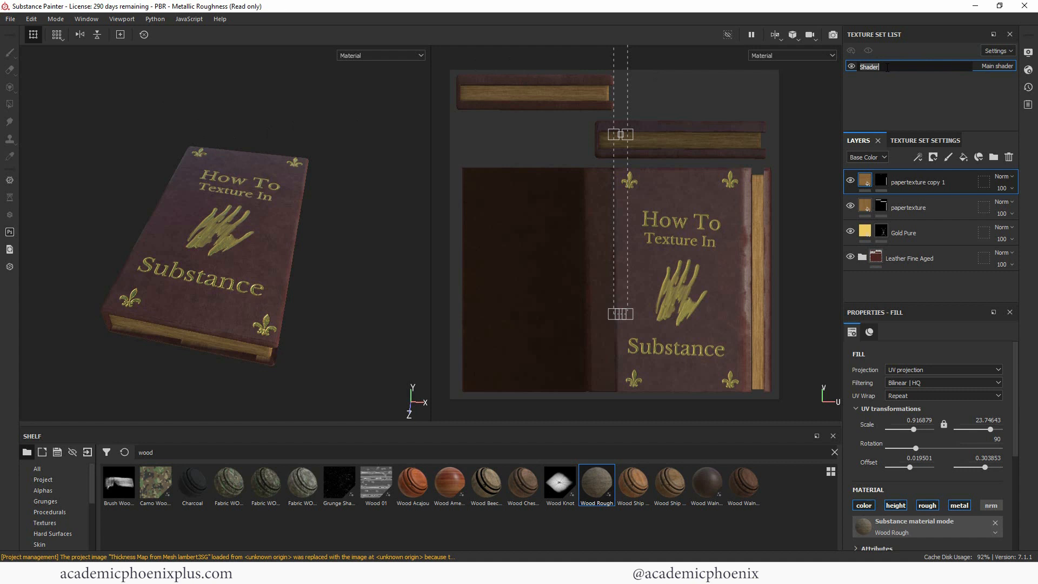
left_click(10, 19)
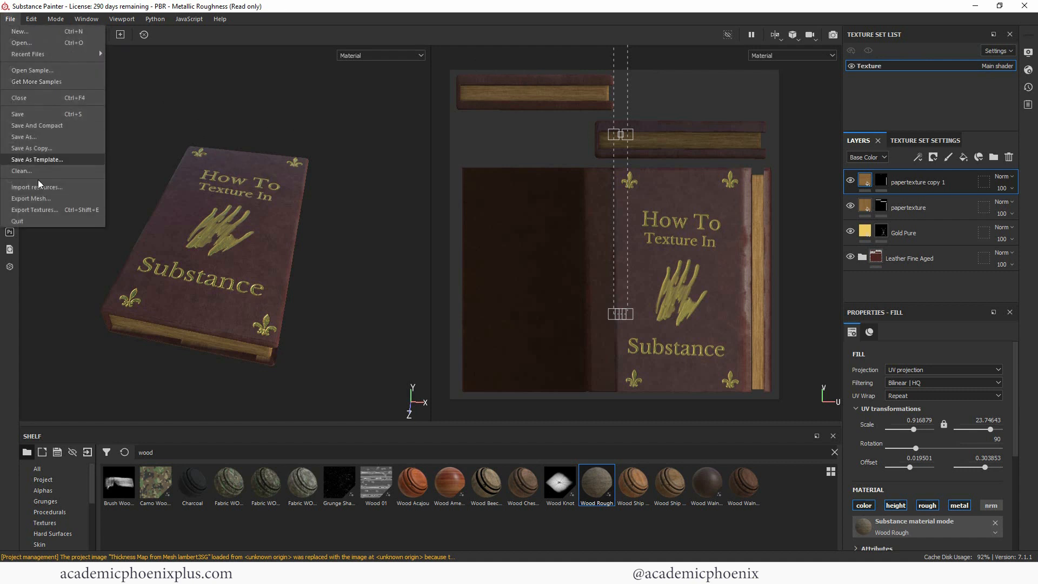
left_click(33, 210)
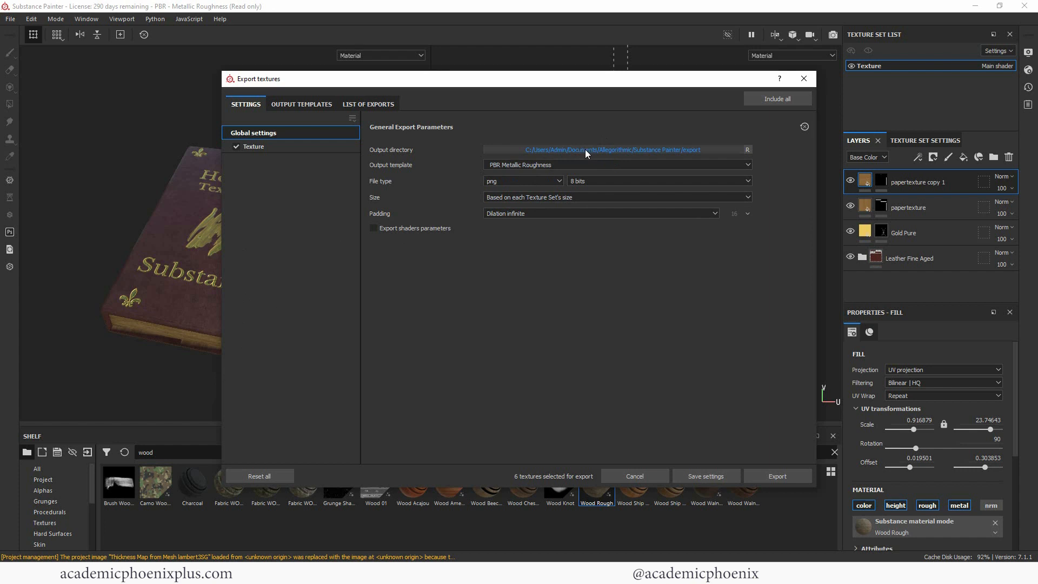
left_click(747, 149)
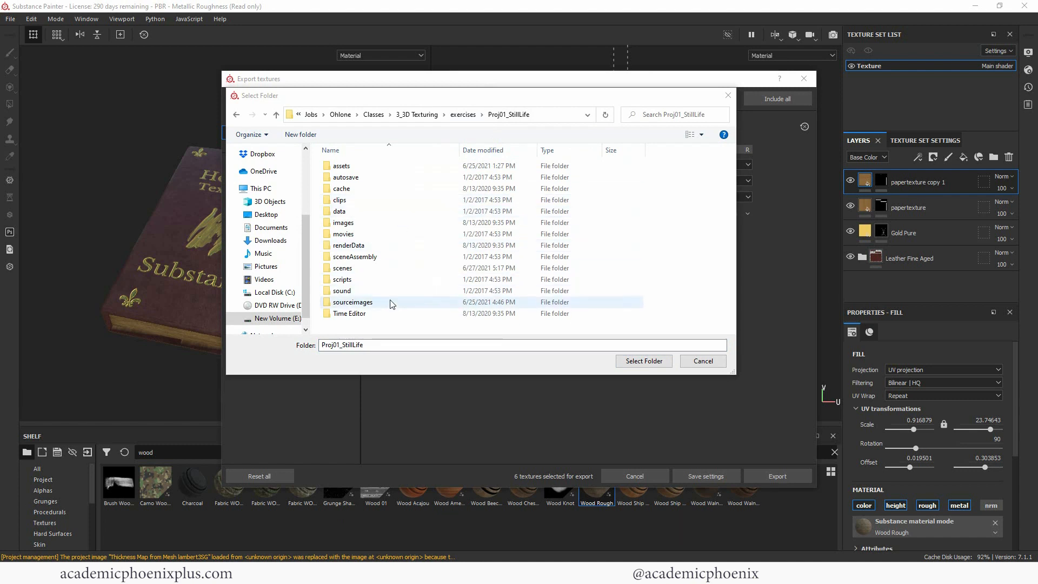
double_click(353, 301)
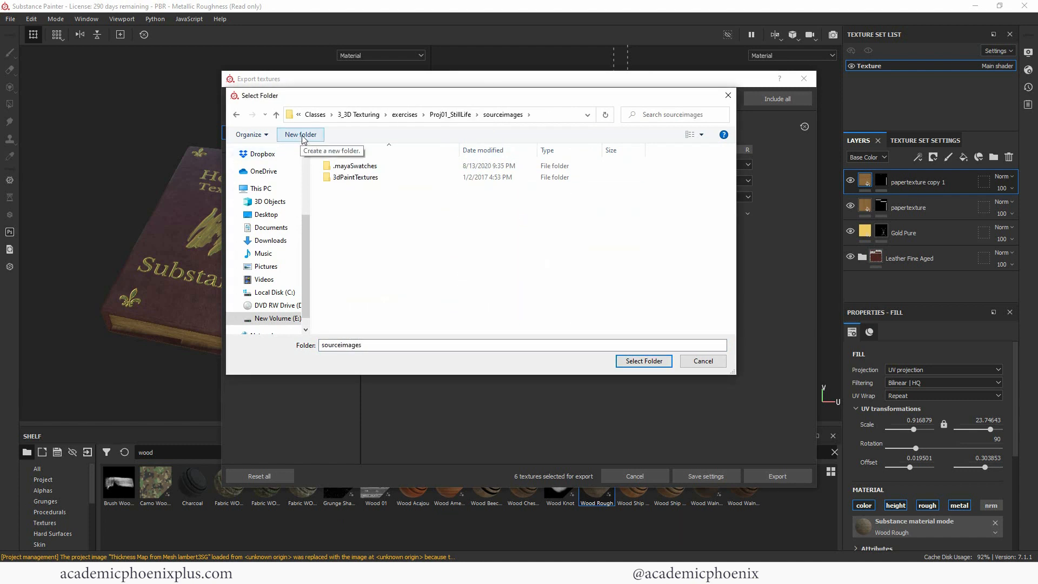
left_click(300, 134)
type("Substance")
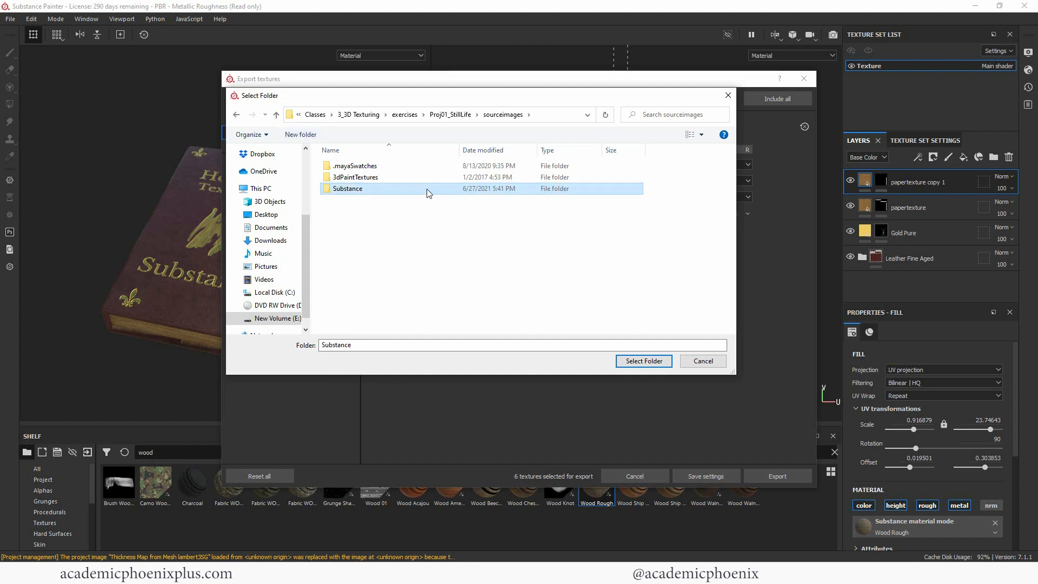
left_click(642, 360)
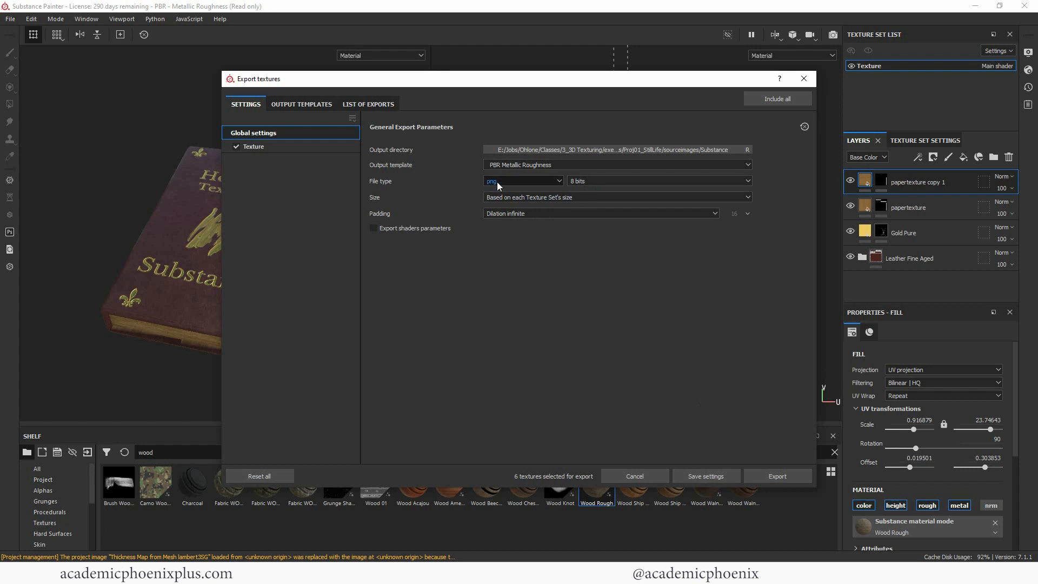
- Keep png format, review the Arnold (AiStandard) template, uncheck Emissive and export the five maps
left_click(522, 180)
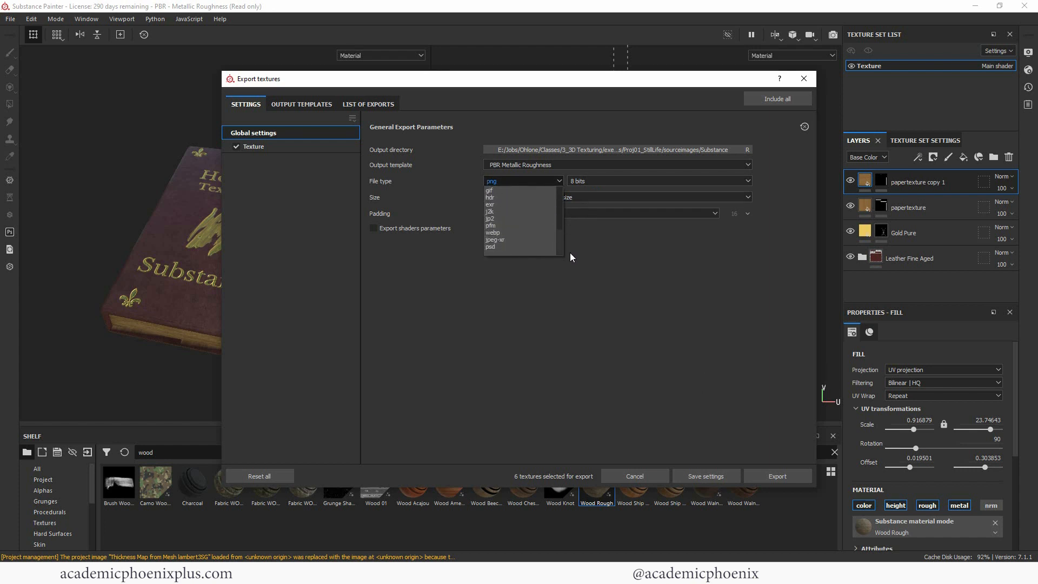
left_click(521, 181)
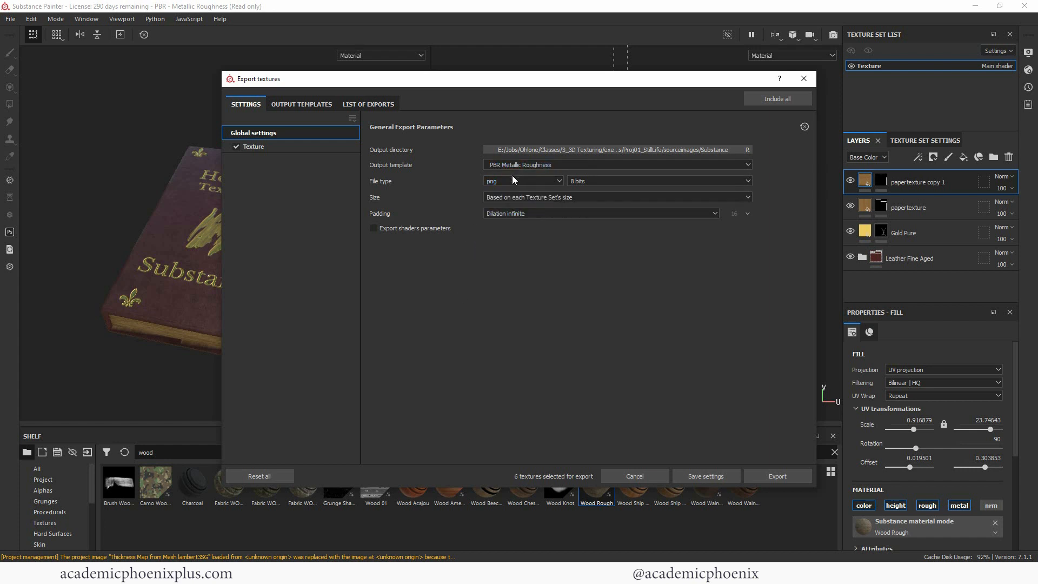
left_click(301, 104)
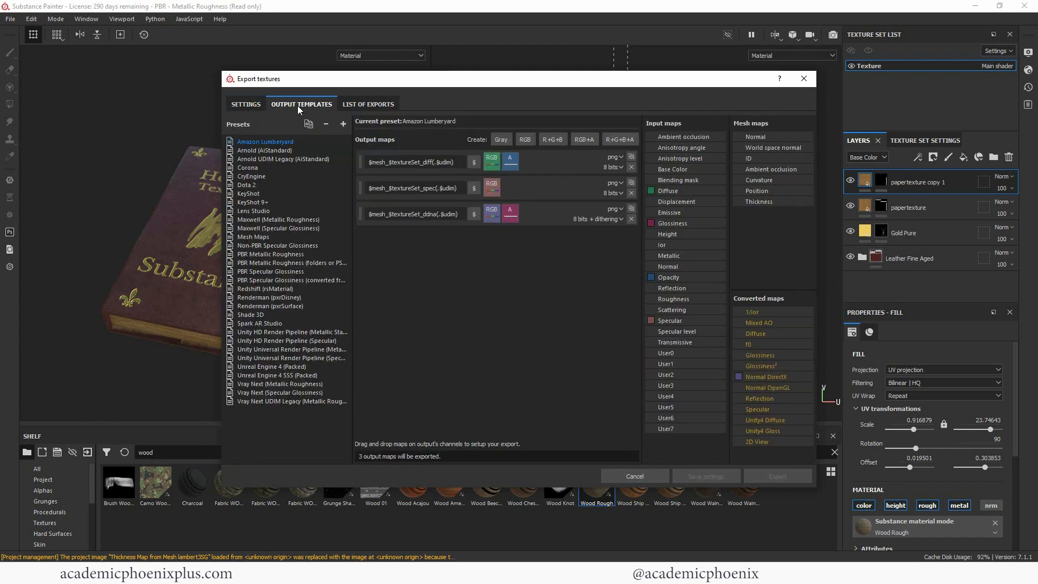
left_click(264, 150)
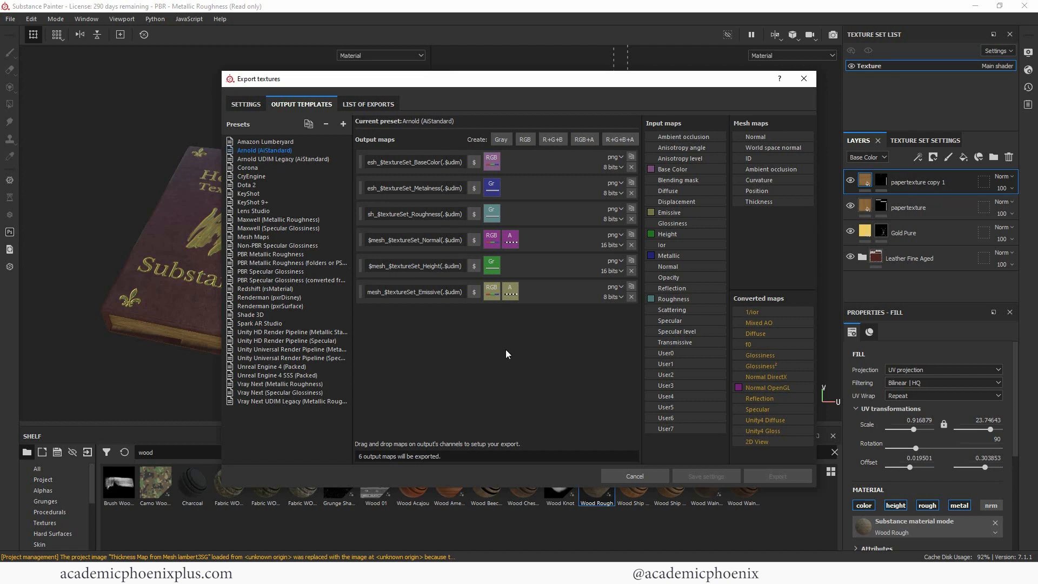
left_click(245, 104)
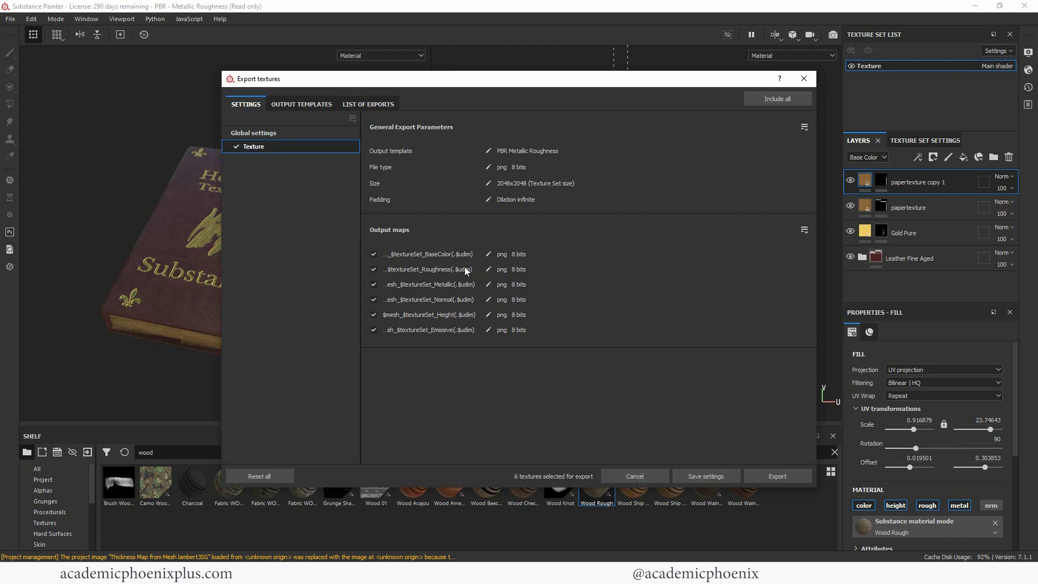
mouse_move(449, 318)
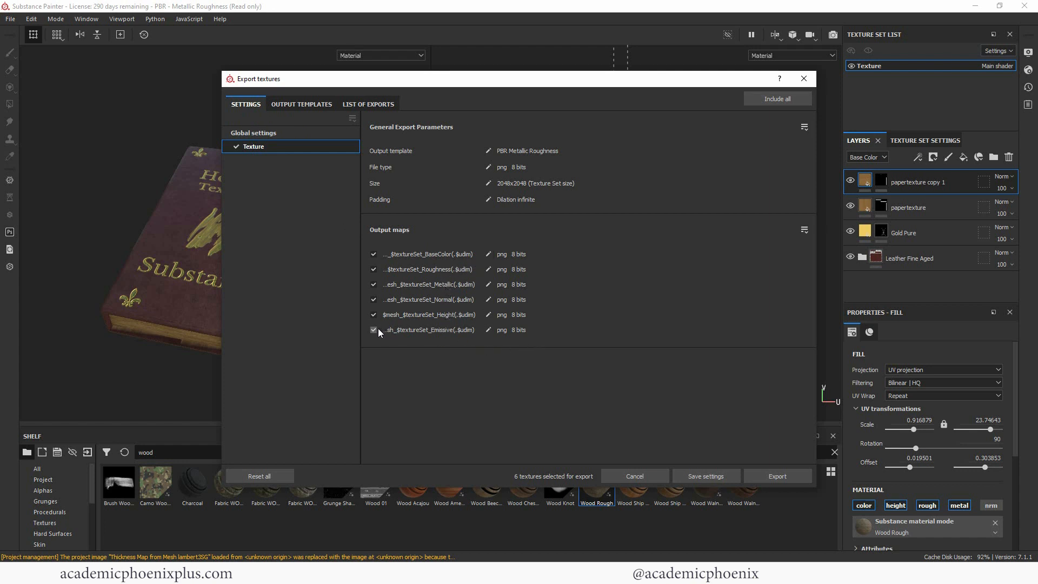
left_click(372, 330)
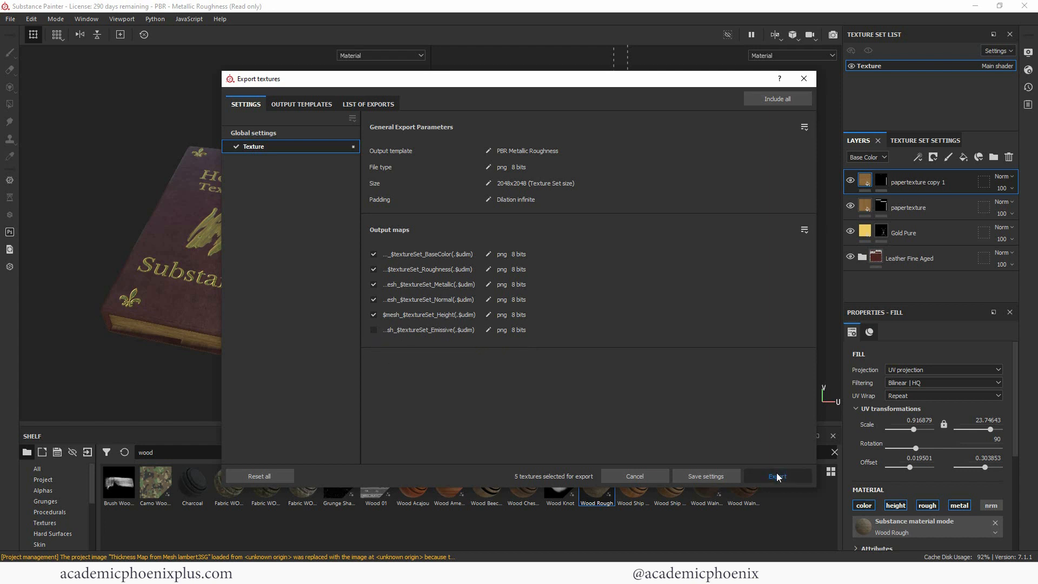
left_click(777, 475)
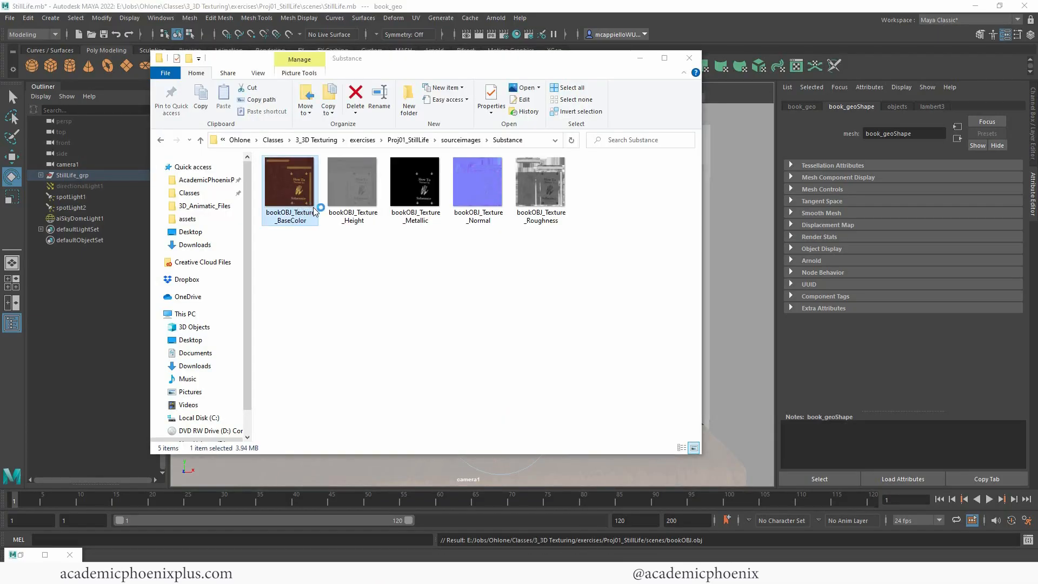
- Preview bookOBJ_Texture_BaseColor, then the height and normal maps in Photos
double_click(288, 183)
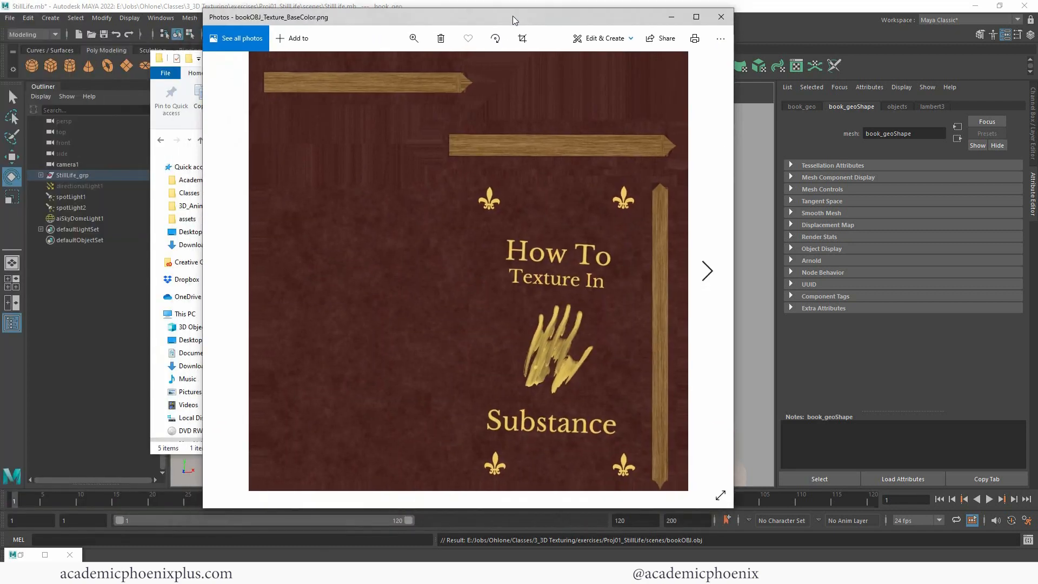
left_click(706, 269)
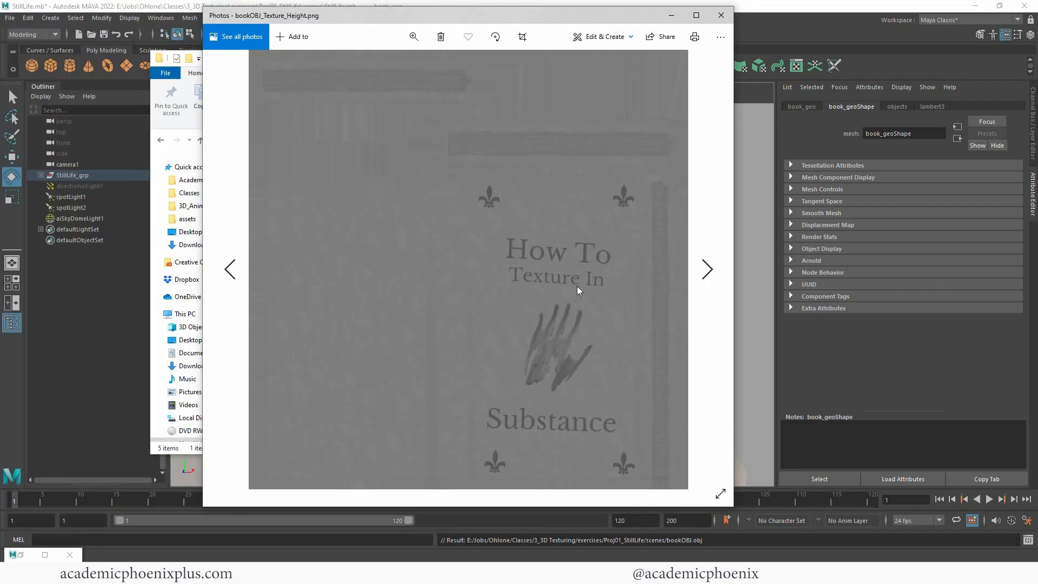
left_click(707, 269)
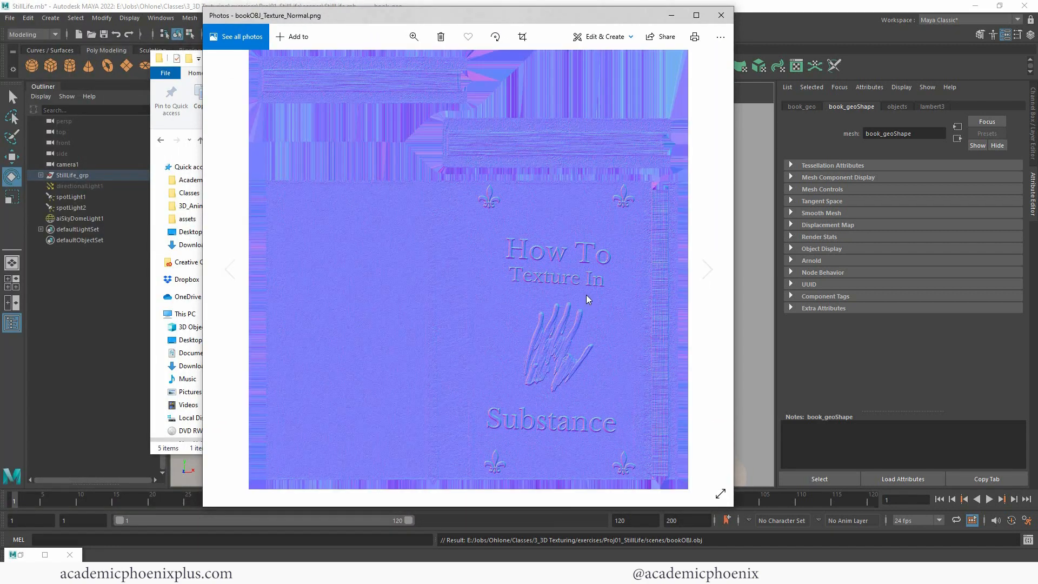
left_click(707, 269)
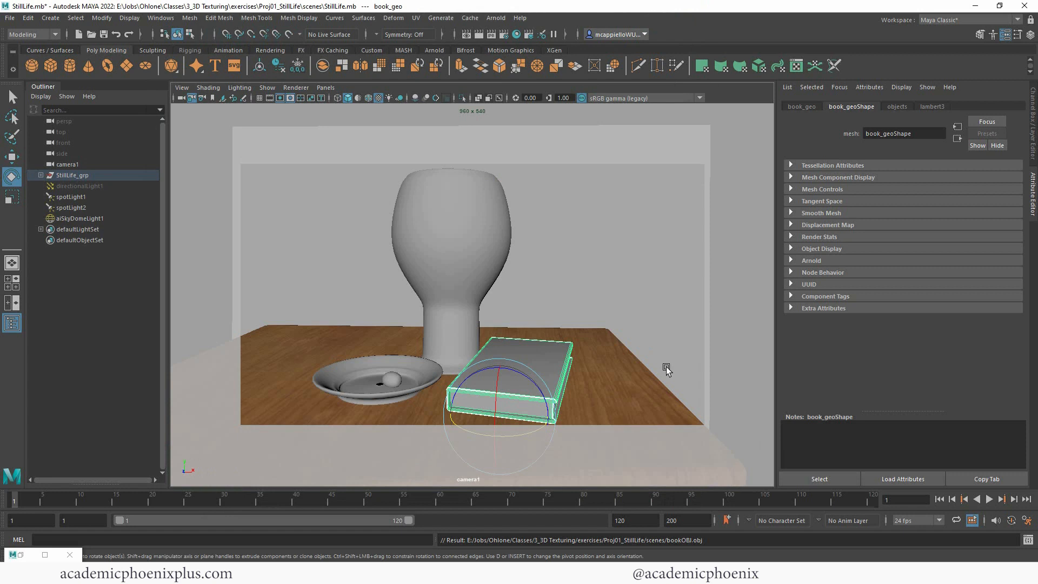
mouse_move(559, 357)
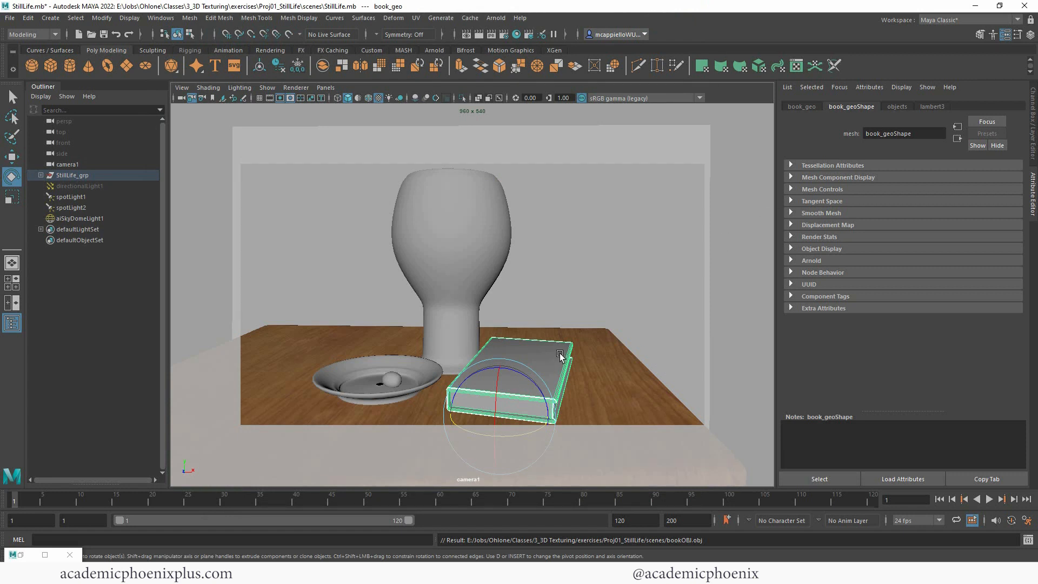
mouse_move(544, 347)
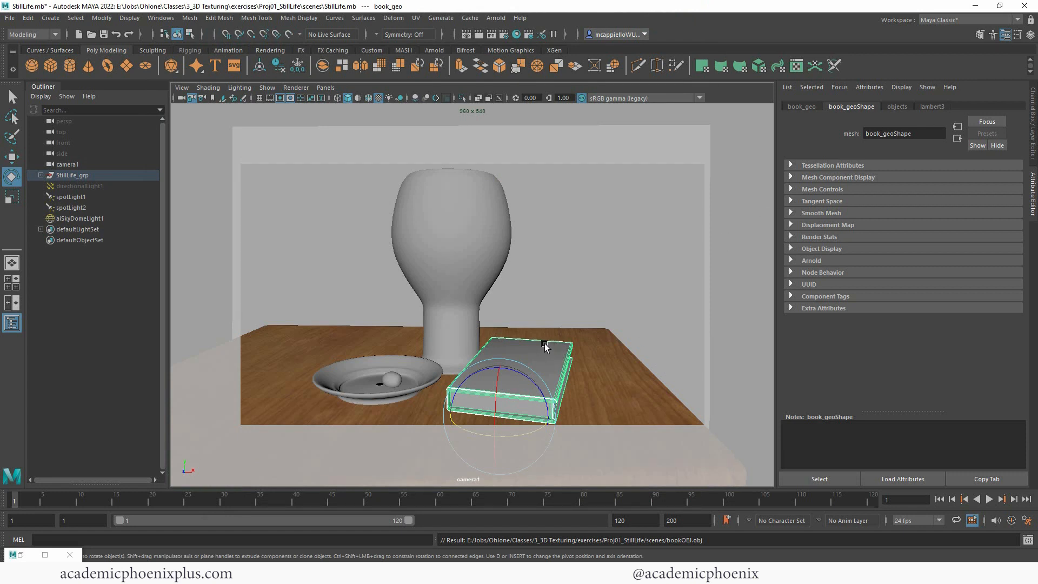
- Assign a new material to book_geo with a file texture loading the Substance base color map
right_click(543, 348)
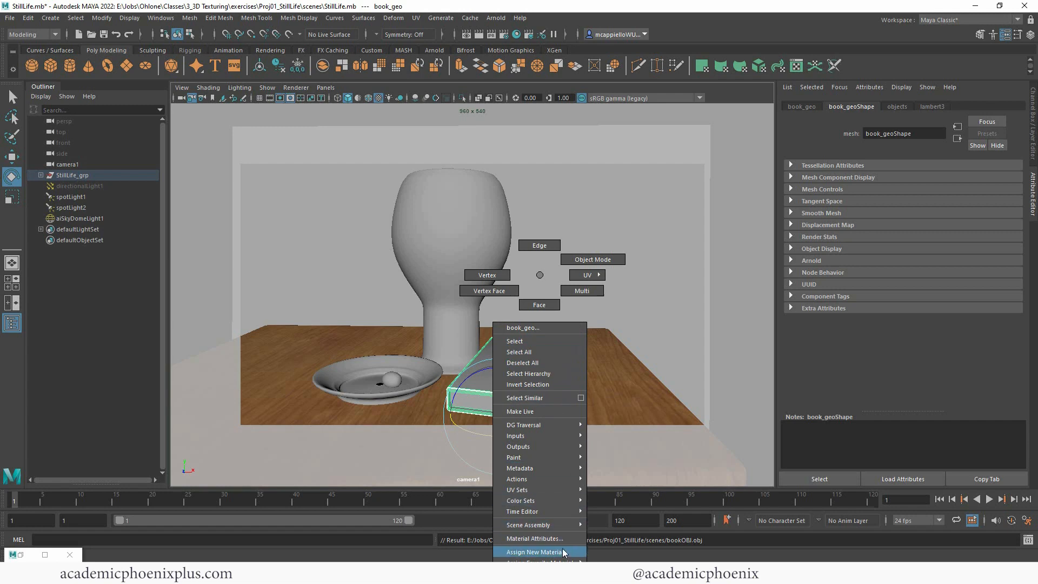
left_click(537, 551)
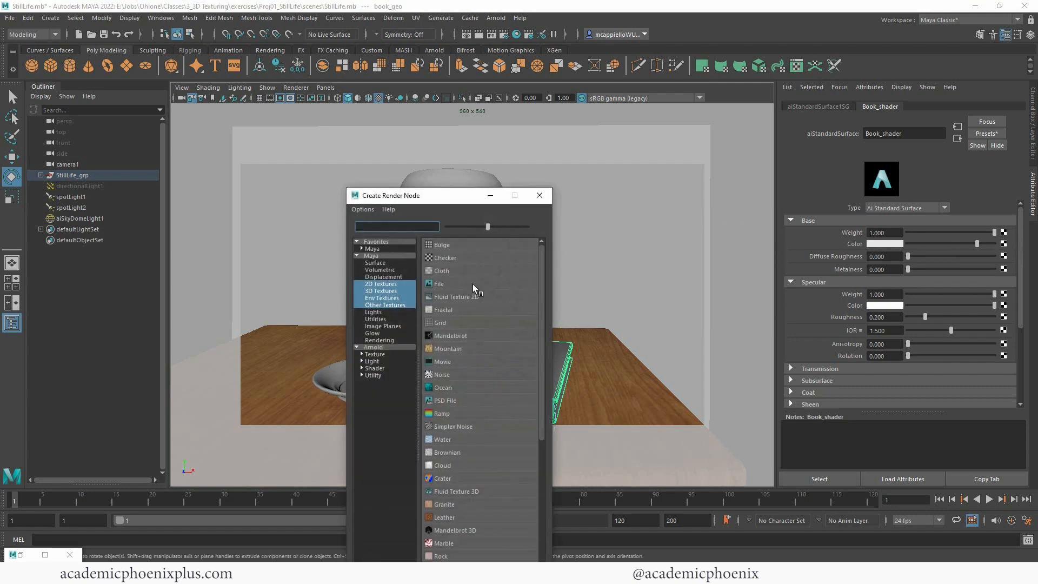
left_click(439, 283)
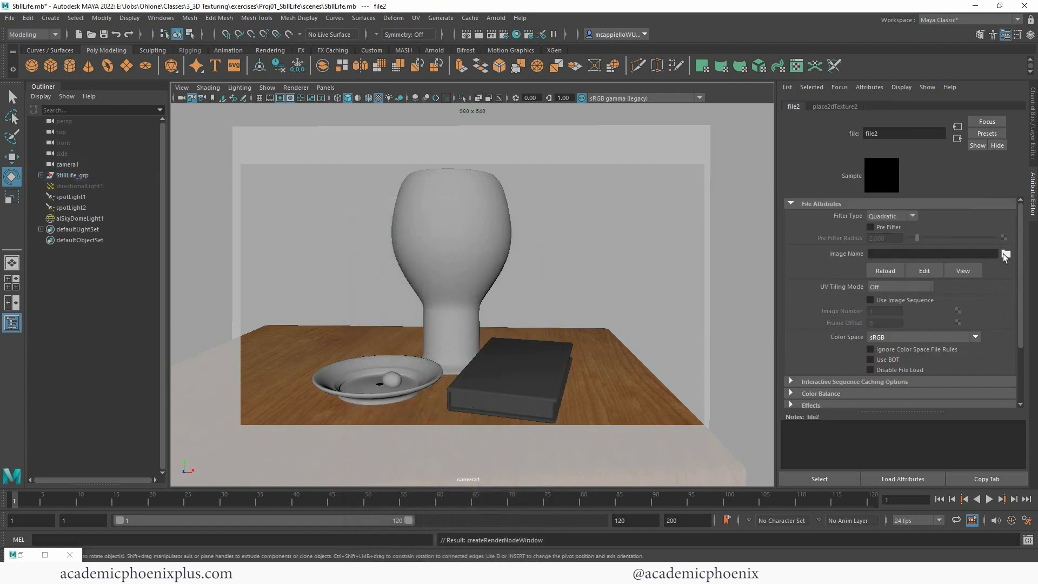
left_click(1006, 253)
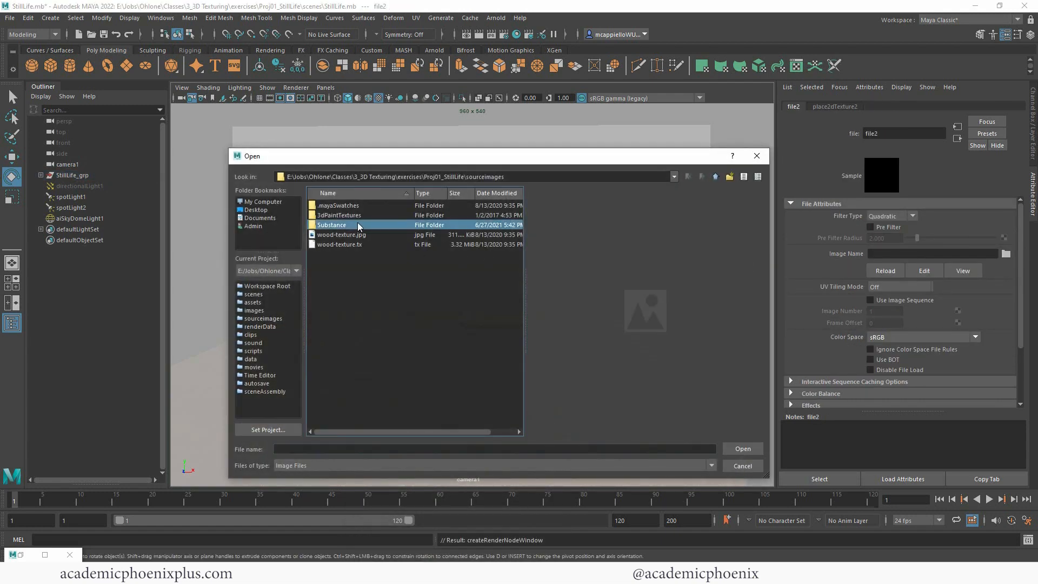
double_click(331, 225)
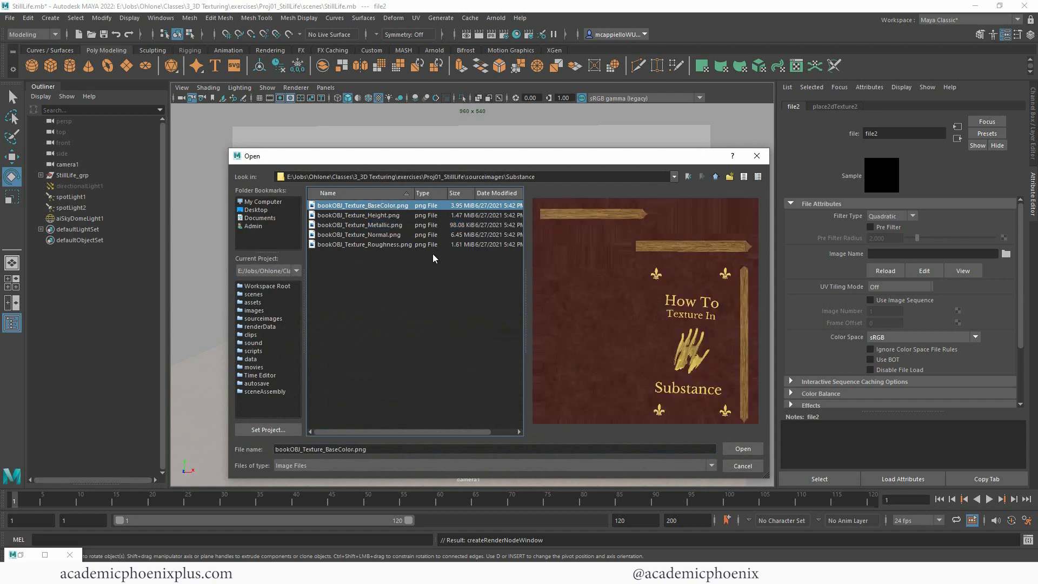
left_click(742, 448)
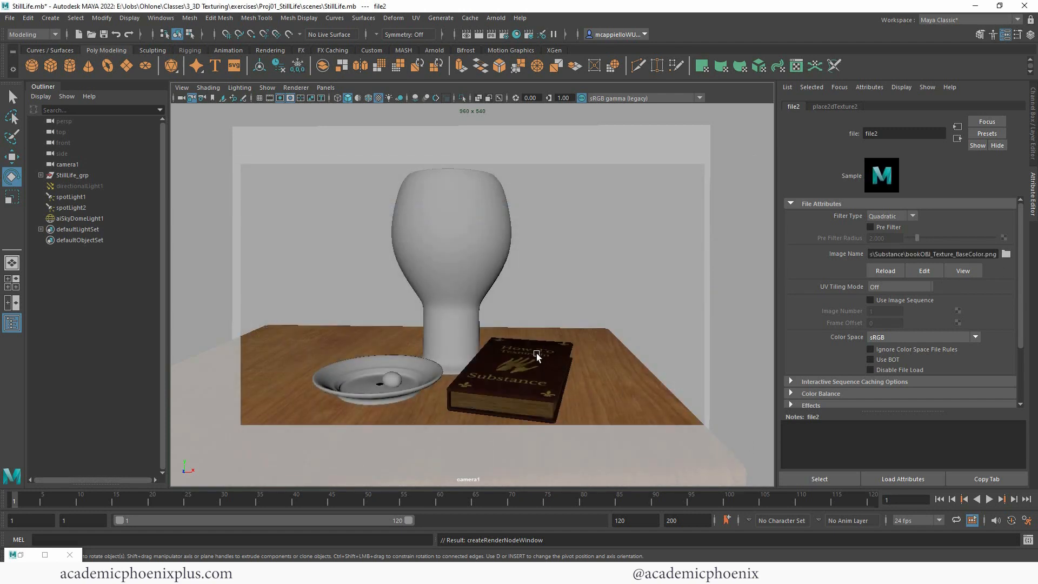
- Select the book in the viewport and render the camera view in Arnold RenderView
left_click(510, 370)
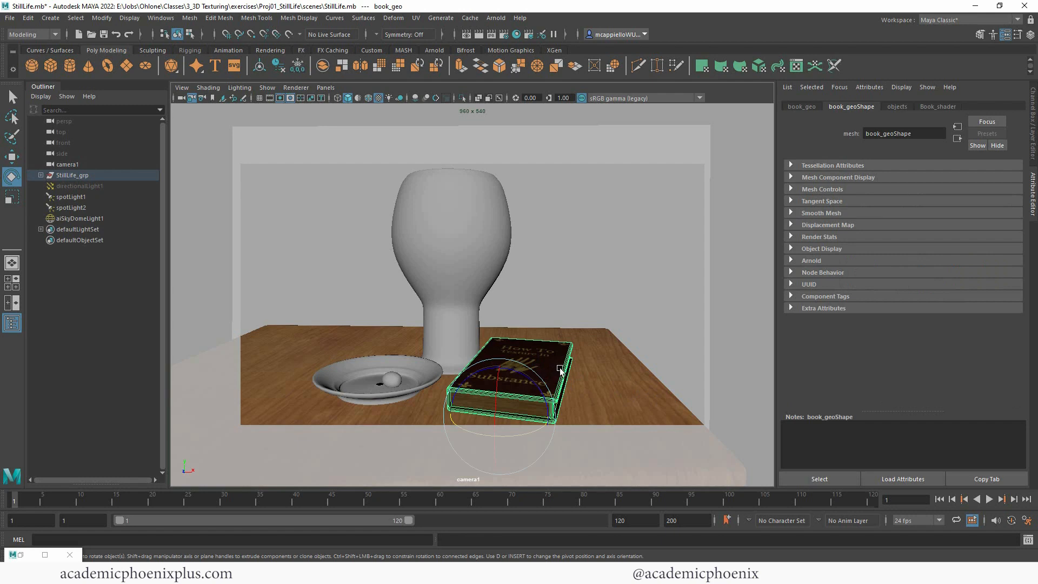
left_click(622, 398)
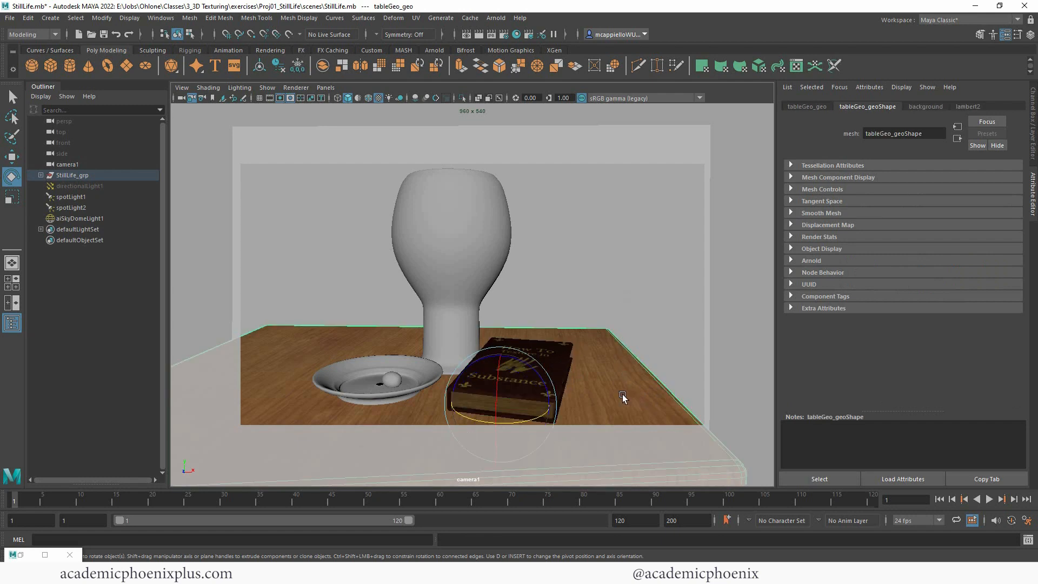
left_click(516, 387)
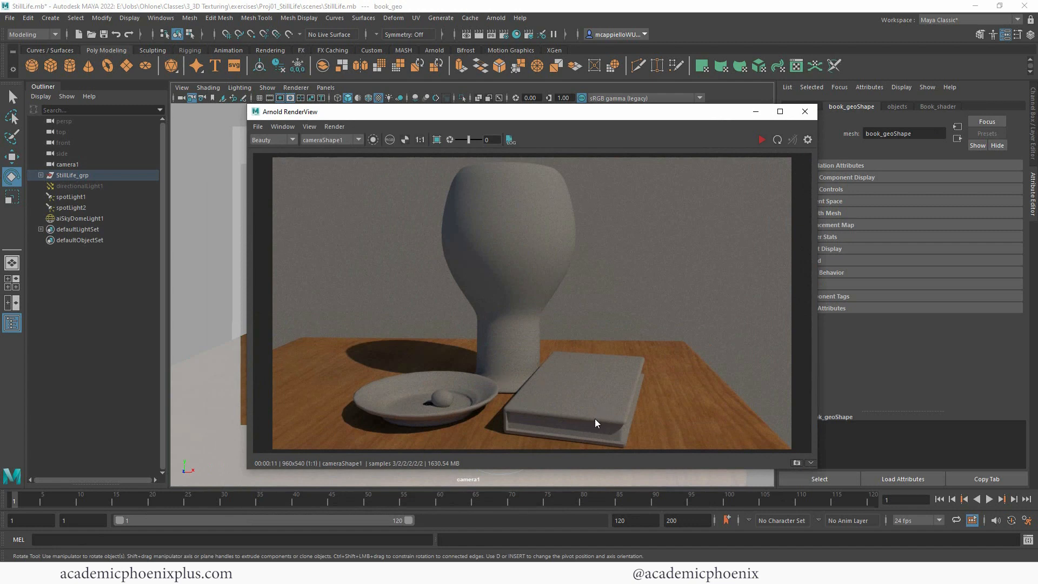
mouse_move(798, 466)
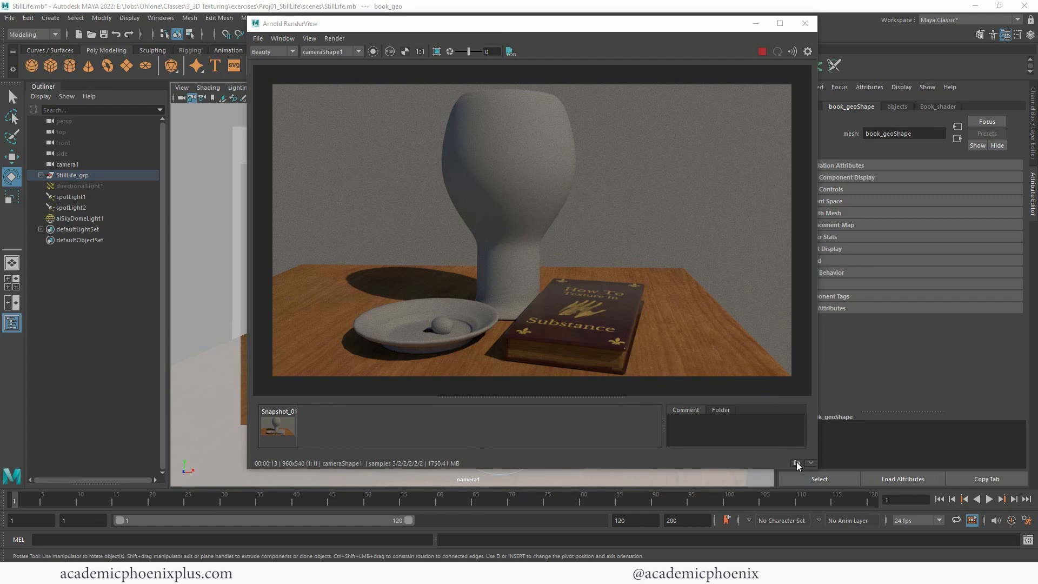
- Store snapshots of the finished Arnold render of the textured leather book
left_click(797, 463)
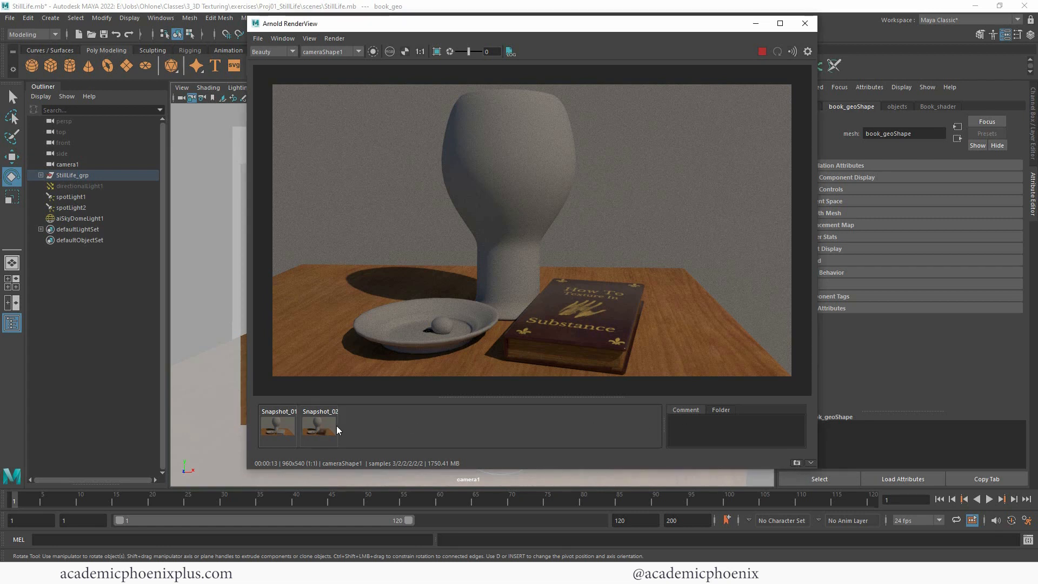
left_click(319, 427)
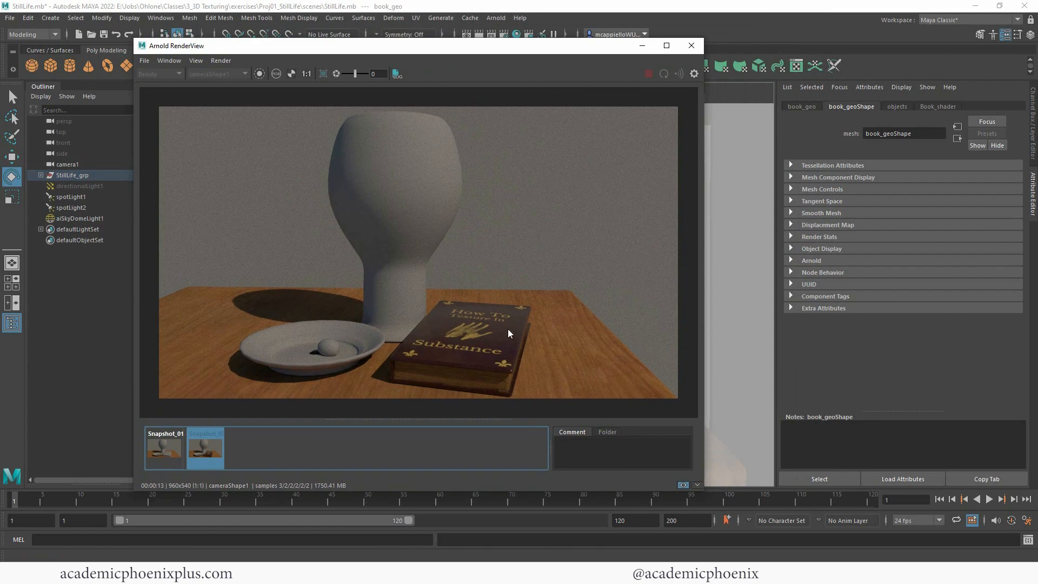
left_click(937, 106)
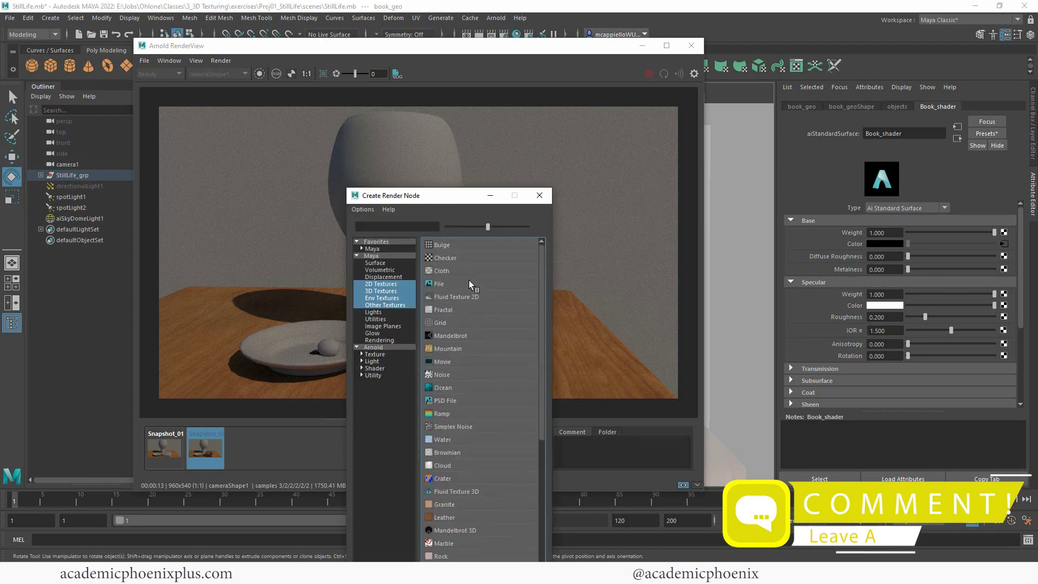
- Map Book_shader Metalness to a file texture loading bookOBJ_Texture_Metallic.png with Raw colour space
left_click(438, 283)
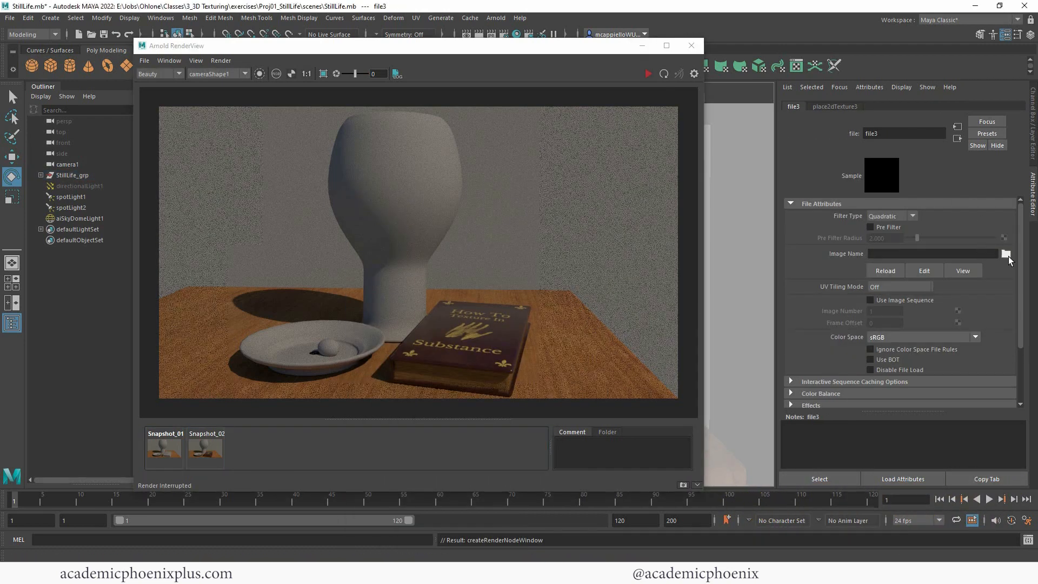
left_click(1005, 253)
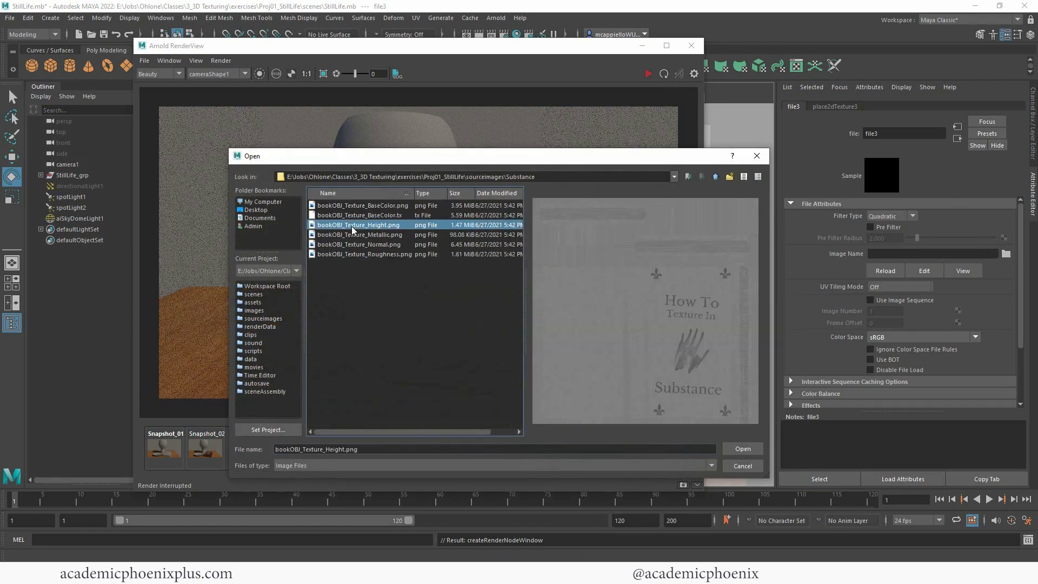
left_click(360, 234)
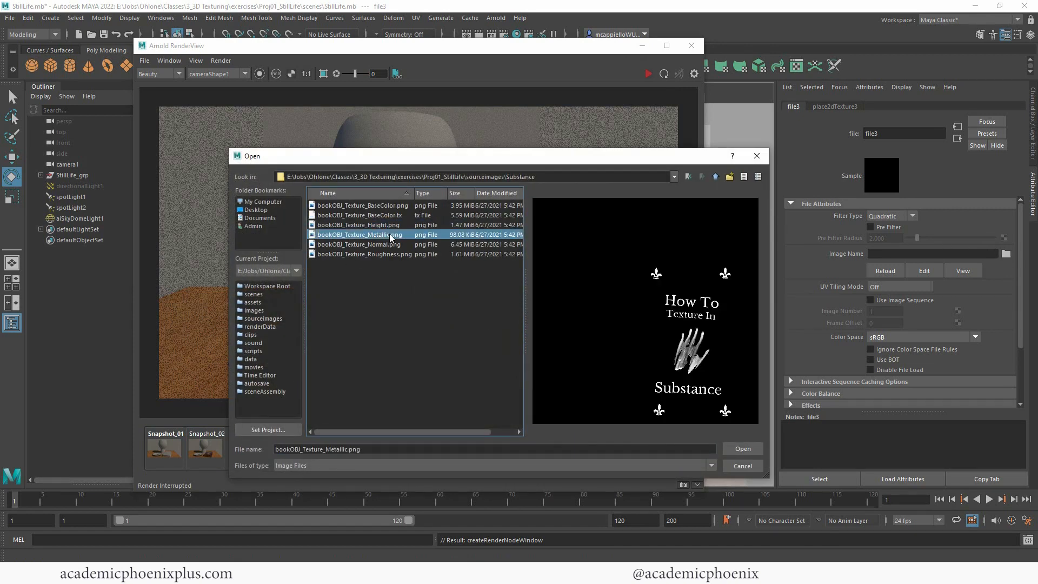
left_click(742, 448)
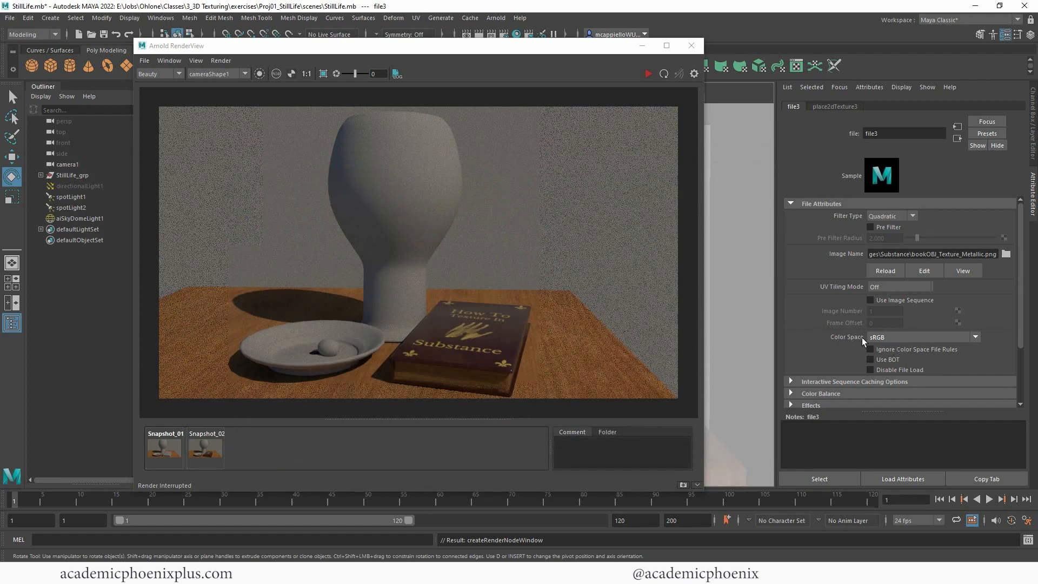
left_click(920, 337)
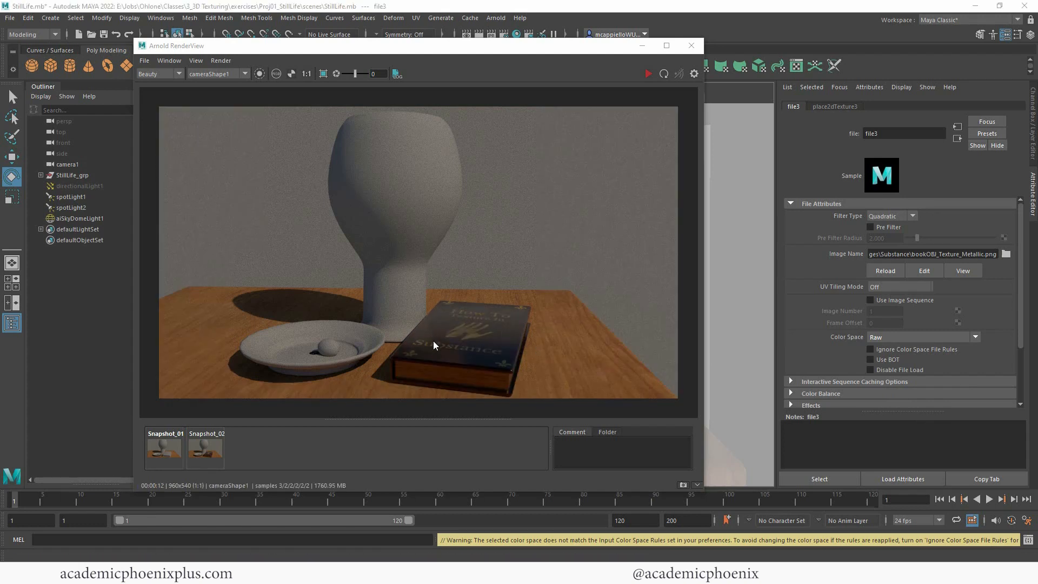
mouse_move(436, 331)
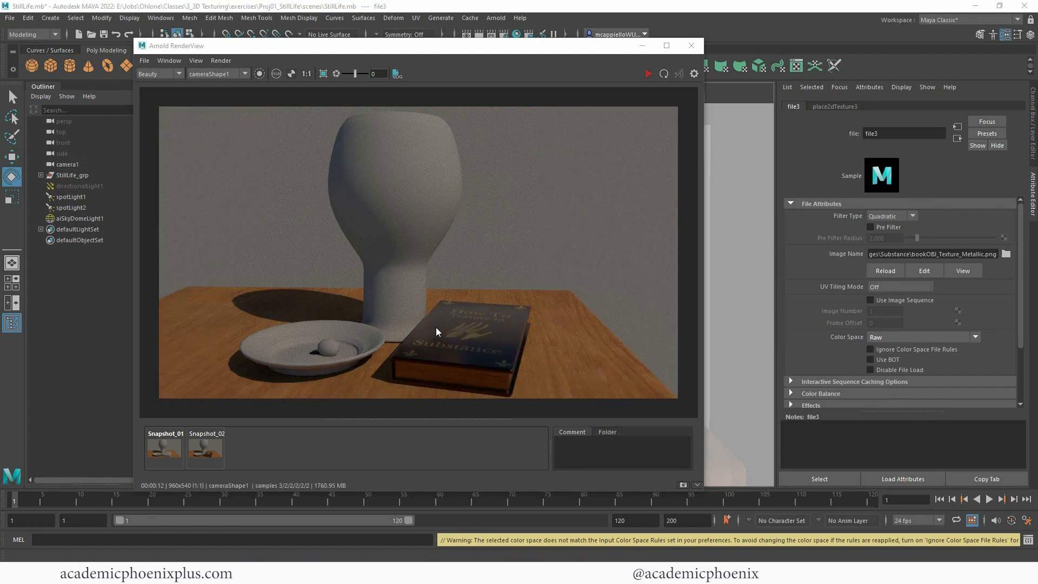
mouse_move(423, 339)
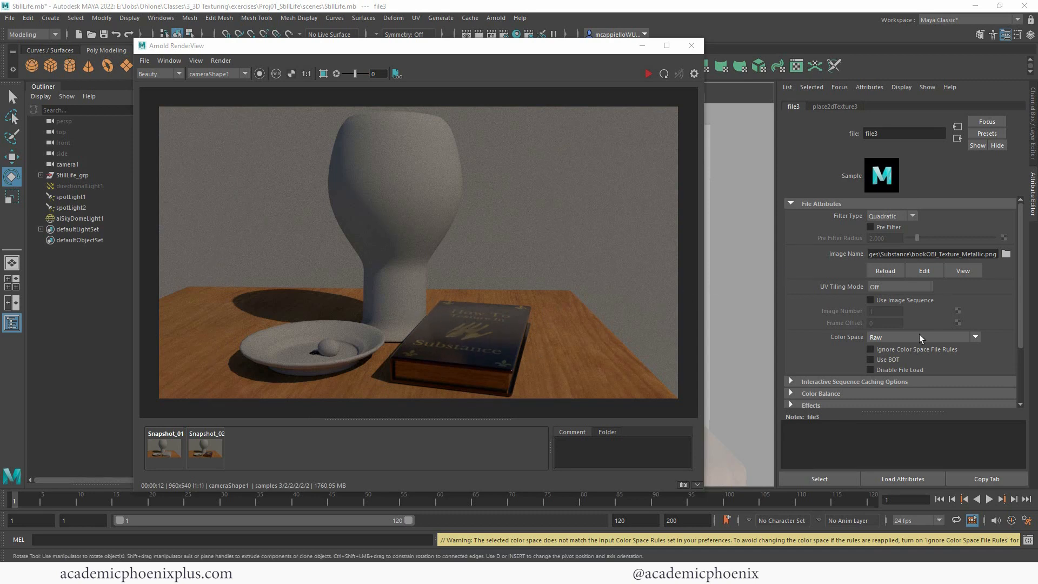
- Enable Alpha Is Luminance under Color Balance on the metallic texture and re-render the book
scroll("down", 3)
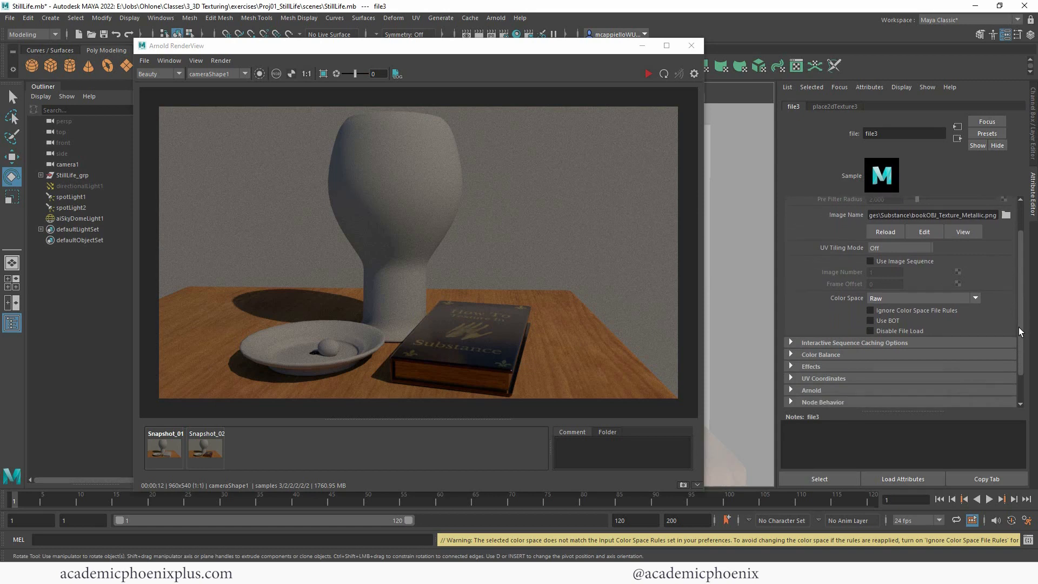
left_click(790, 352)
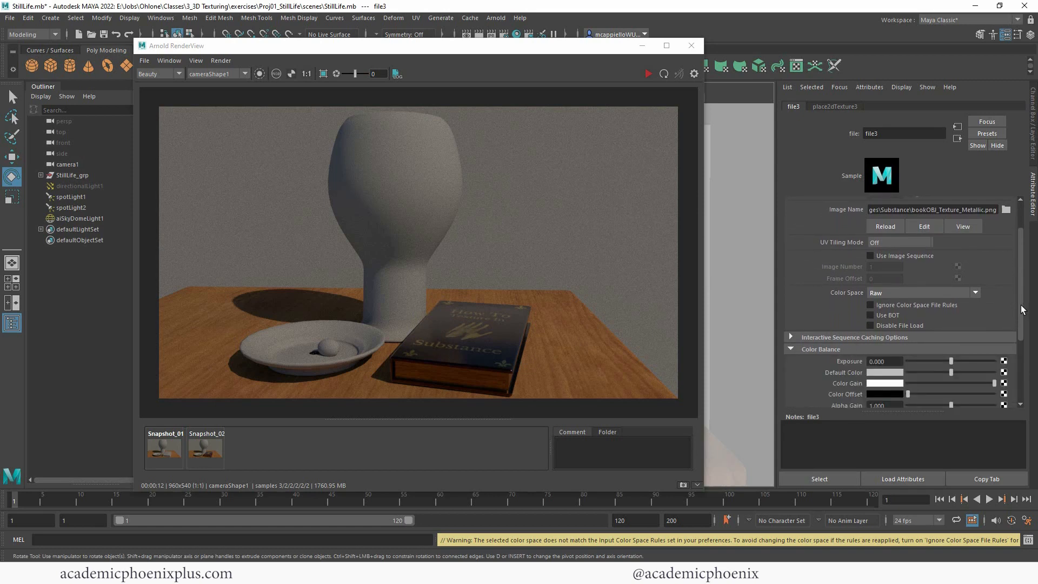
scroll("down", 3)
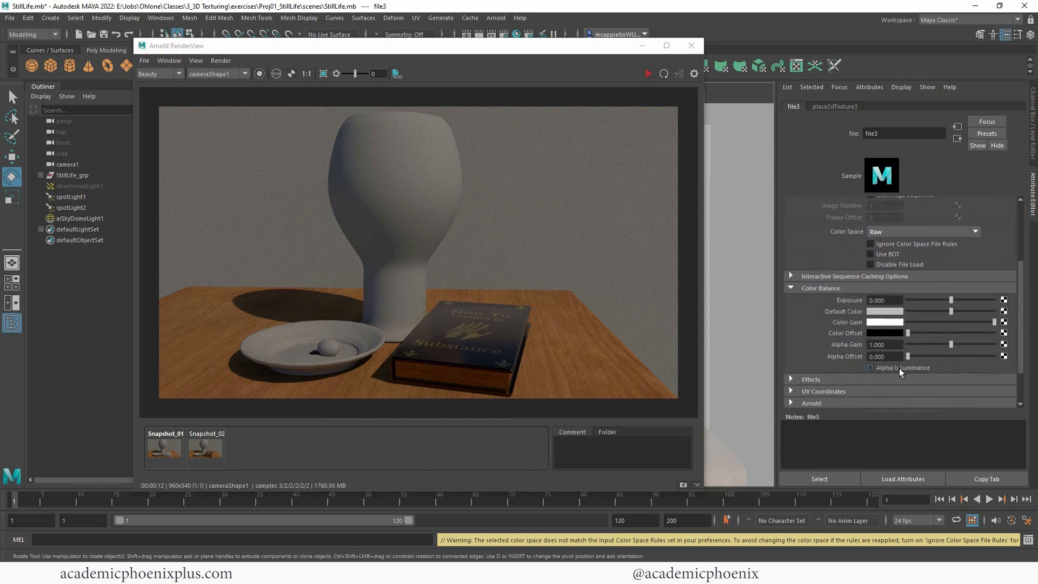
left_click(870, 368)
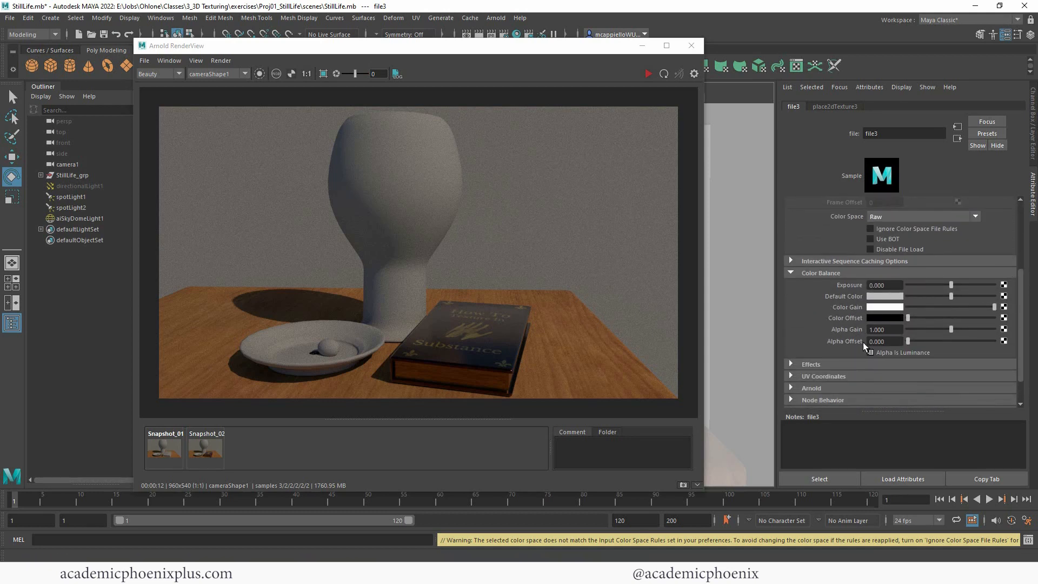
left_click(870, 352)
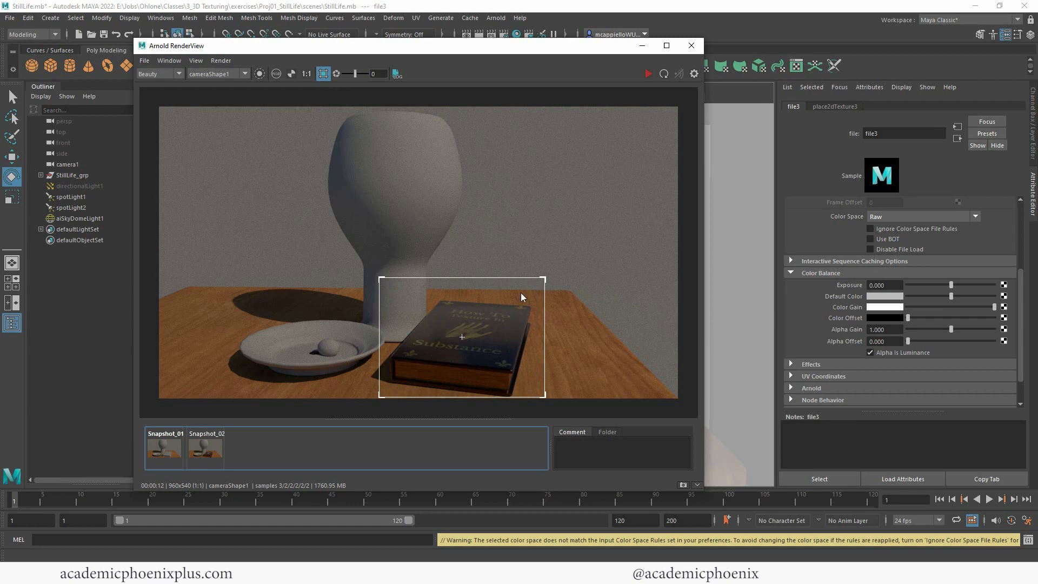
mouse_move(283, 342)
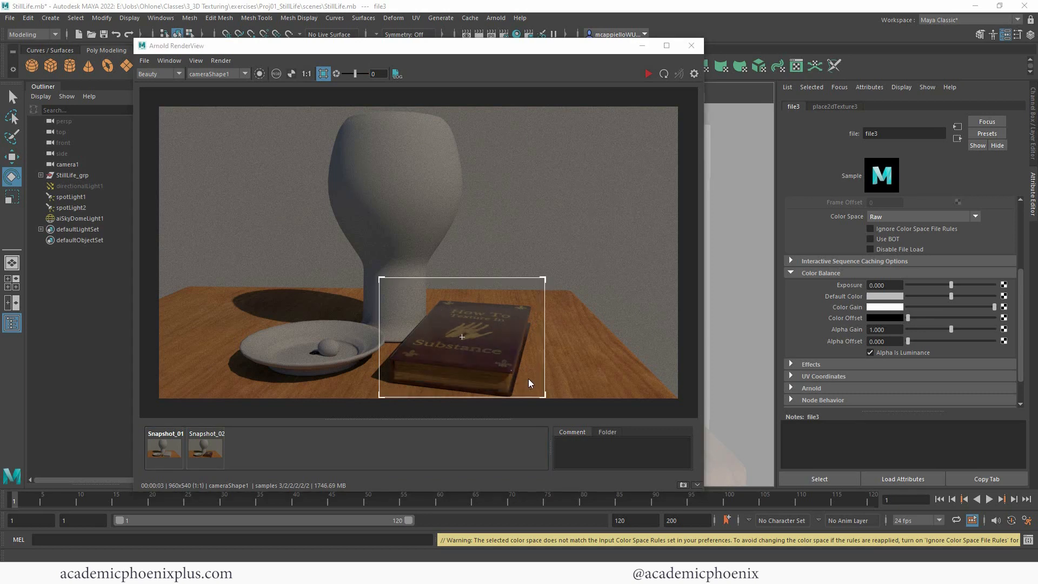
left_click(206, 449)
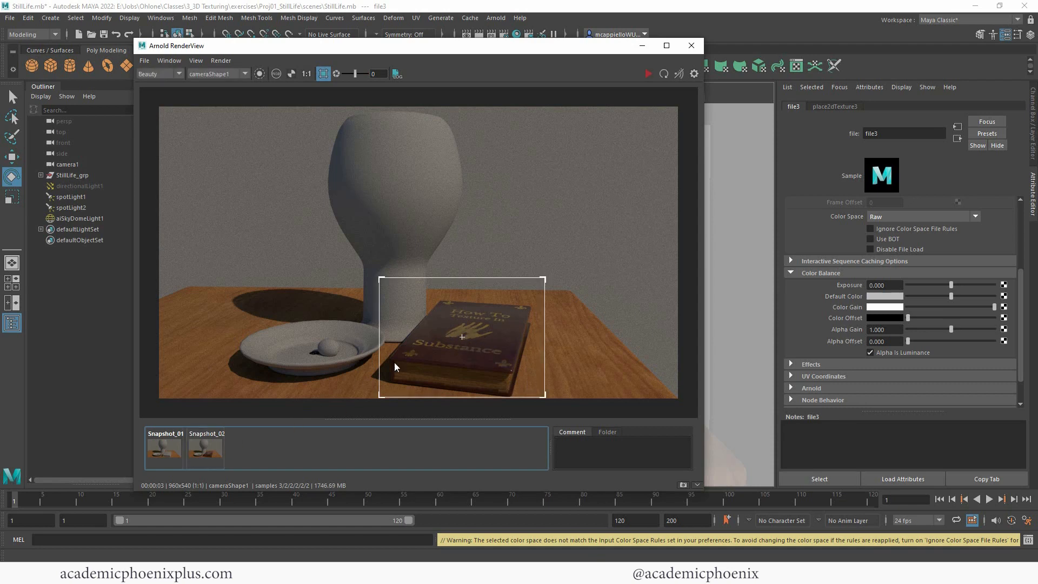
mouse_move(484, 329)
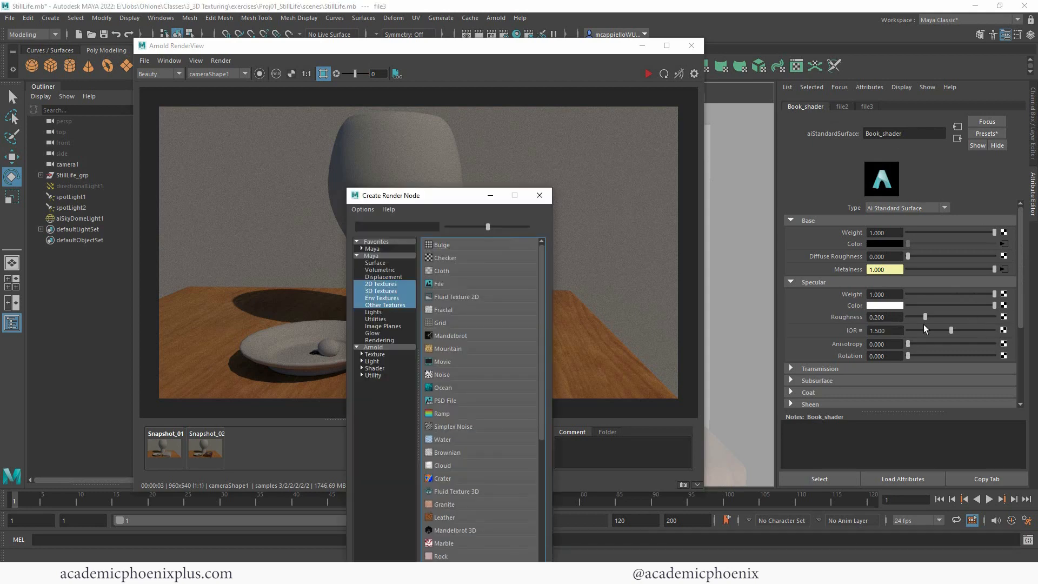
- Map Specular Roughness to a file texture loading bookOBJ_Texture_Roughness.png as raw luminance data, and snapshot the render
left_click(438, 283)
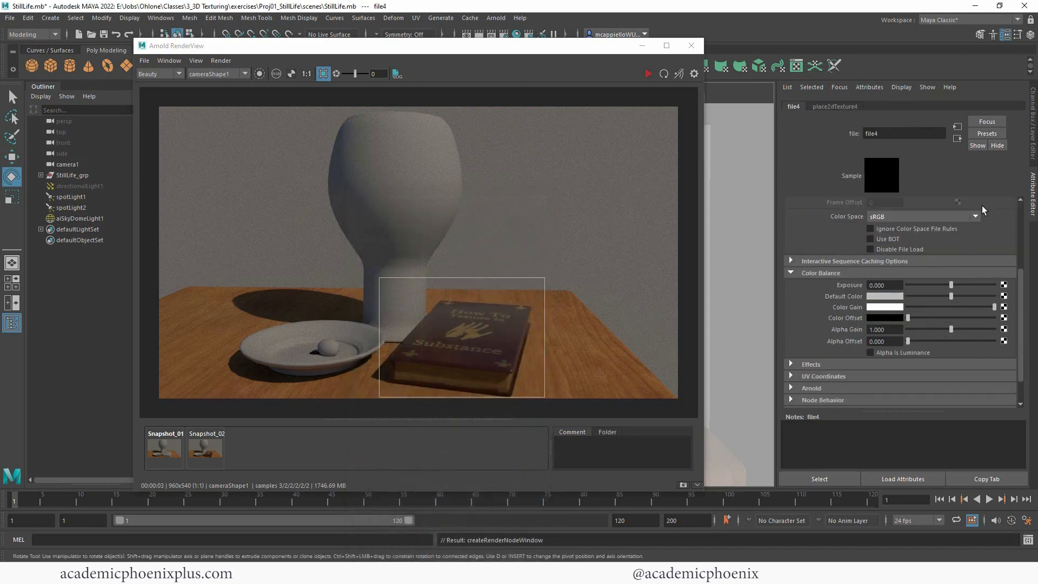
left_click(958, 133)
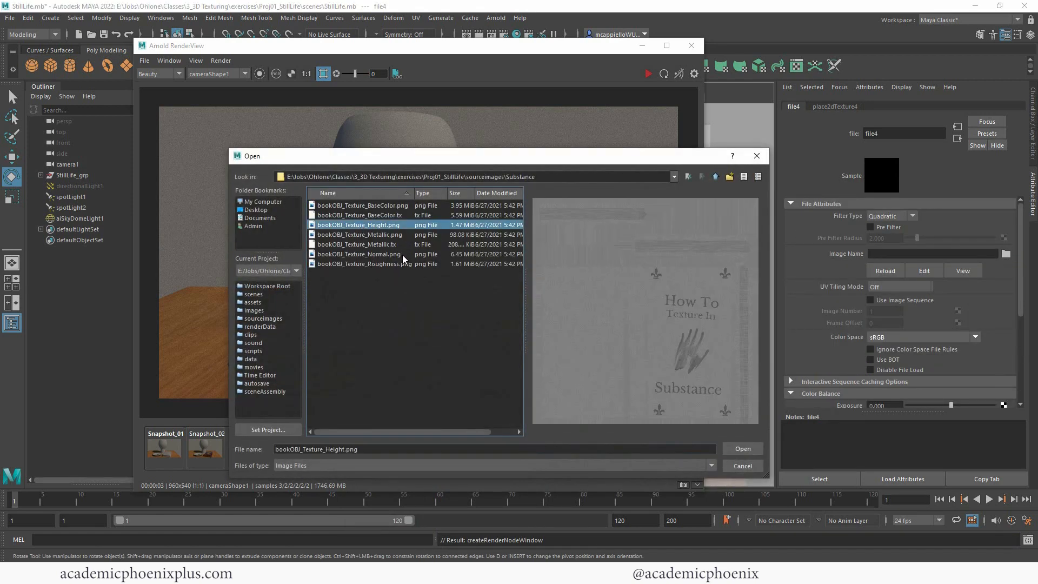
left_click(742, 448)
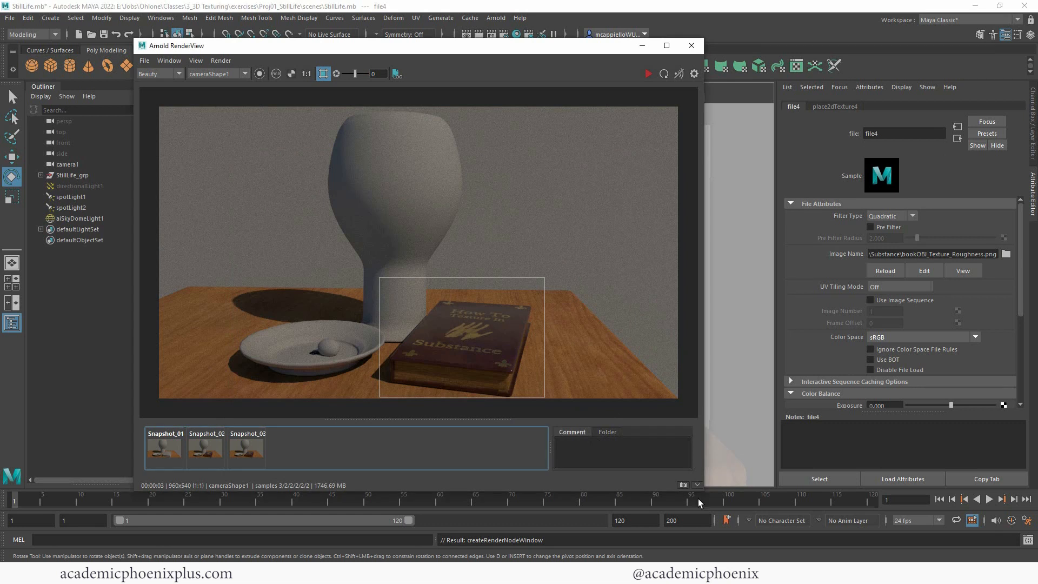
mouse_move(893, 347)
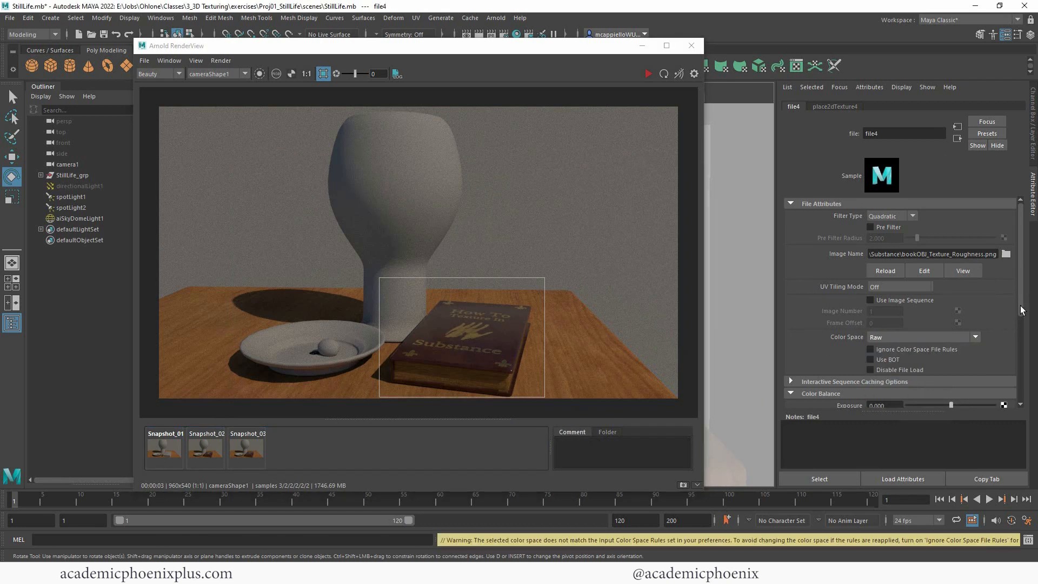
scroll("down", 3)
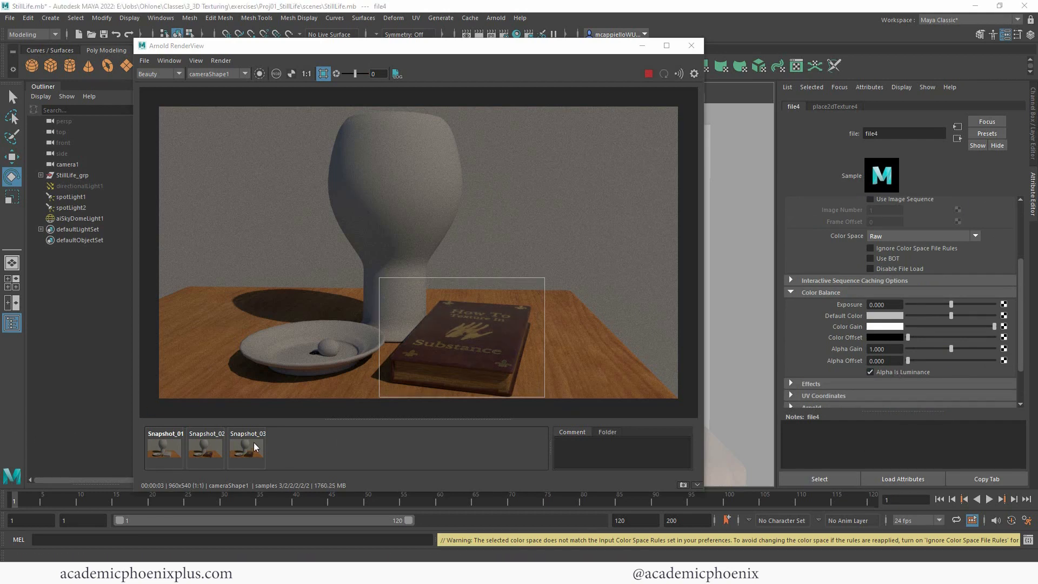
left_click(246, 451)
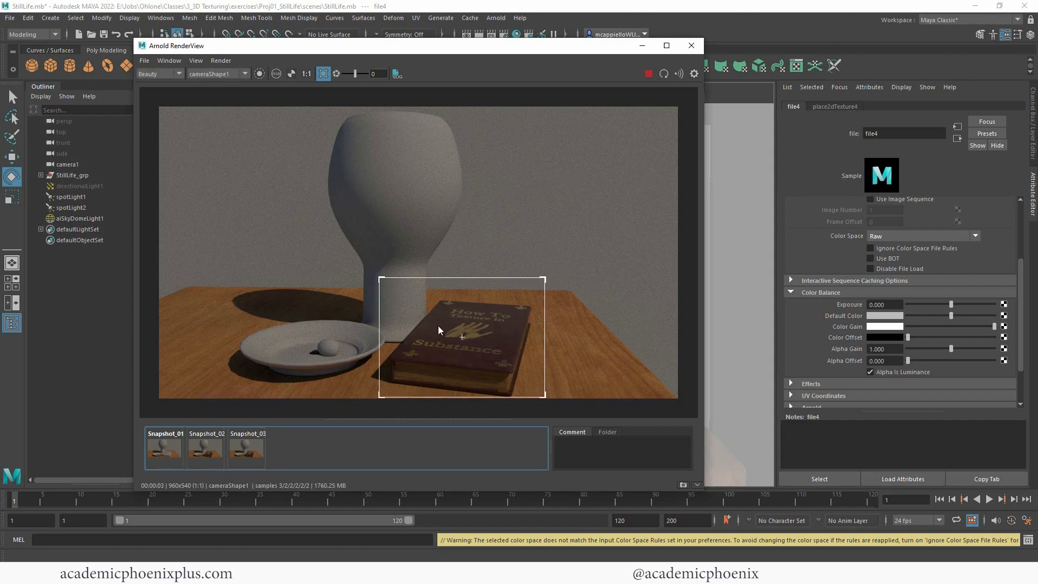
mouse_move(304, 418)
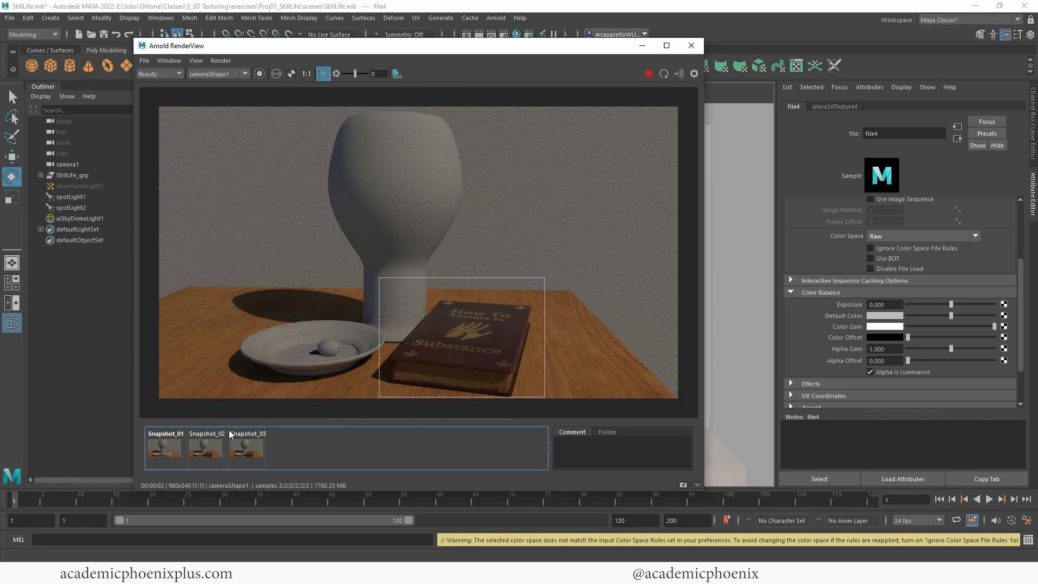
mouse_move(957, 139)
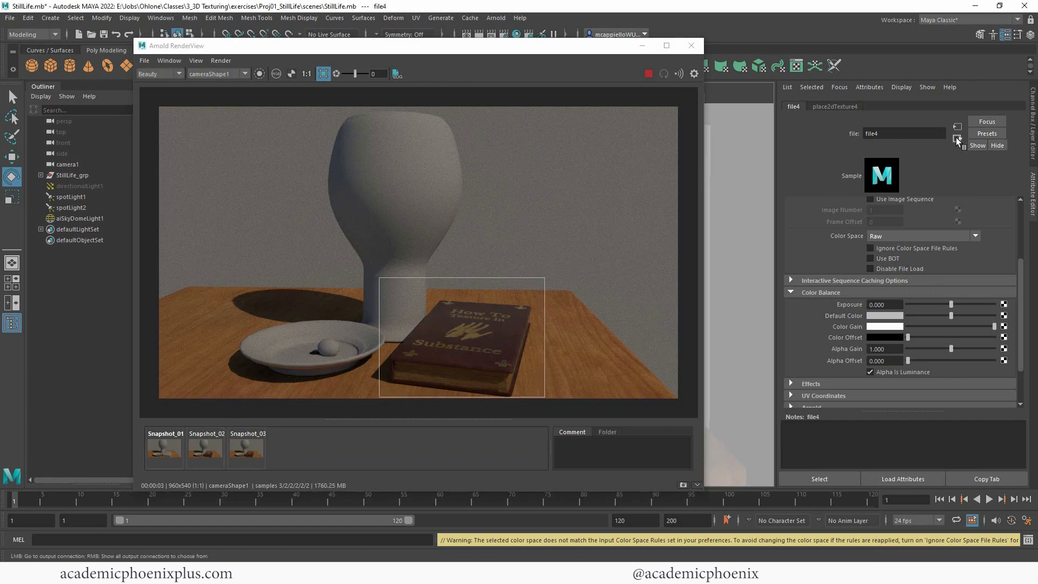
- Connect a bump node to Book_shader's Bump Mapping, used as Tangent Space Normals
left_click(804, 106)
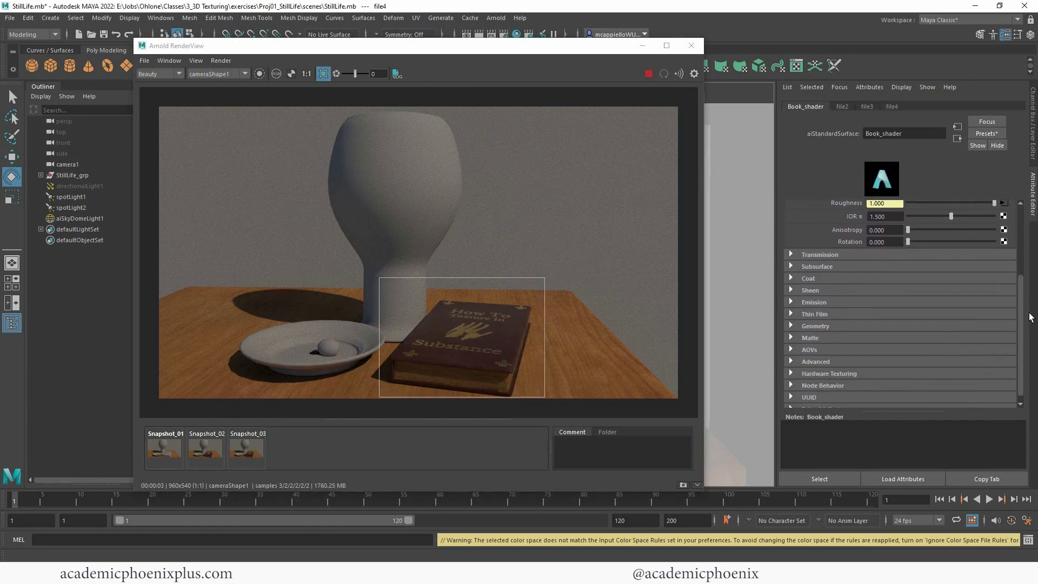
left_click(816, 321)
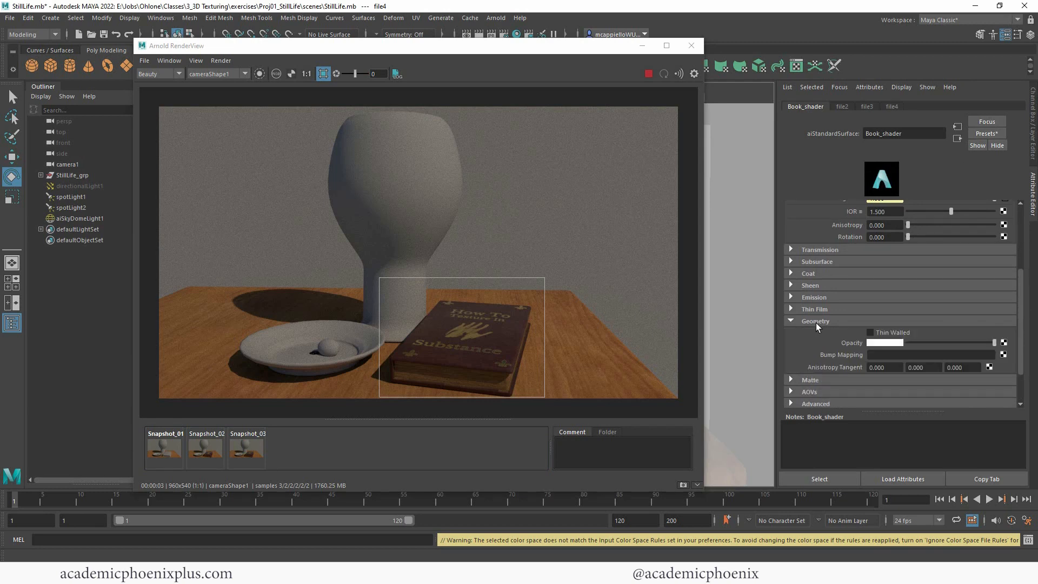
mouse_move(837, 360)
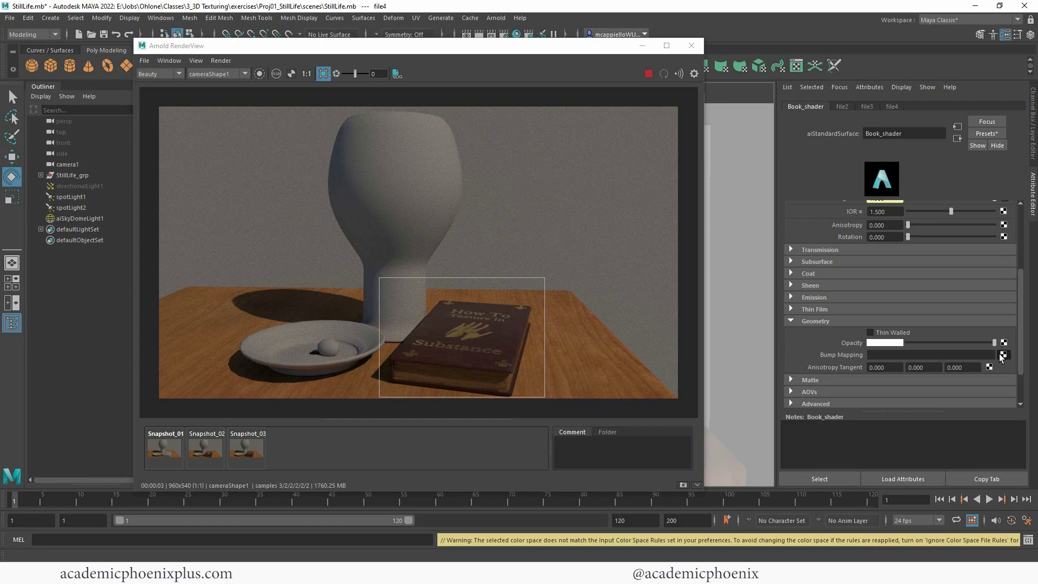
left_click(1003, 354)
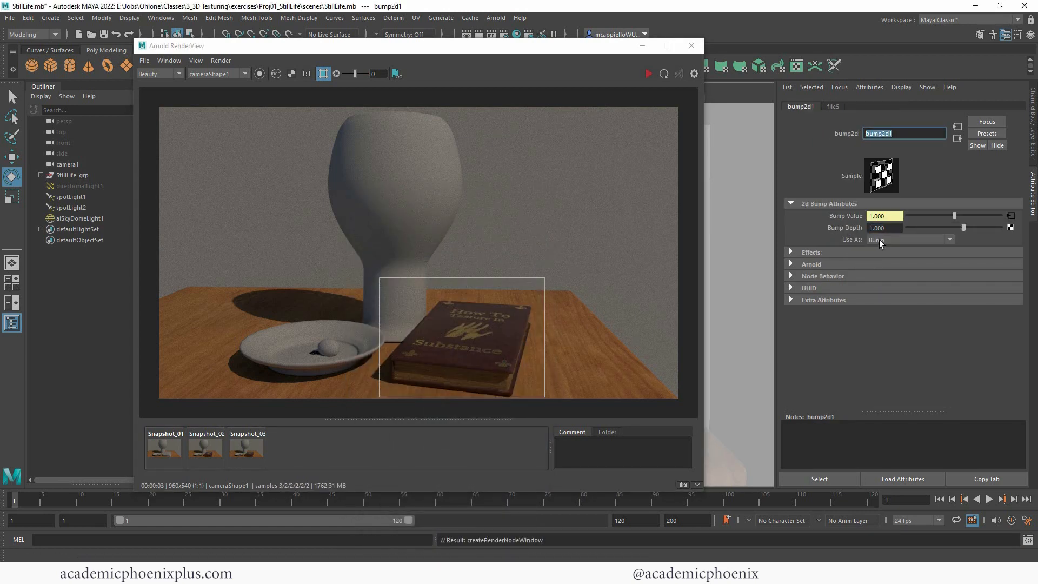
left_click(910, 239)
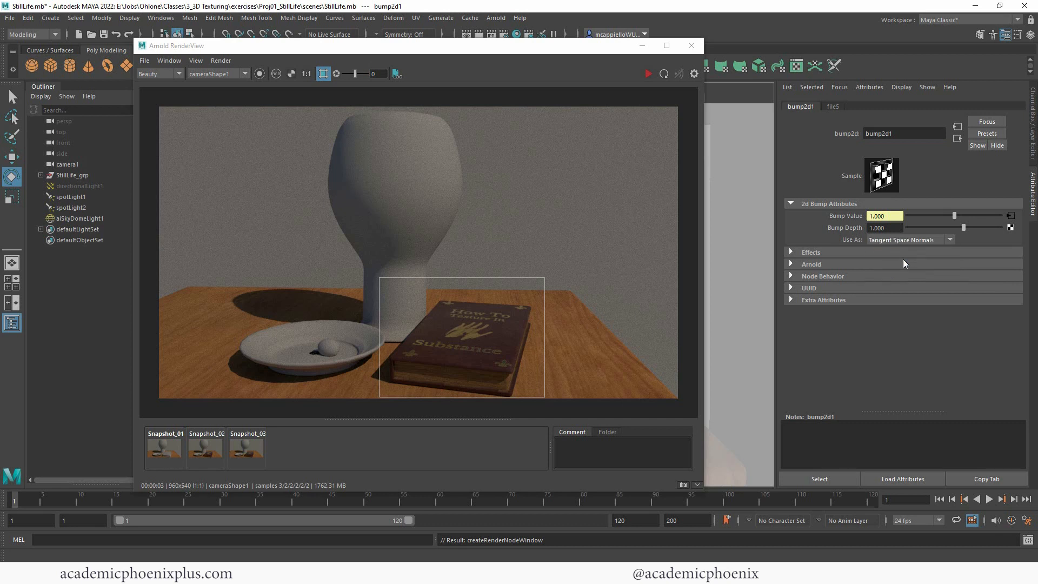
mouse_move(897, 240)
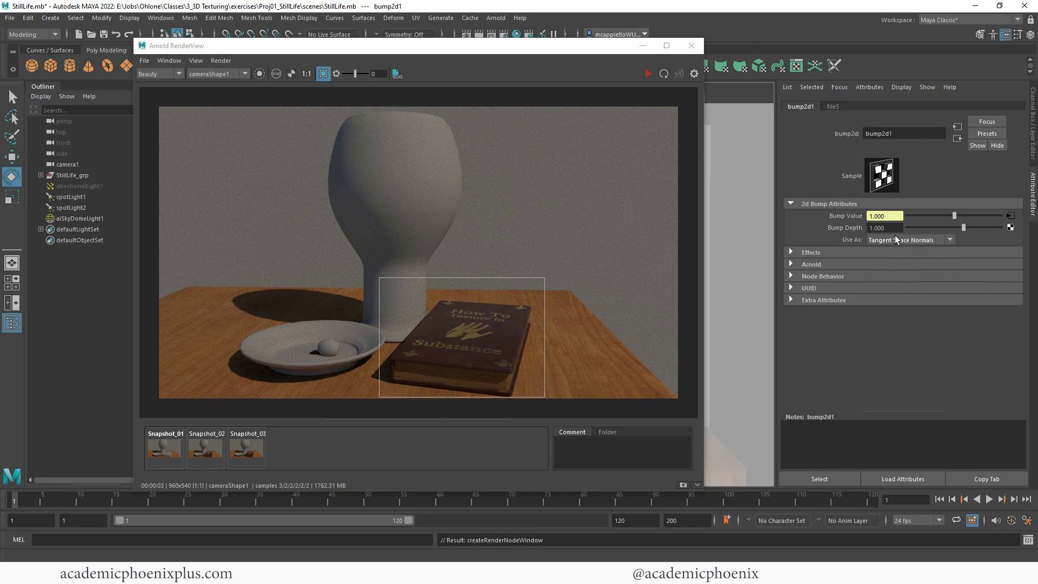
- Turn off Flip R Channel in the bump's Arnold options and start mapping its Bump Value to a file
left_click(810, 264)
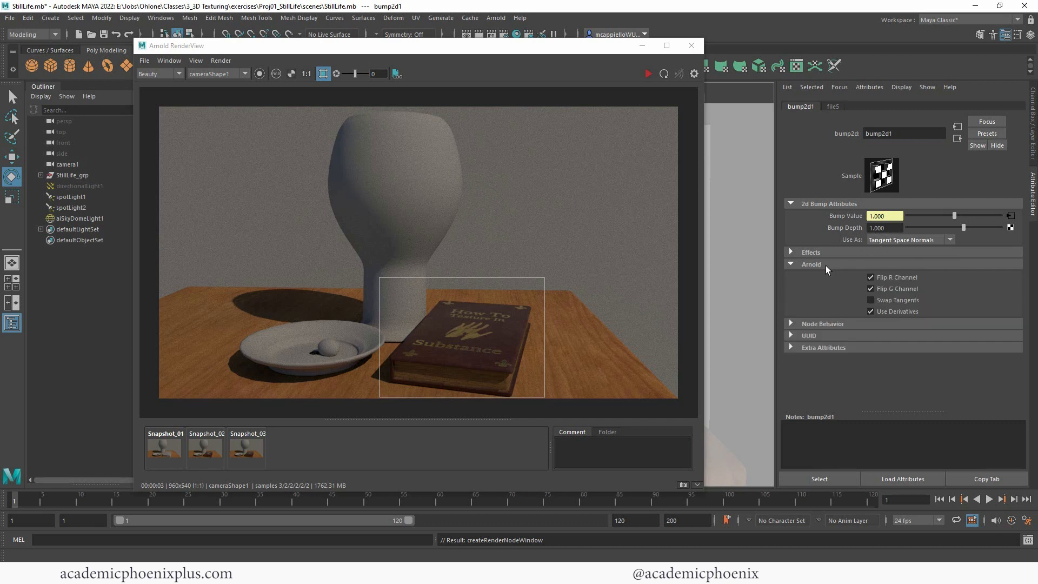
left_click(870, 277)
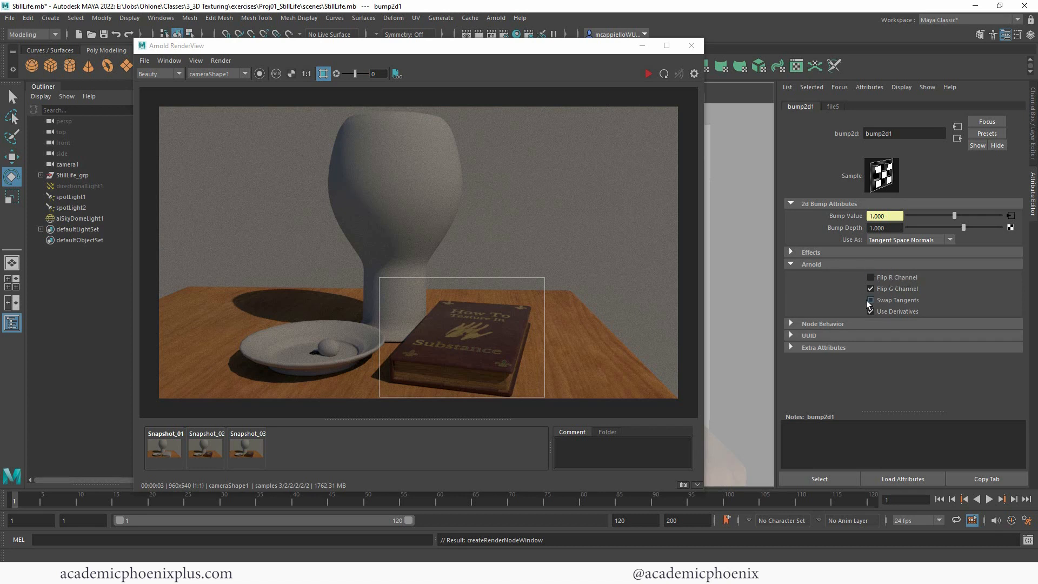
left_click(870, 311)
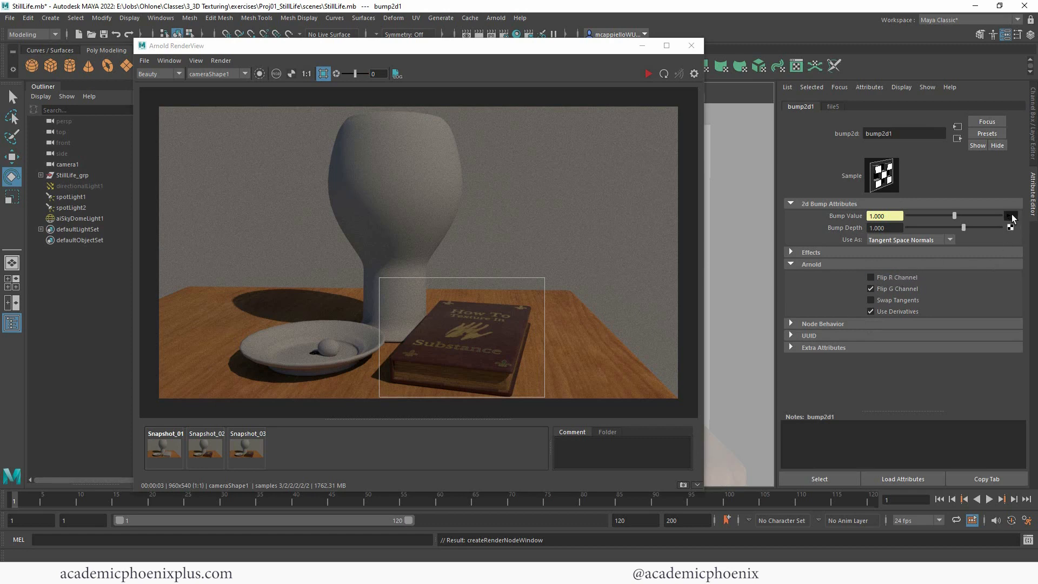
left_click(833, 106)
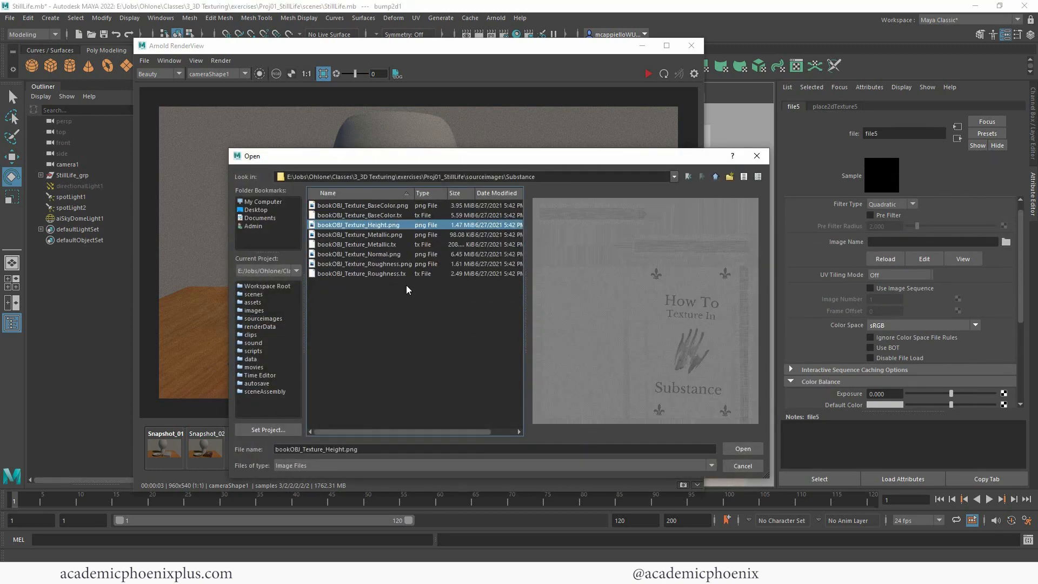
- Load bookOBJ_Texture_Normal.png into the bump file texture with Raw colour space
left_click(359, 254)
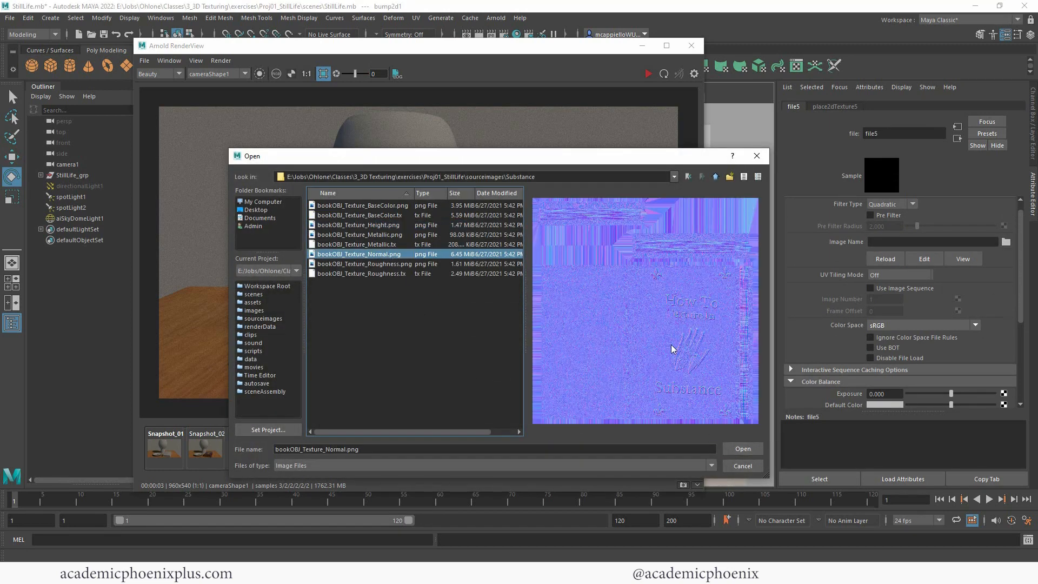
left_click(741, 449)
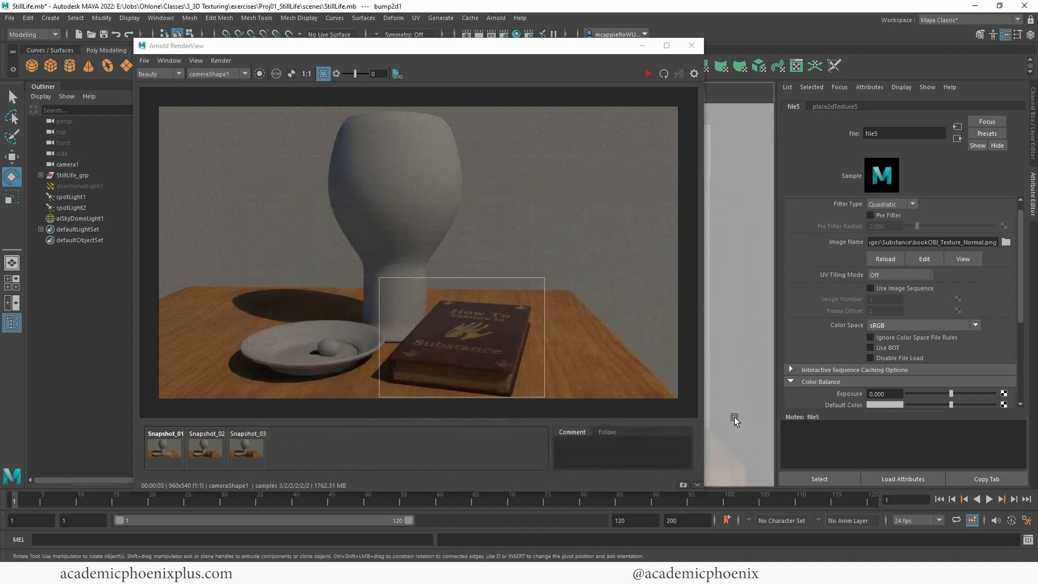
left_click(973, 324)
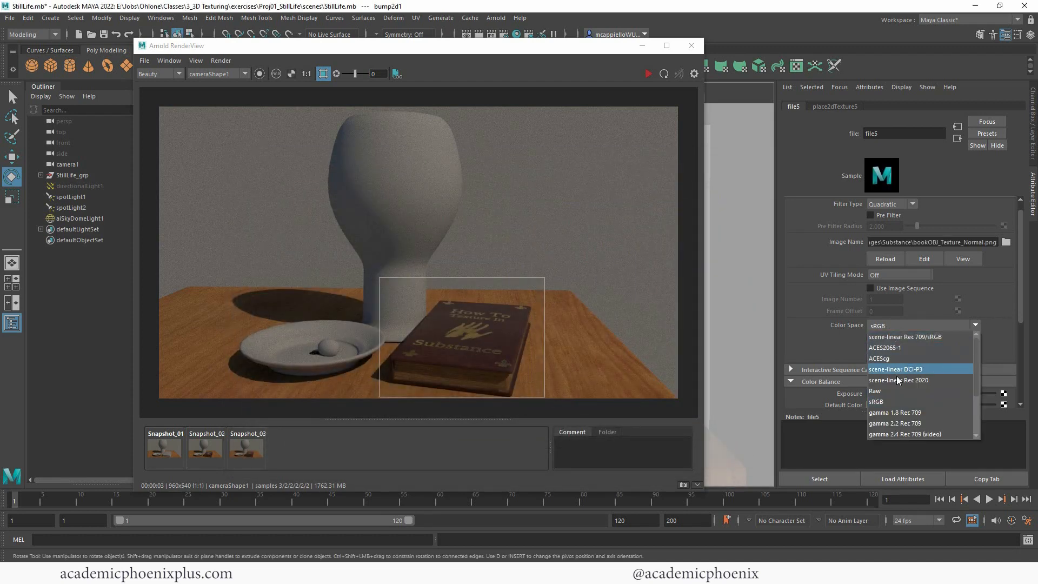
left_click(875, 390)
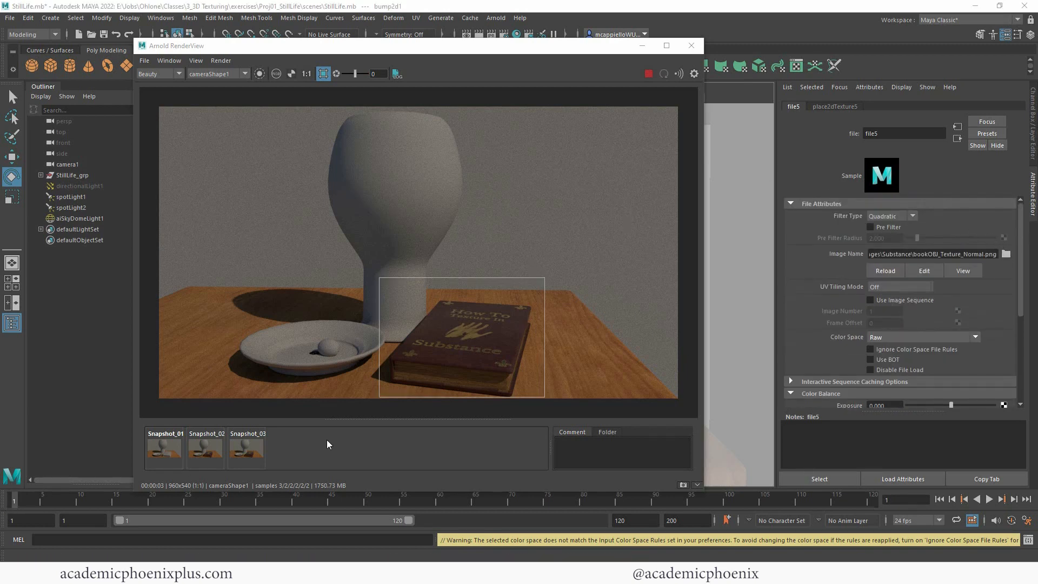
- Store a fourth render snapshot, compare it with the third, and return to the live render
left_click(682, 484)
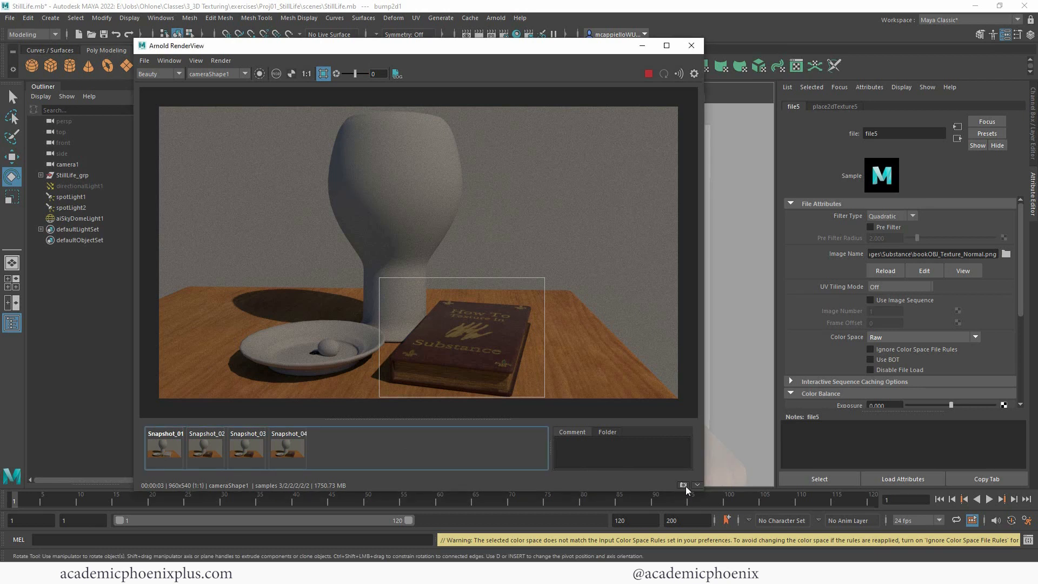
left_click(246, 450)
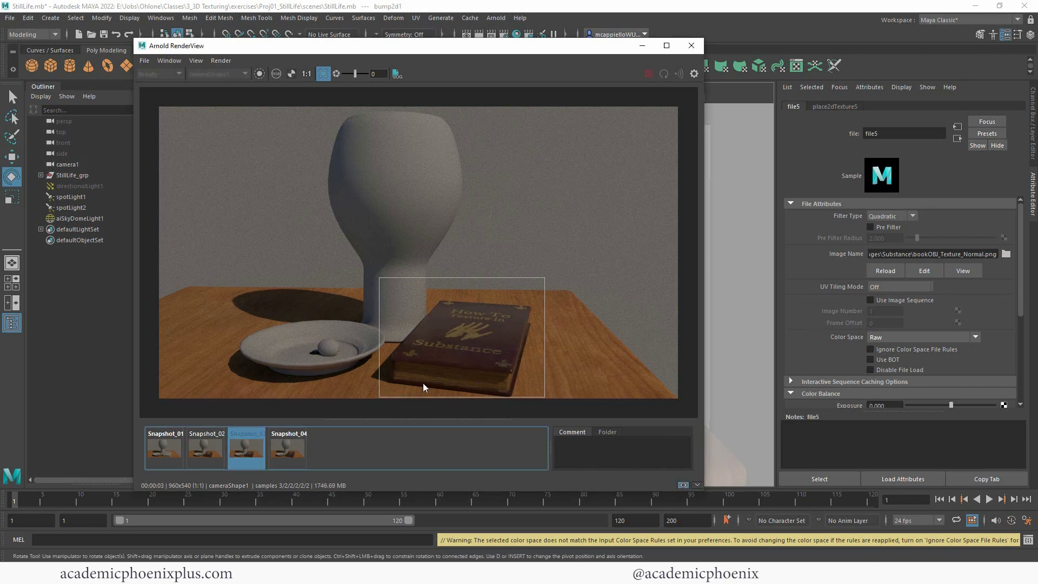
left_click(287, 450)
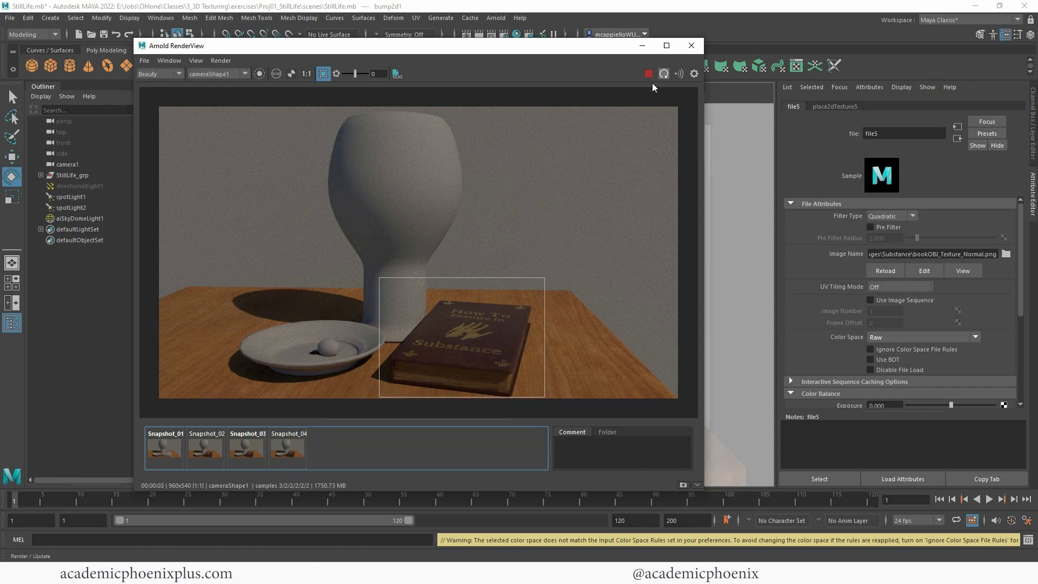
- Re-render through perspShape for a close-up showing the book's normal-mapped cover lettering
left_click(690, 46)
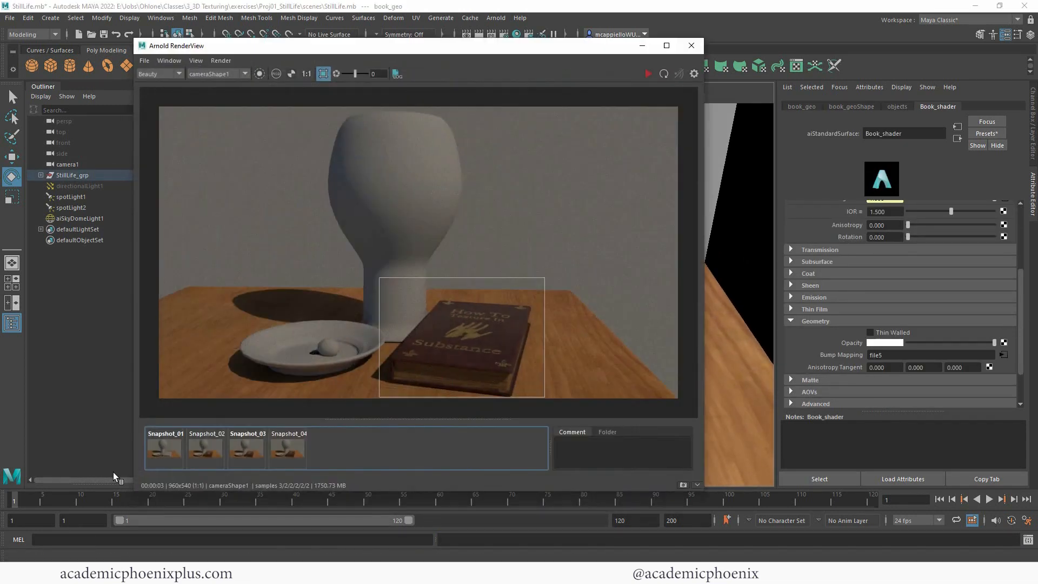
left_click(215, 73)
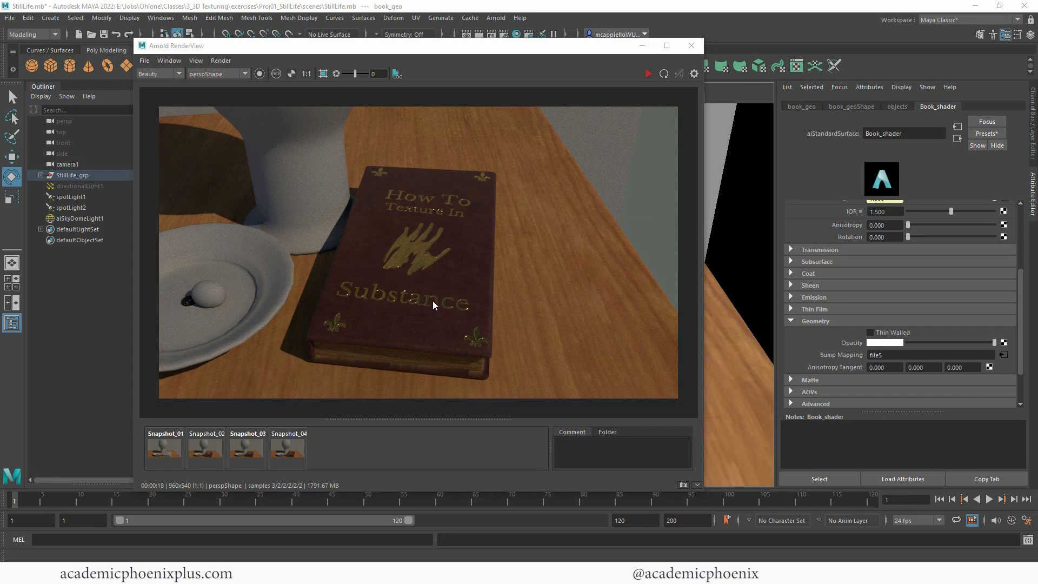
mouse_move(353, 303)
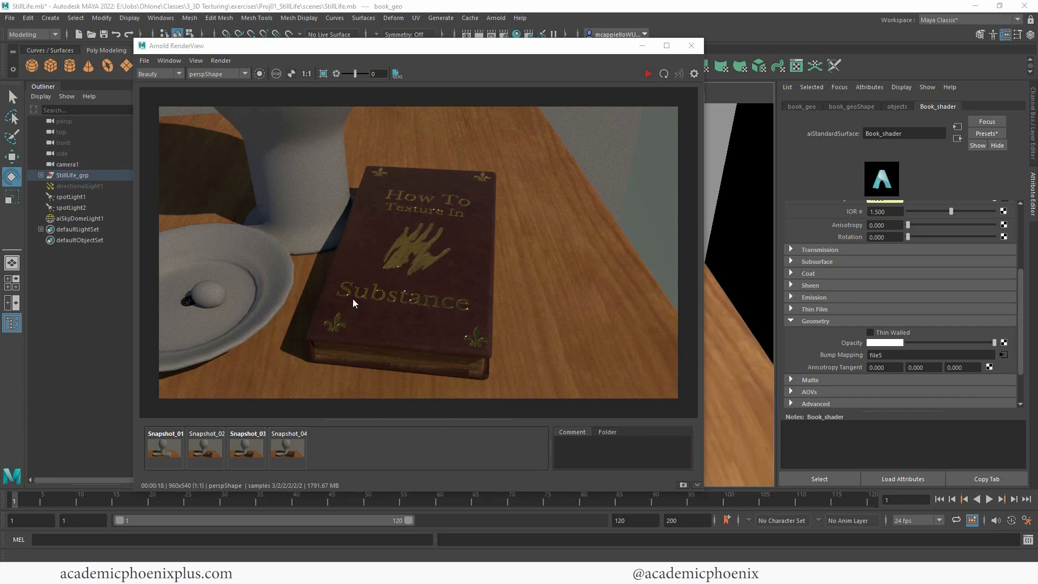
mouse_move(463, 298)
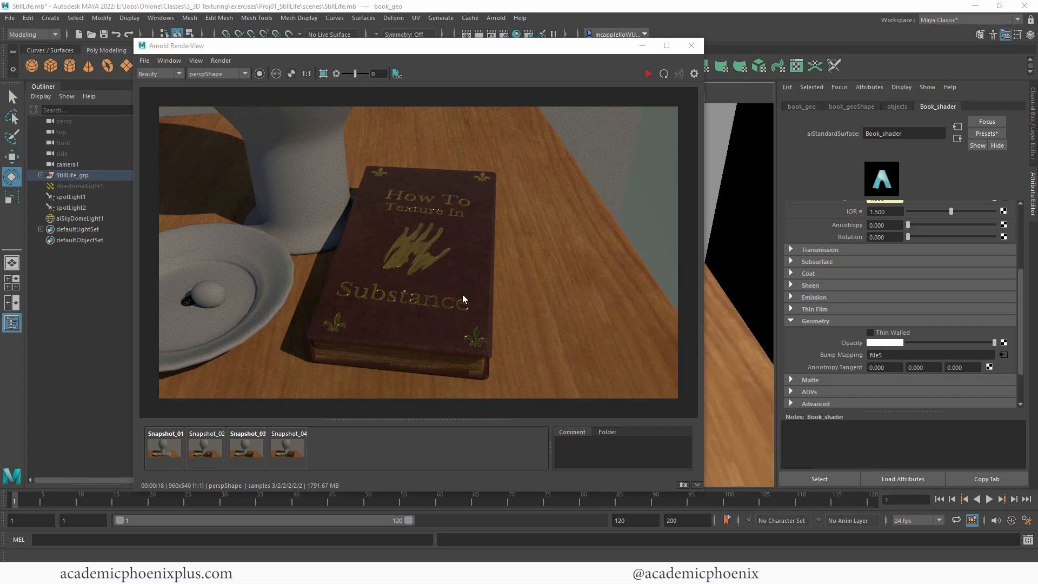
mouse_move(464, 368)
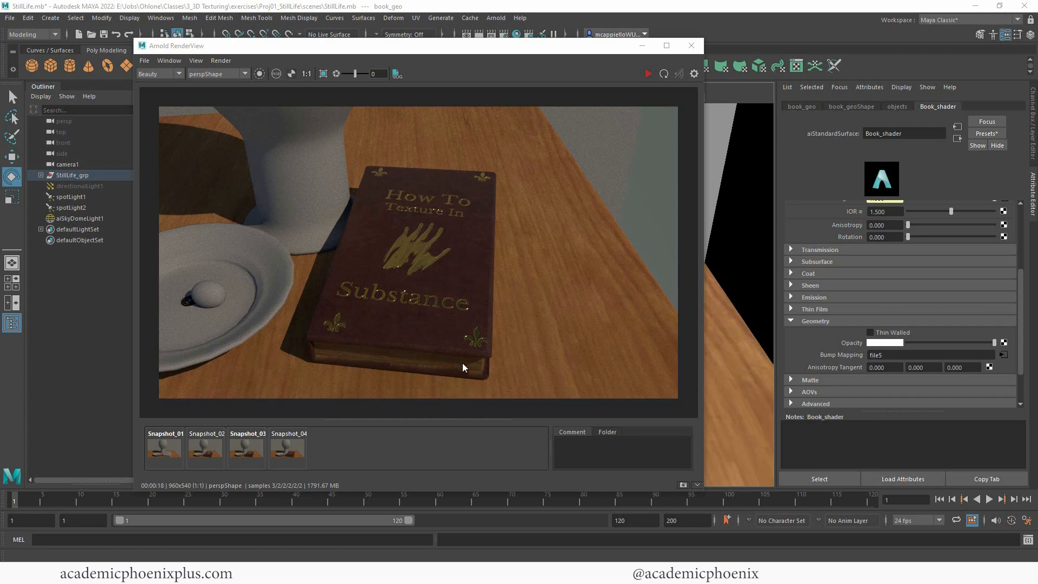
mouse_move(518, 235)
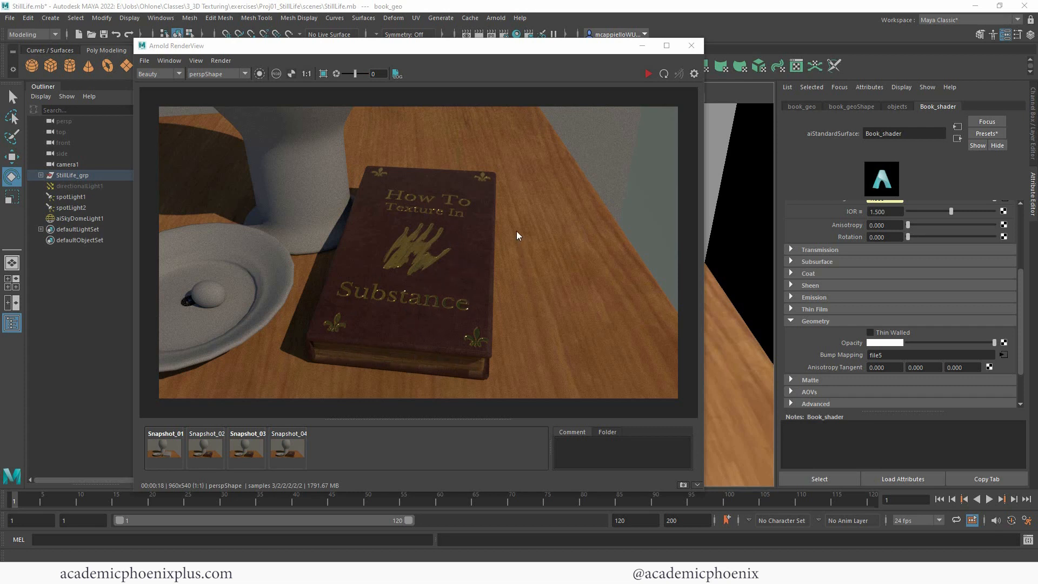
mouse_move(502, 256)
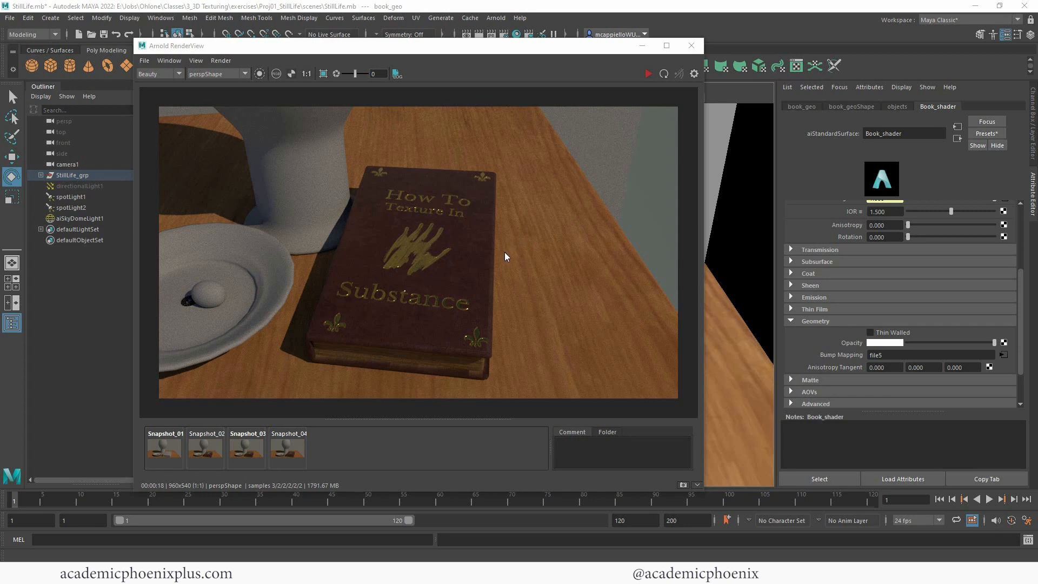
mouse_move(621, 213)
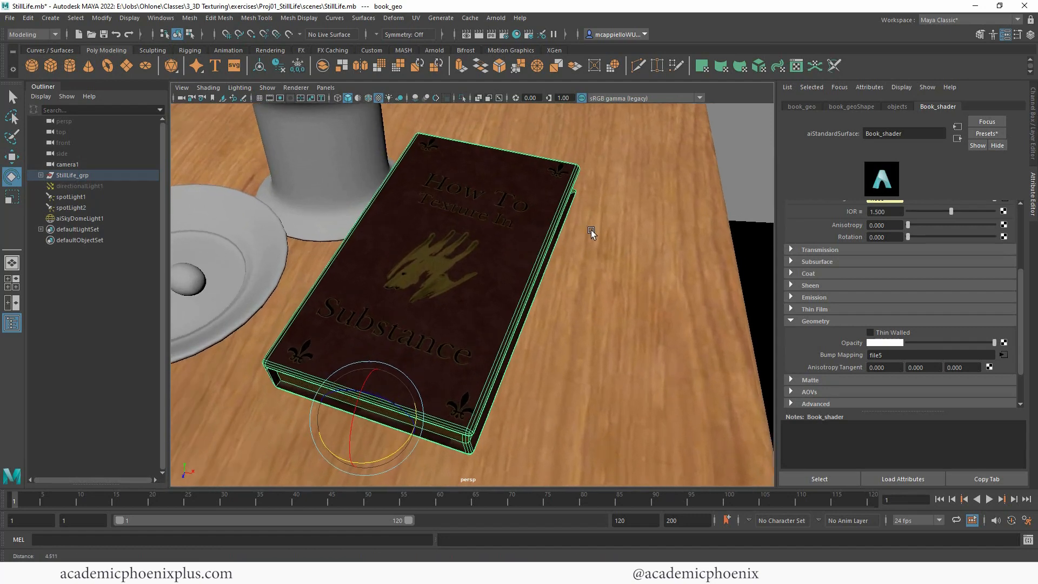
- Select aiSkyDomeLight1 to raise its intensity to 1.5
left_click(289, 98)
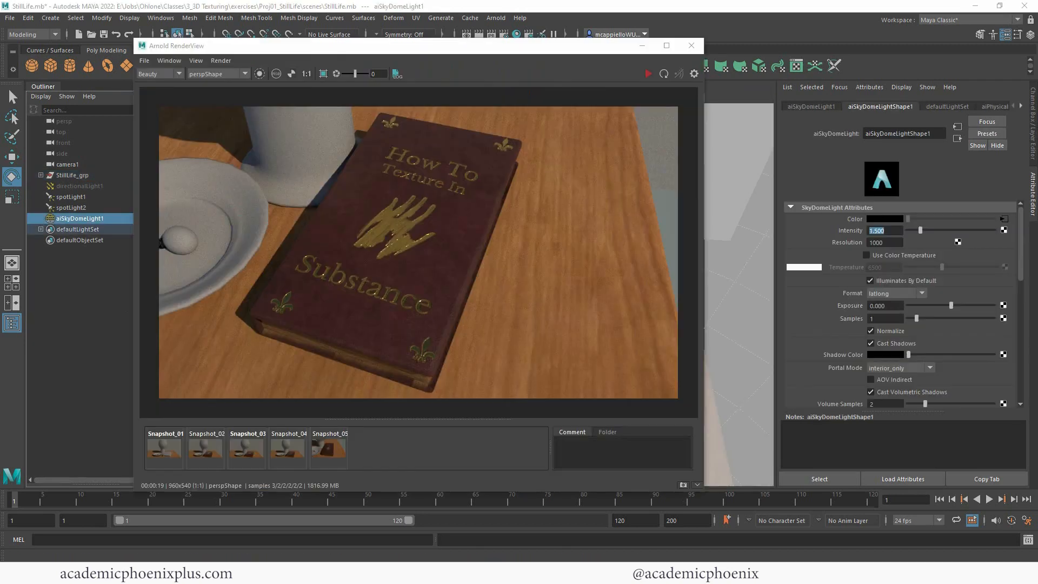
mouse_move(528, 303)
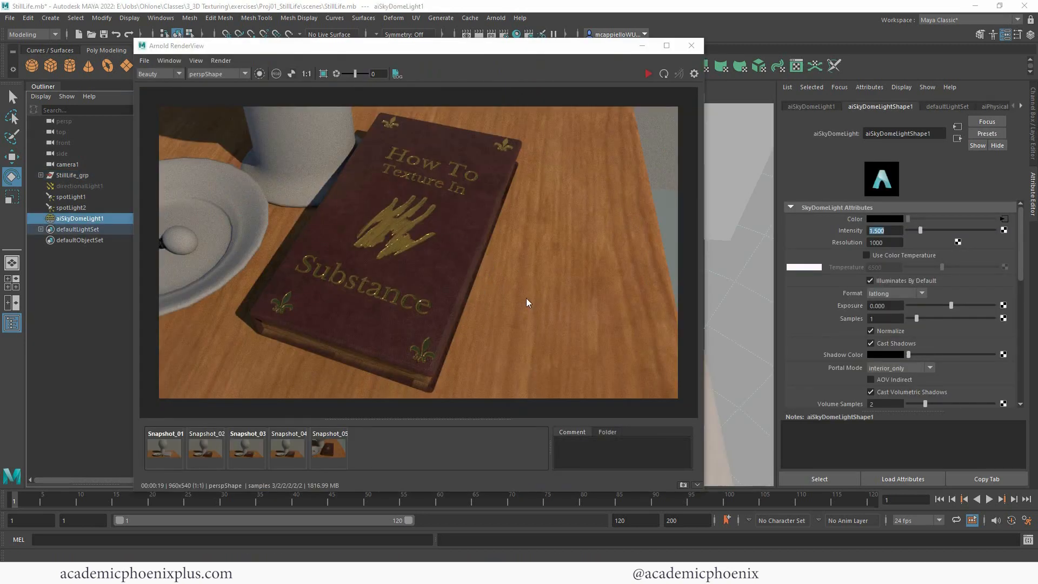
mouse_move(487, 343)
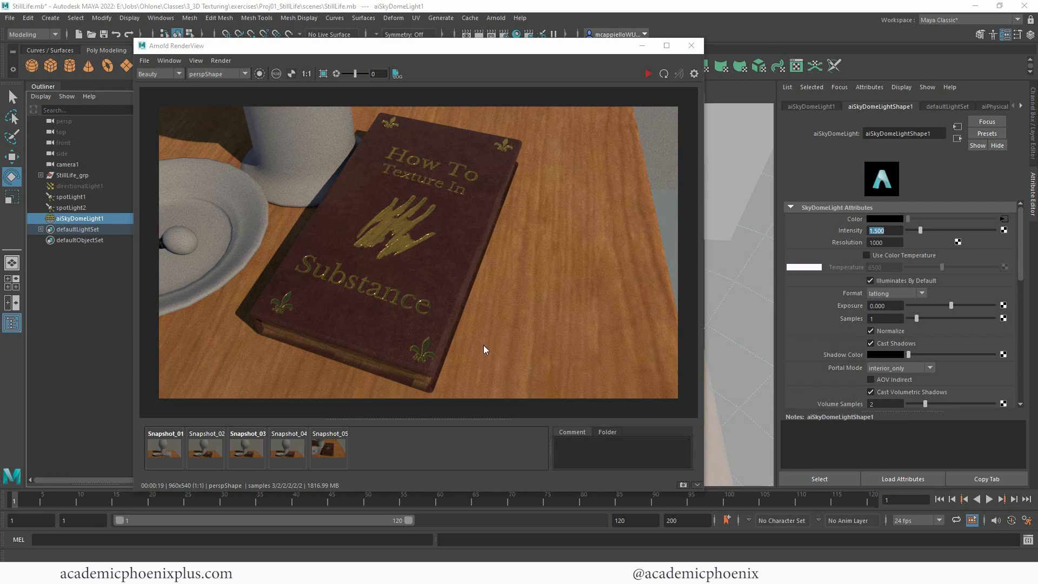
mouse_move(486, 354)
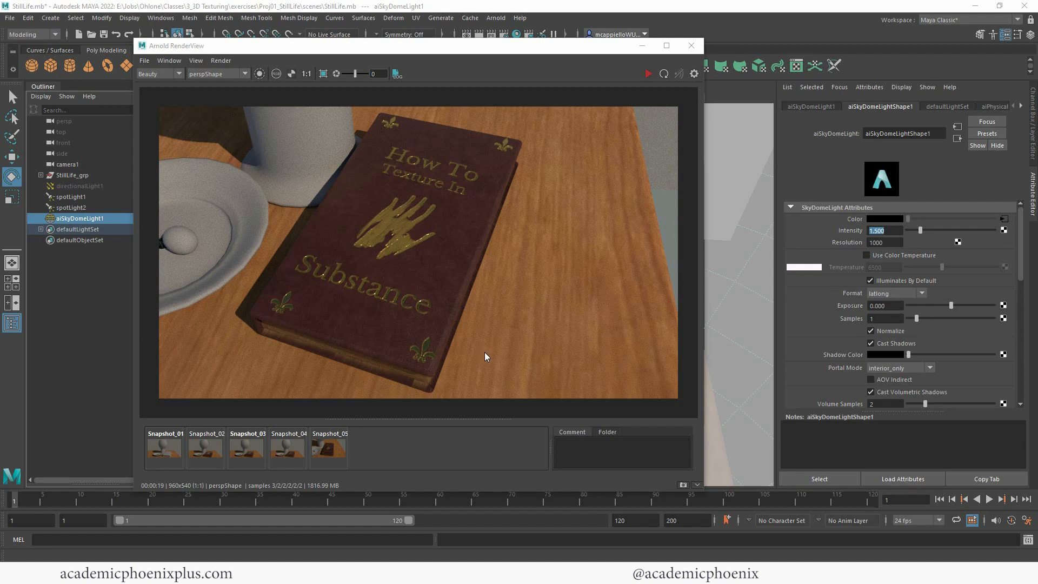
mouse_move(482, 358)
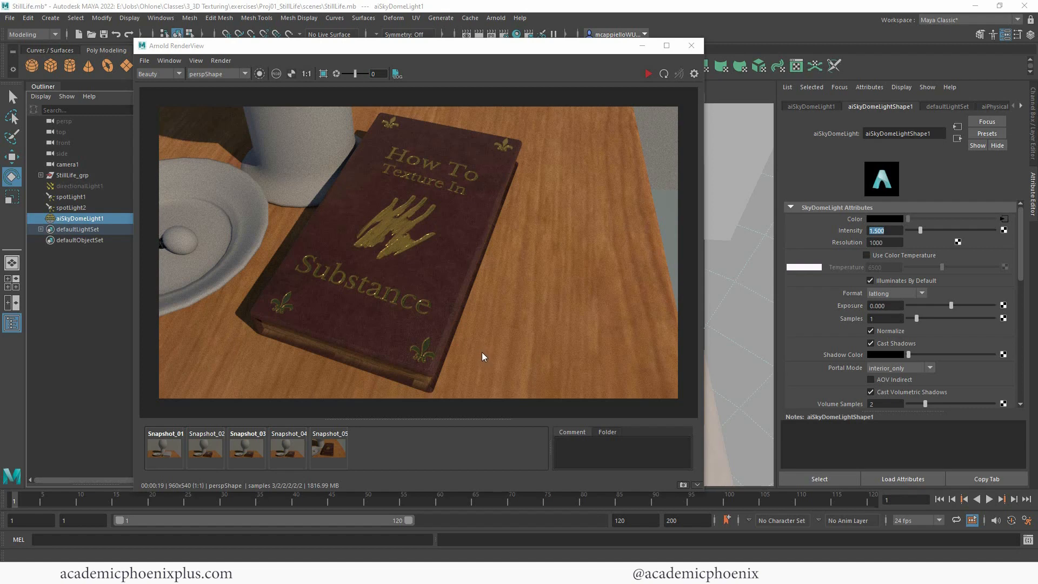
mouse_move(484, 351)
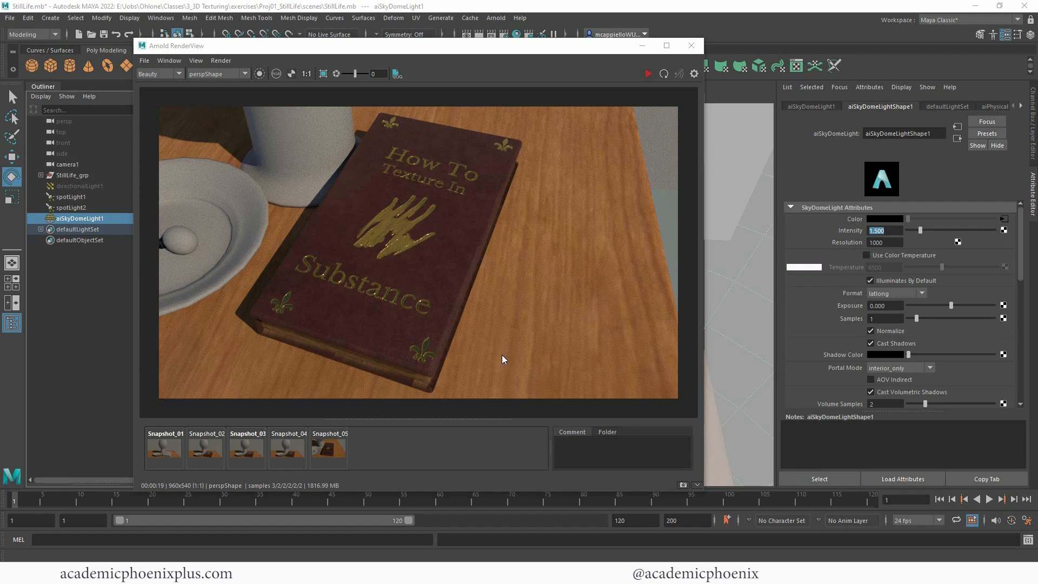
mouse_move(501, 355)
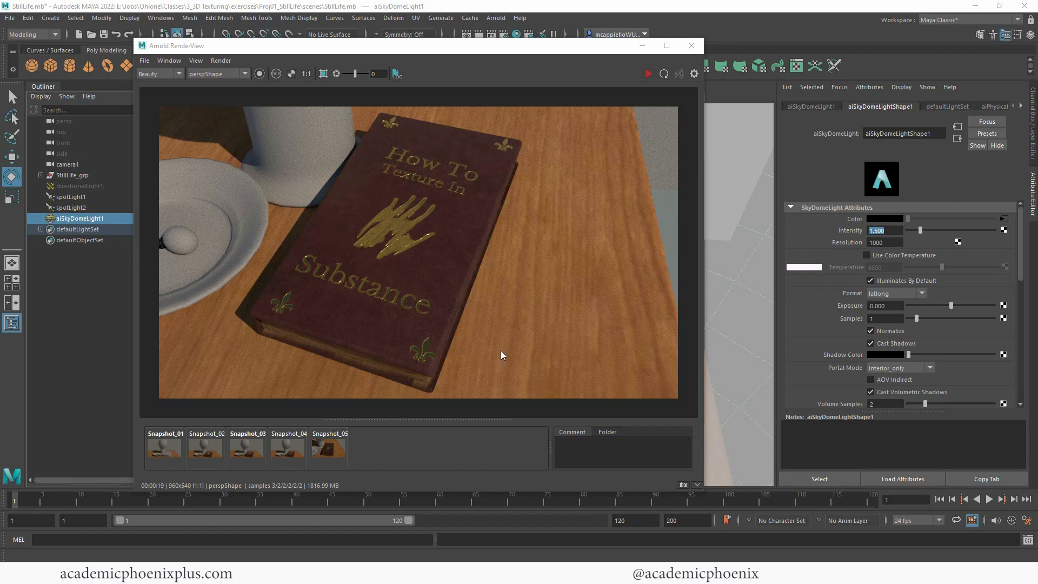
mouse_move(498, 360)
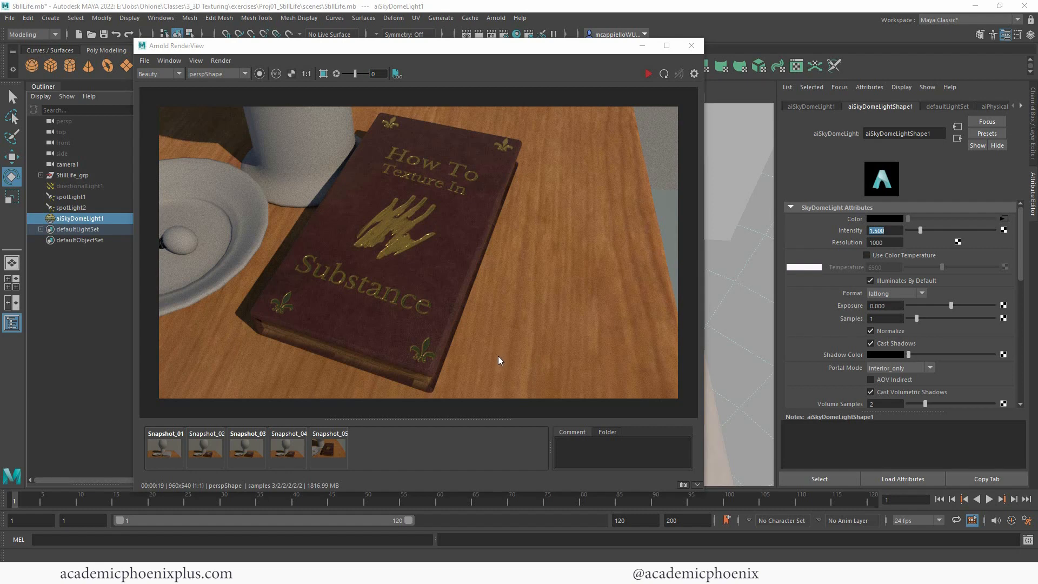